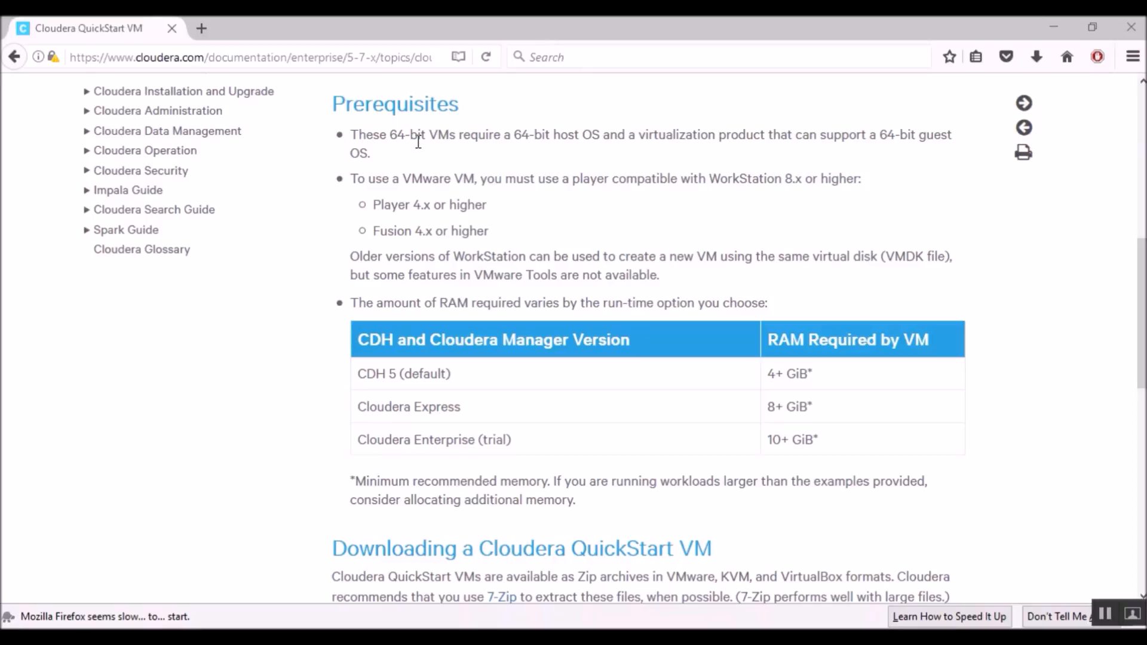
mouse_move(395, 104)
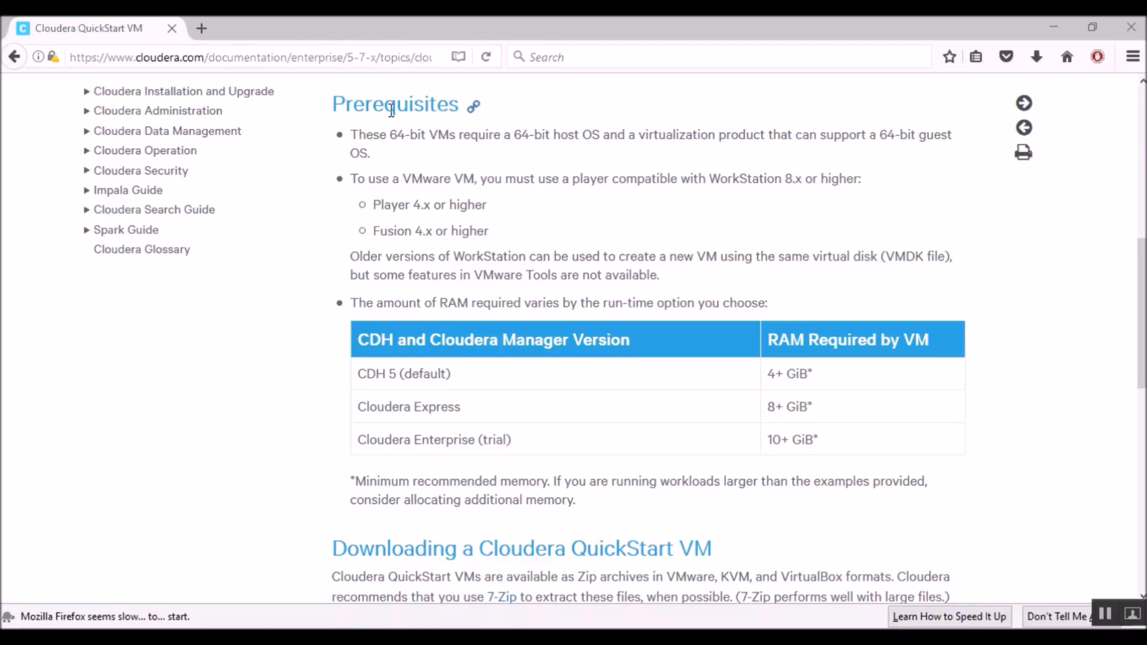
mouse_move(417, 172)
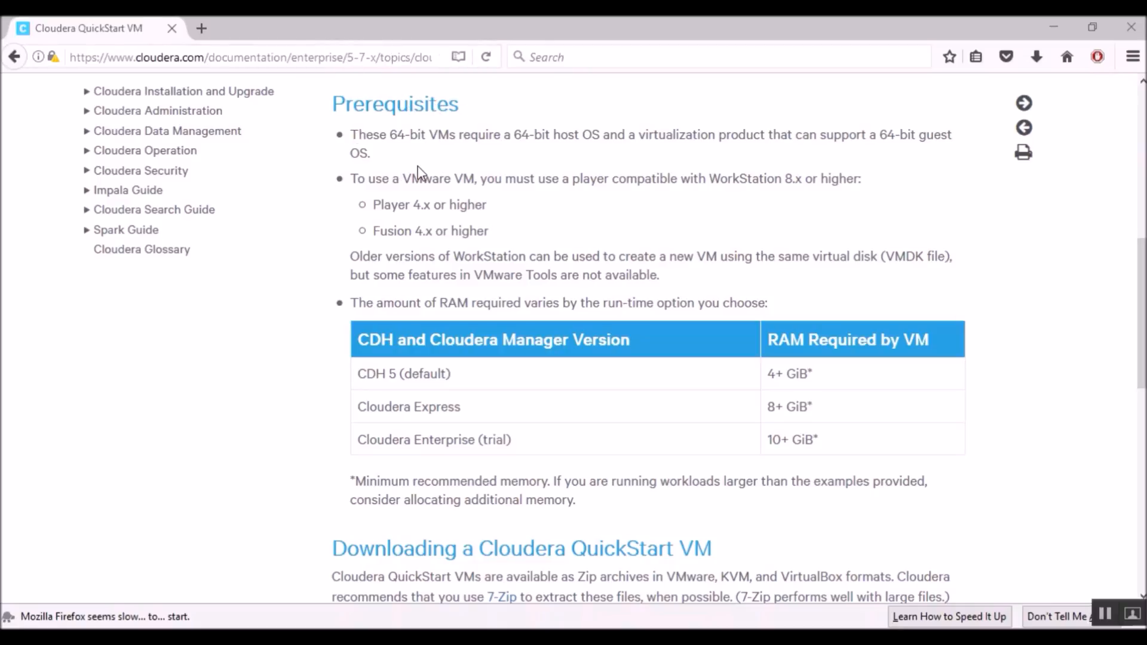
mouse_move(401, 139)
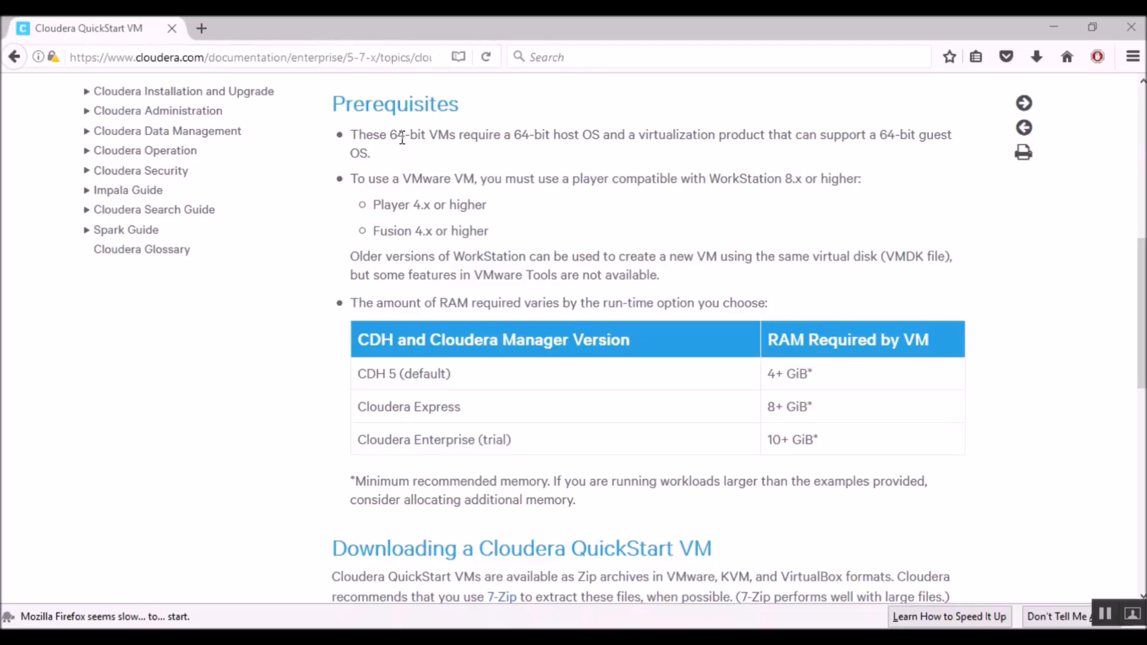
mouse_move(433, 152)
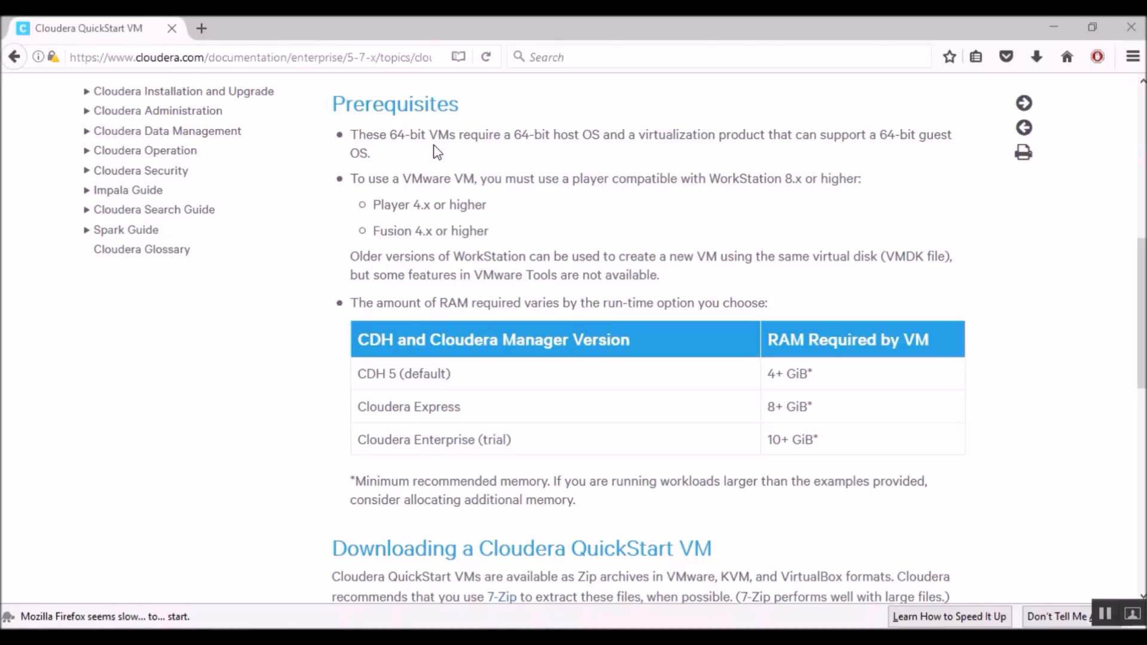
mouse_move(445, 161)
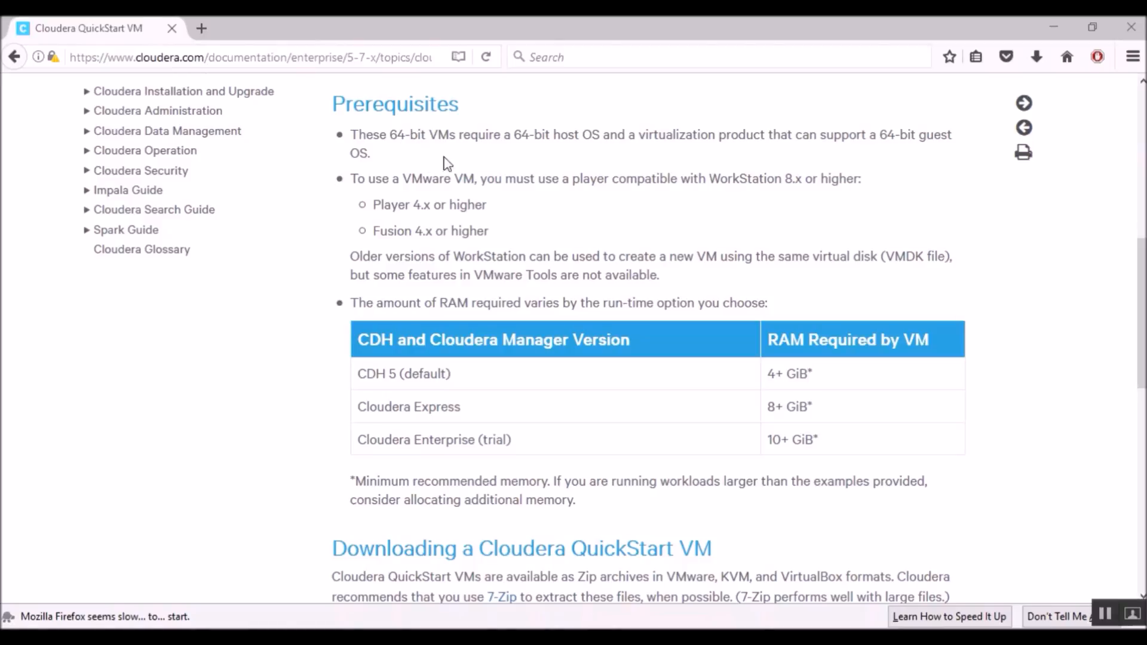
mouse_move(496, 157)
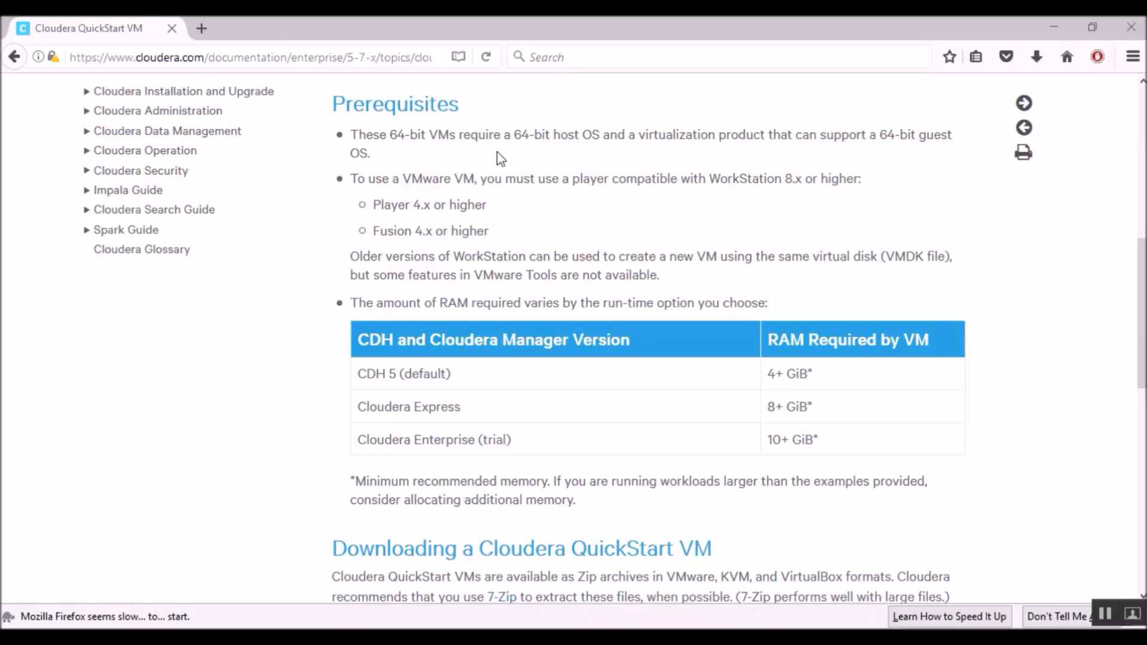
mouse_move(631, 444)
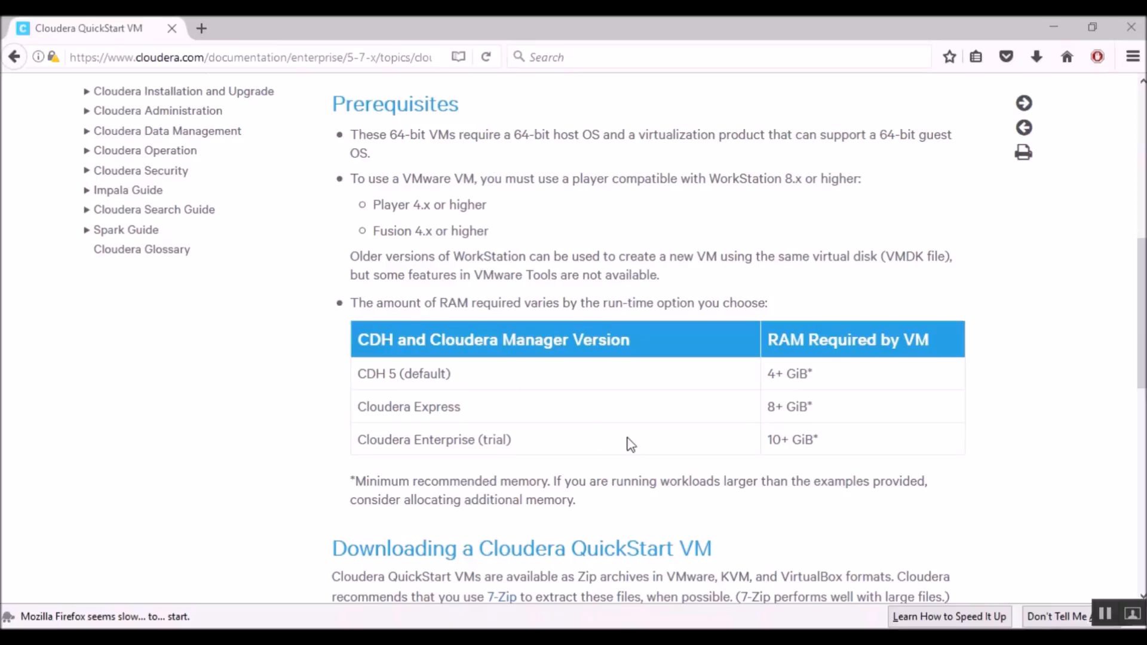
mouse_move(611, 390)
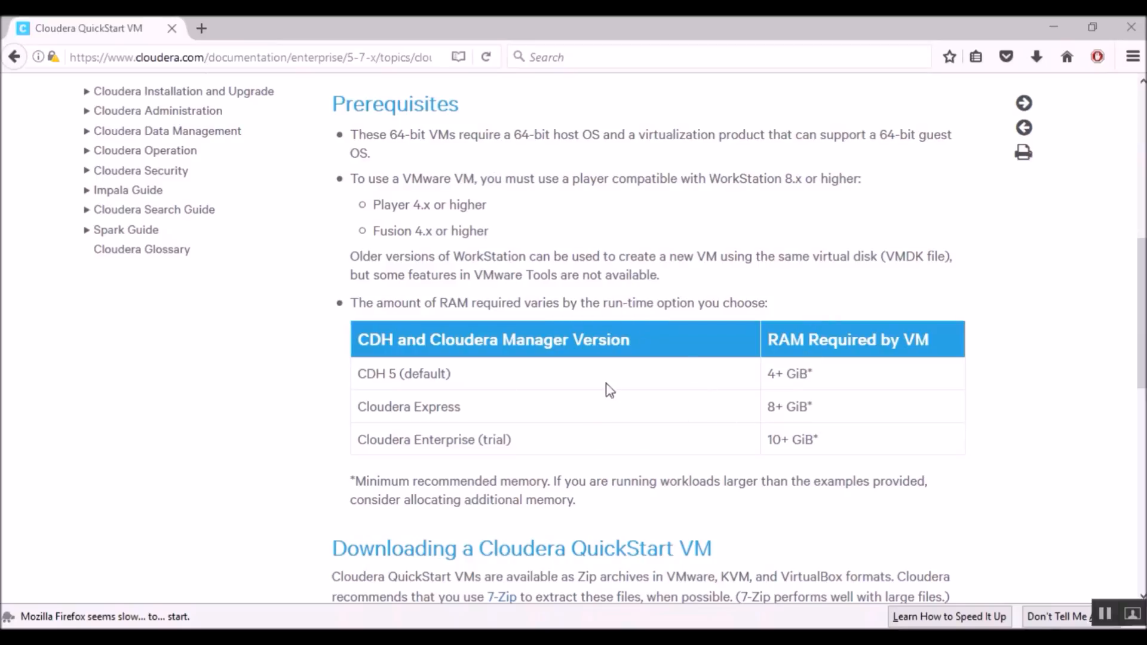
mouse_move(434, 328)
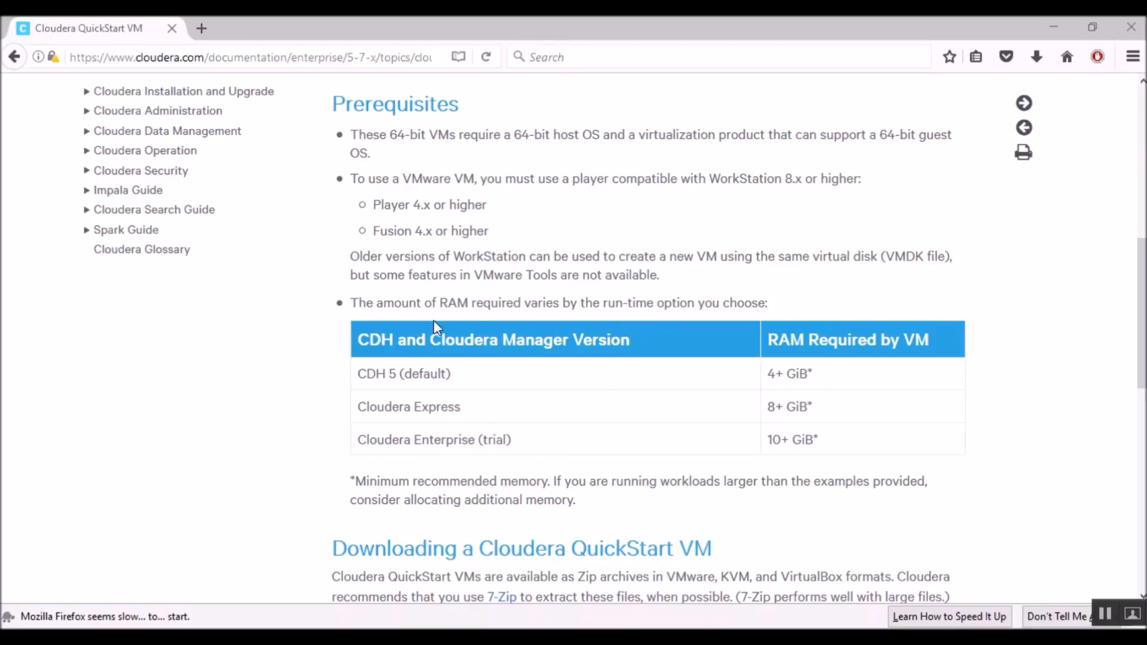
mouse_move(705, 389)
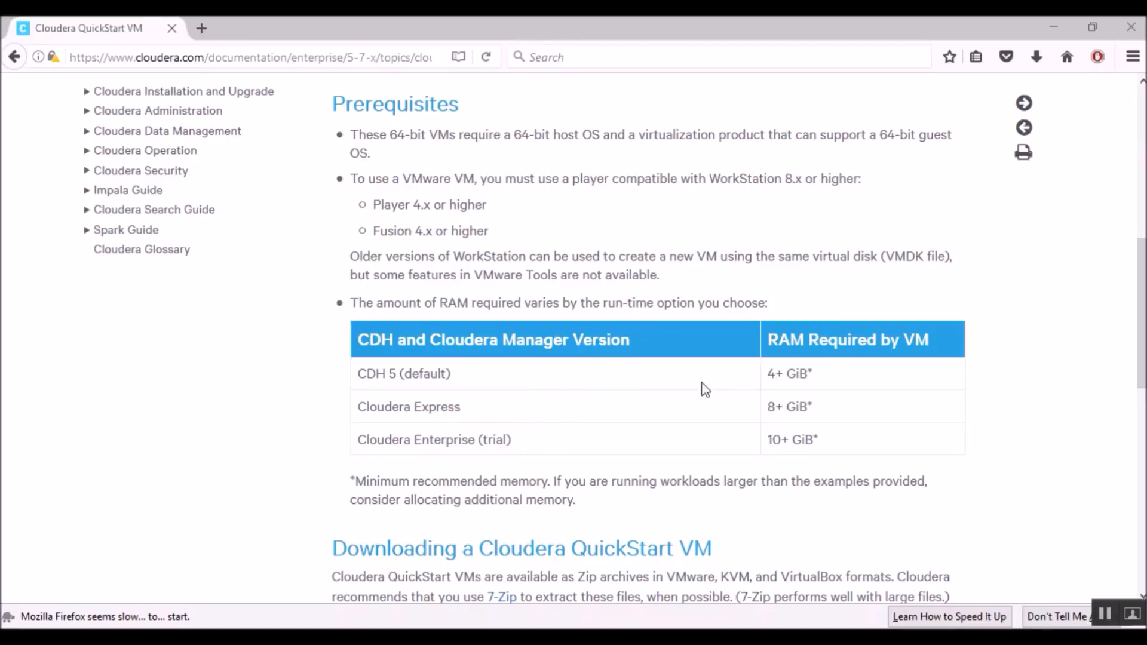
mouse_move(758, 417)
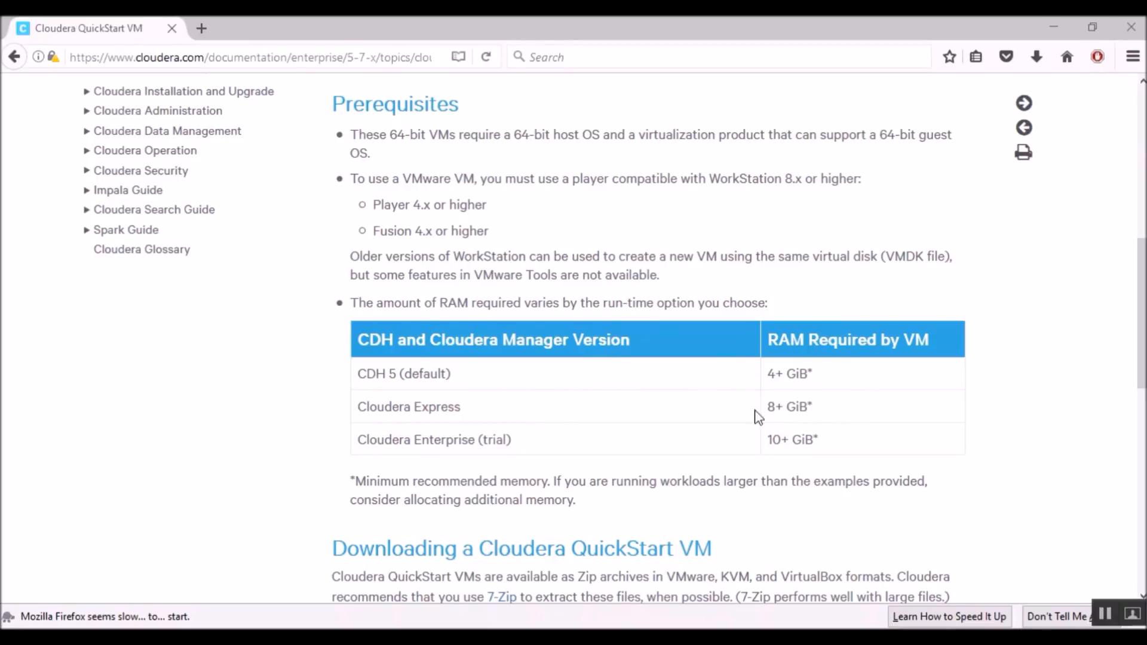
mouse_move(686, 526)
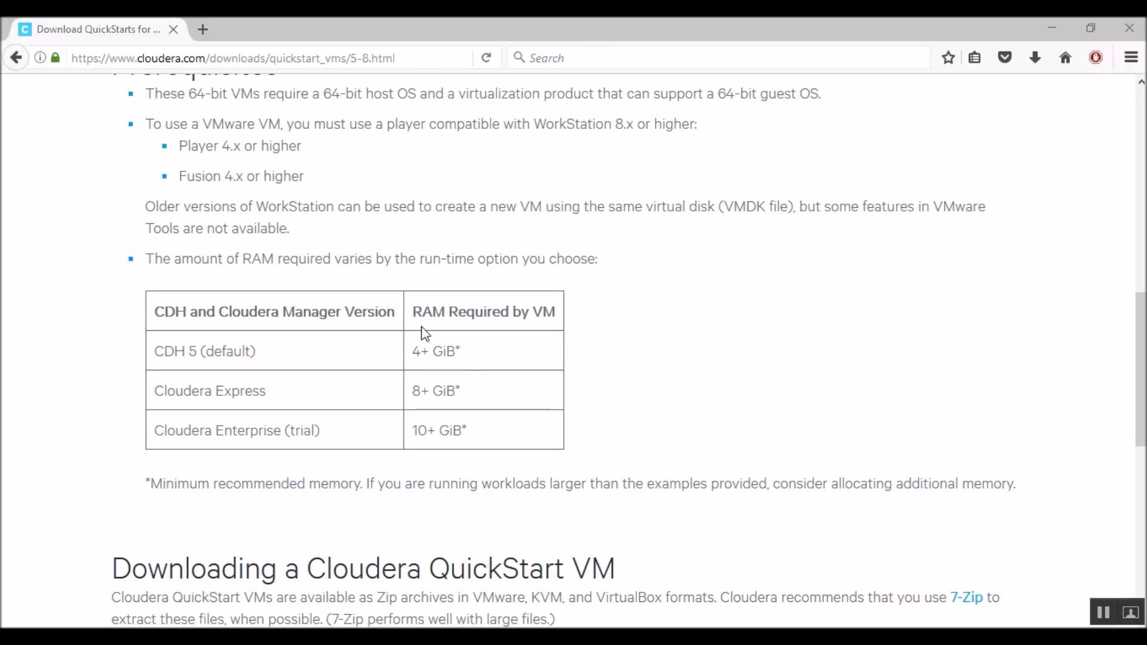
mouse_move(306, 396)
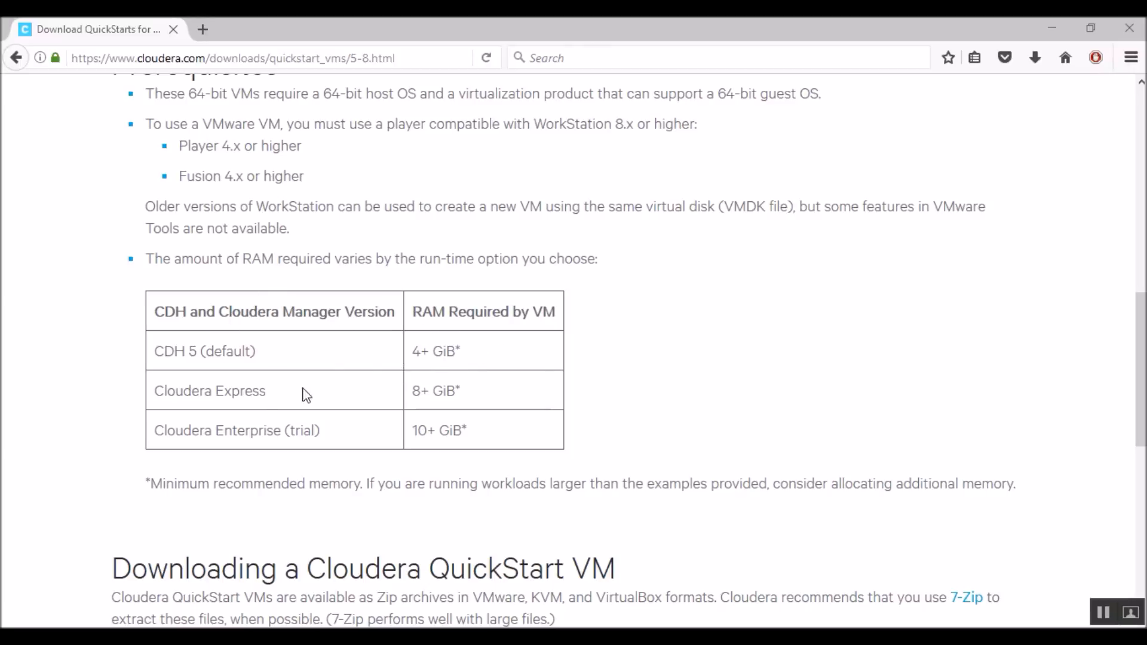
mouse_move(266, 314)
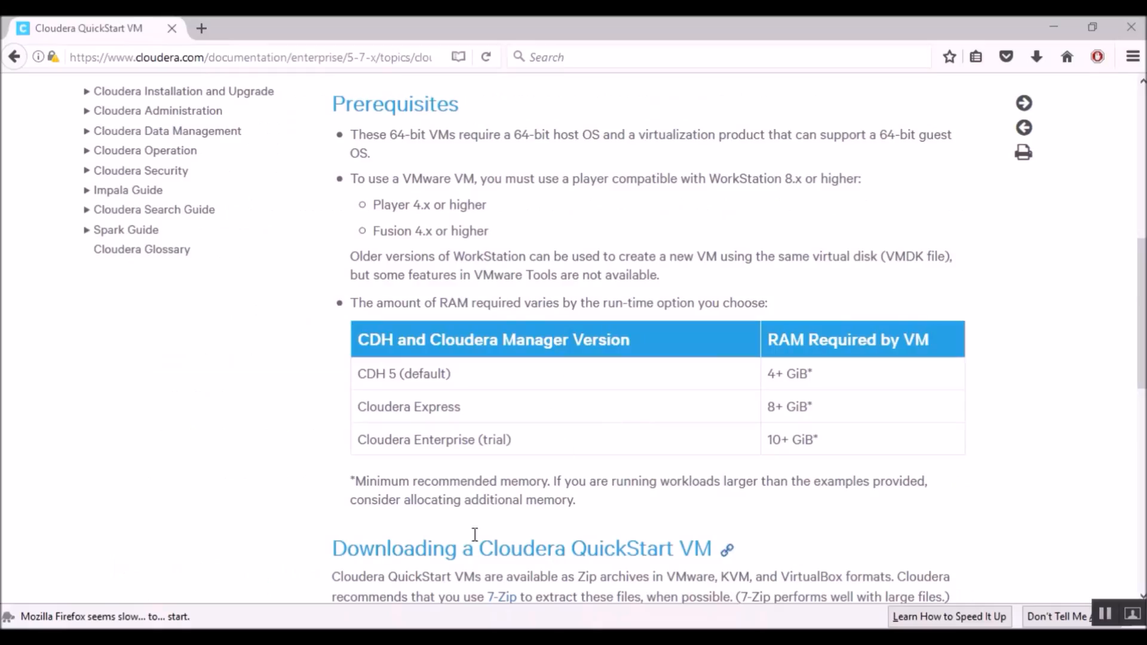
mouse_move(684, 525)
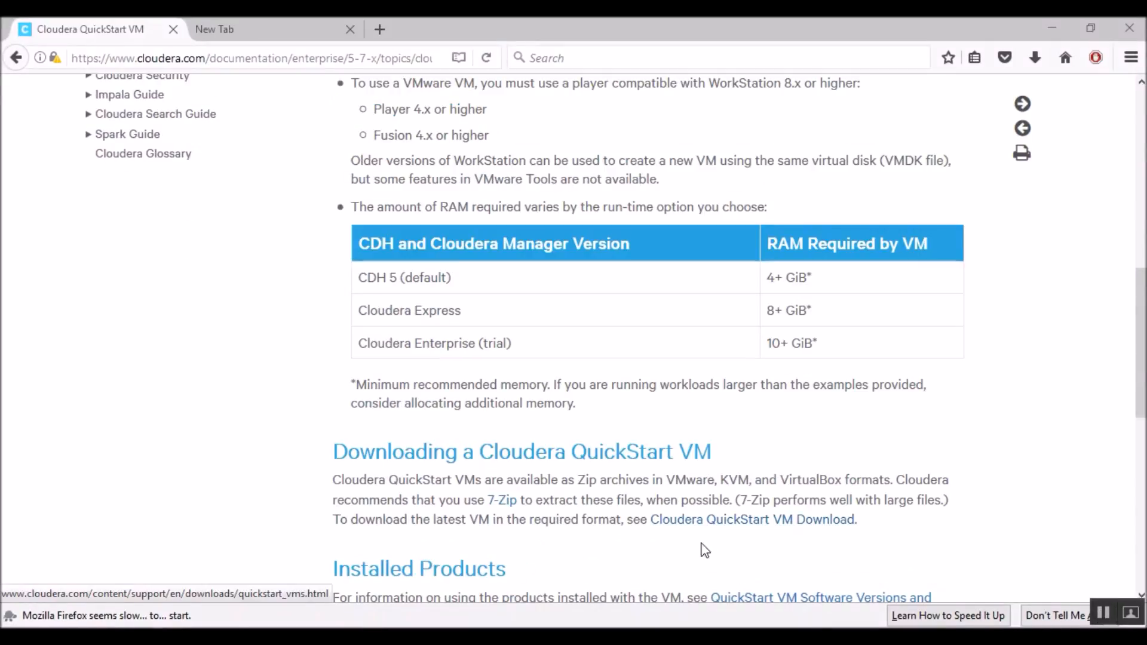
mouse_move(813, 538)
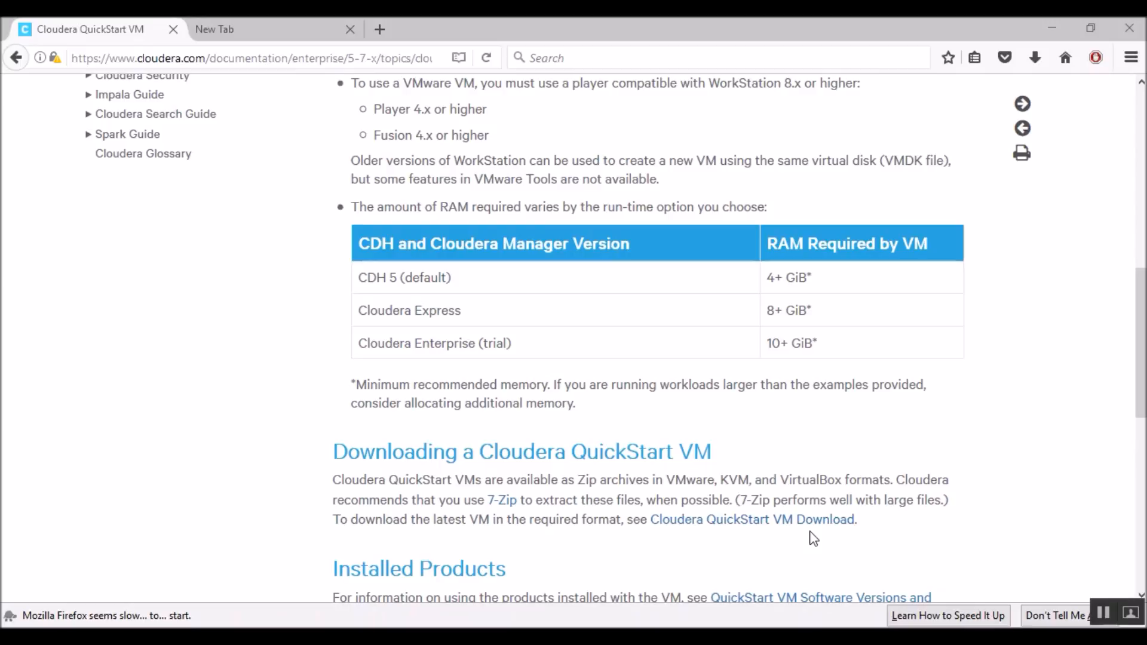
mouse_move(787, 537)
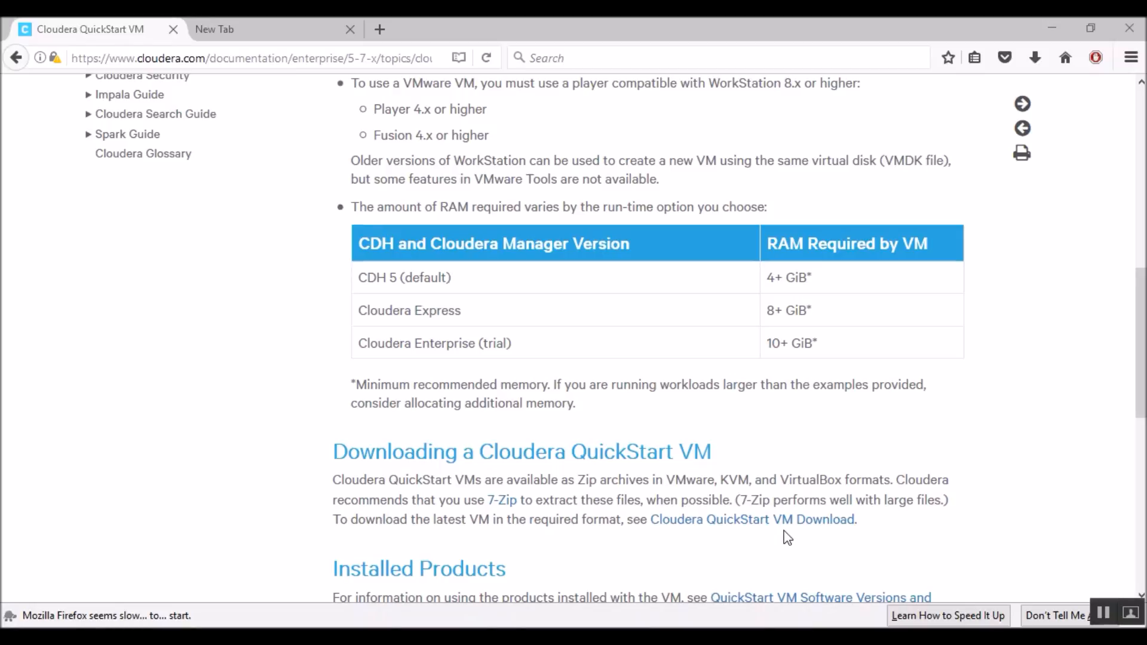
mouse_move(262, 122)
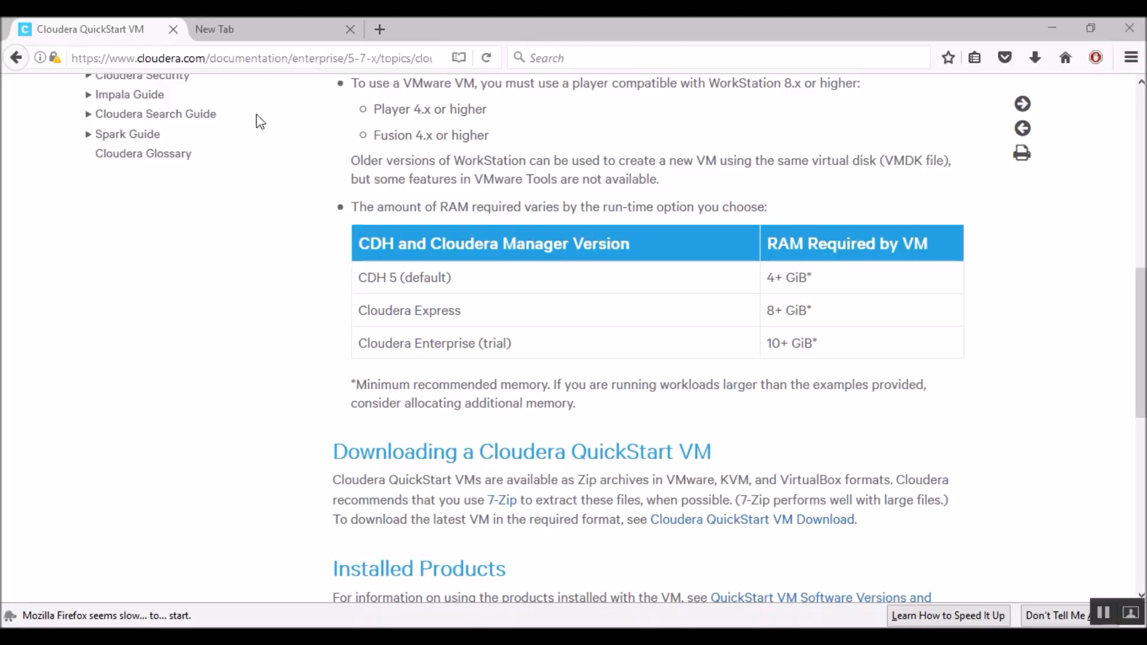
Load virtualbox.org in the blank Firefox tab and scroll to the VirtualBox 5.1 download offer.
left_click(214, 28)
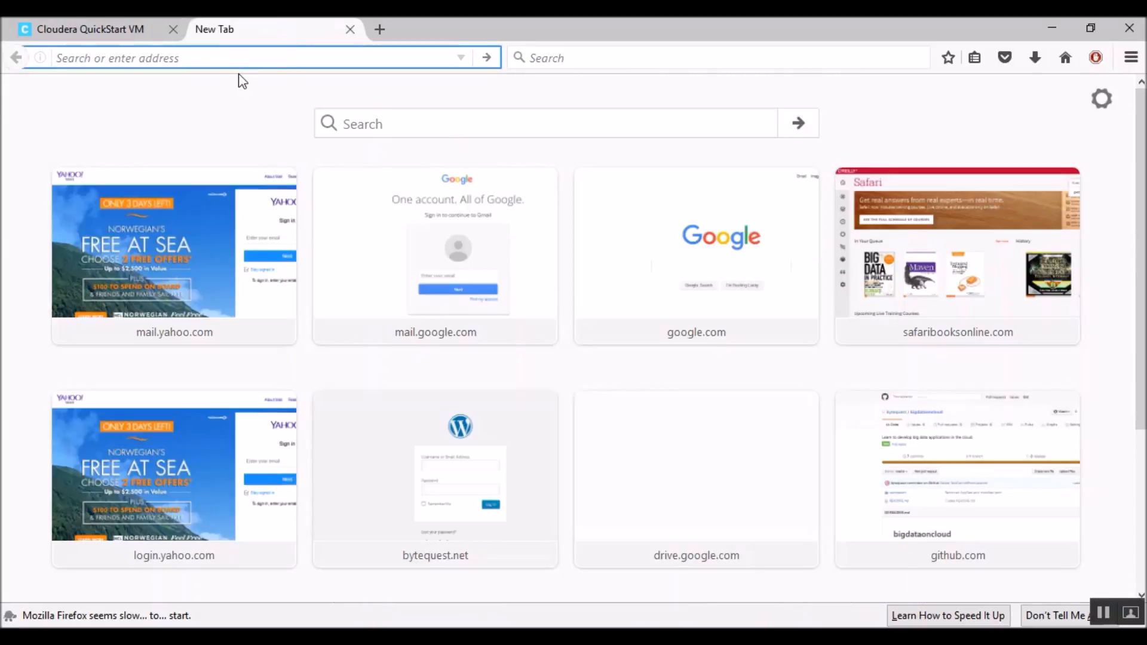
type("vysyasrecipes.com/")
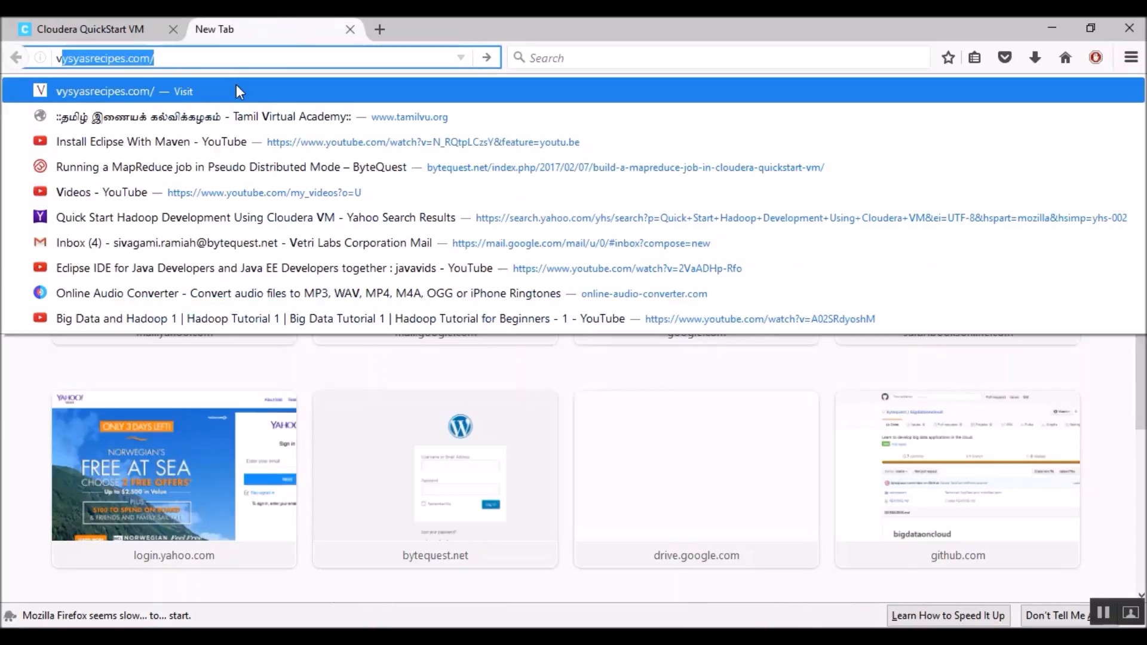
type("virtu")
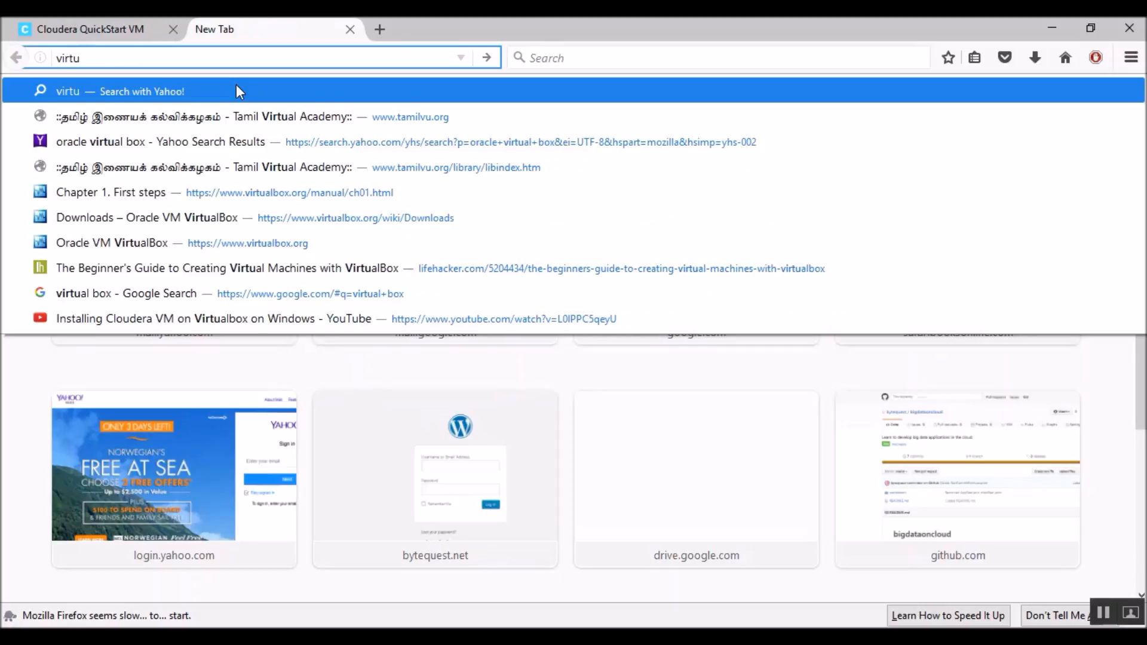
type("albox.org")
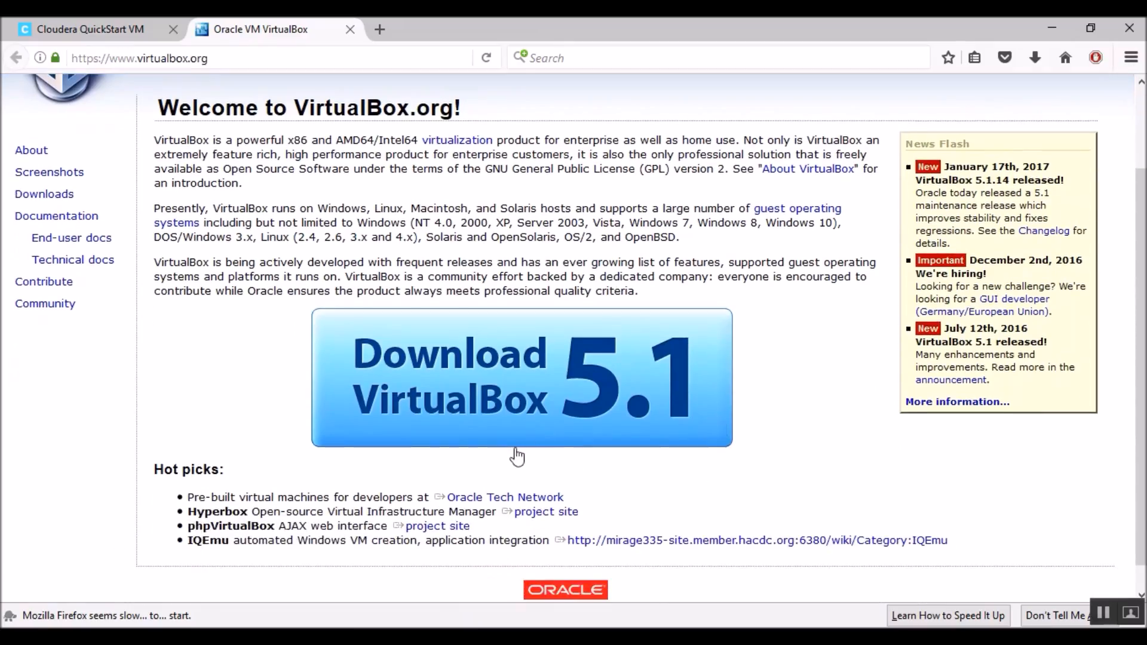
mouse_move(841, 444)
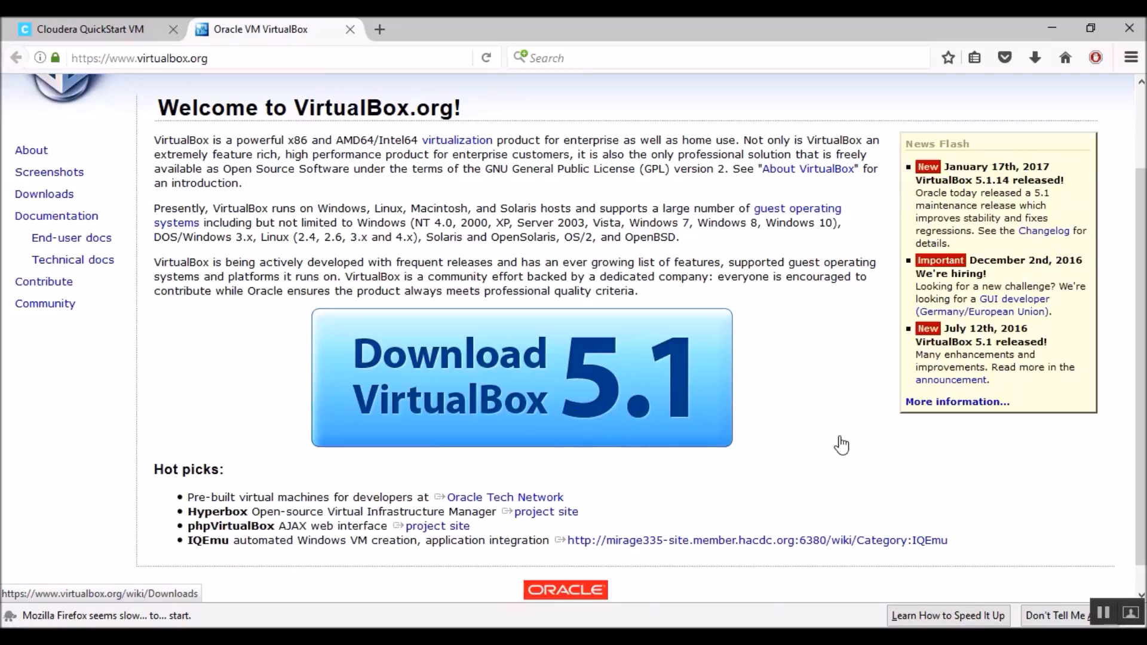
scroll("down", 3)
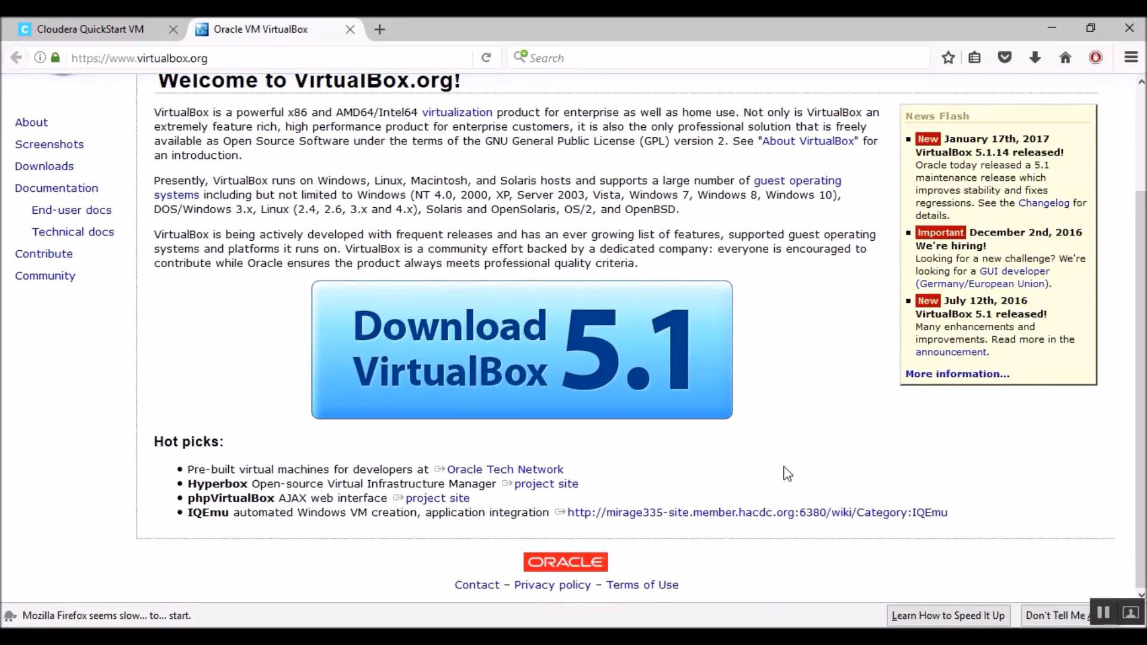
mouse_move(545, 364)
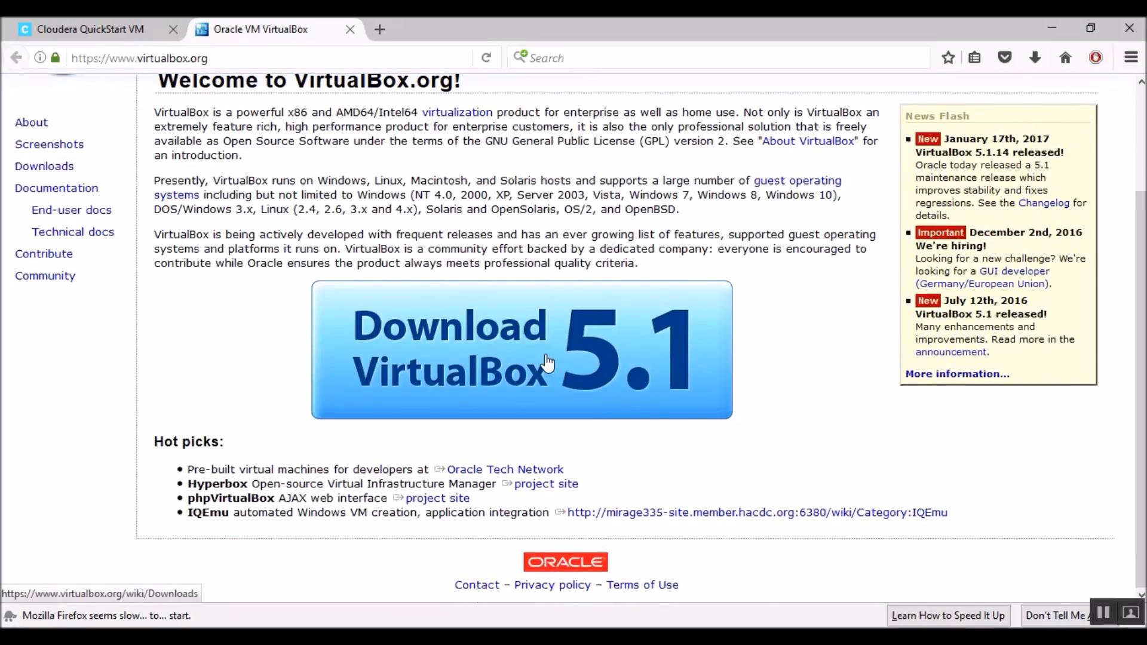
From the Downloads page, save the VirtualBox 5.1.14 Windows hosts installer.
left_click(521, 350)
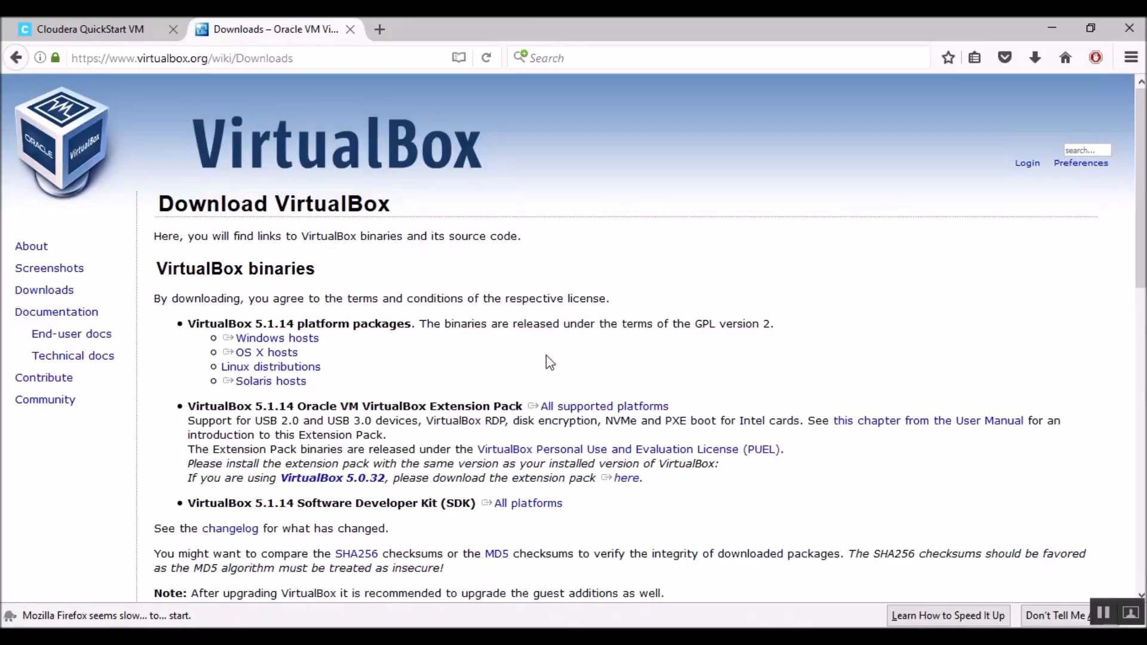
scroll("down", 3)
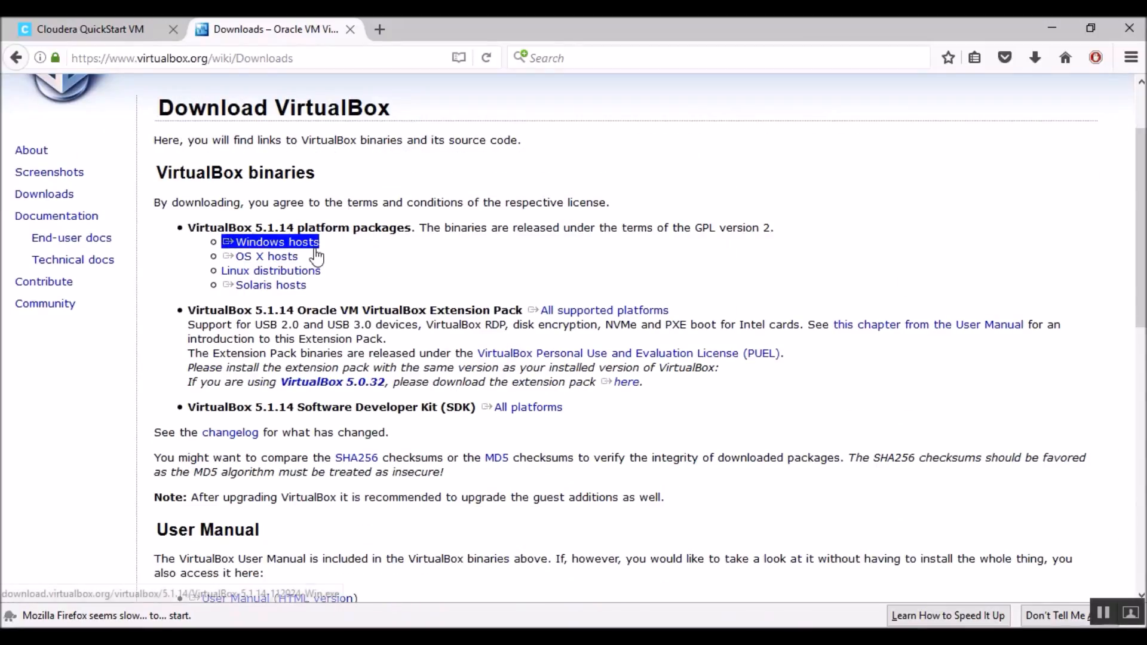
left_click(276, 242)
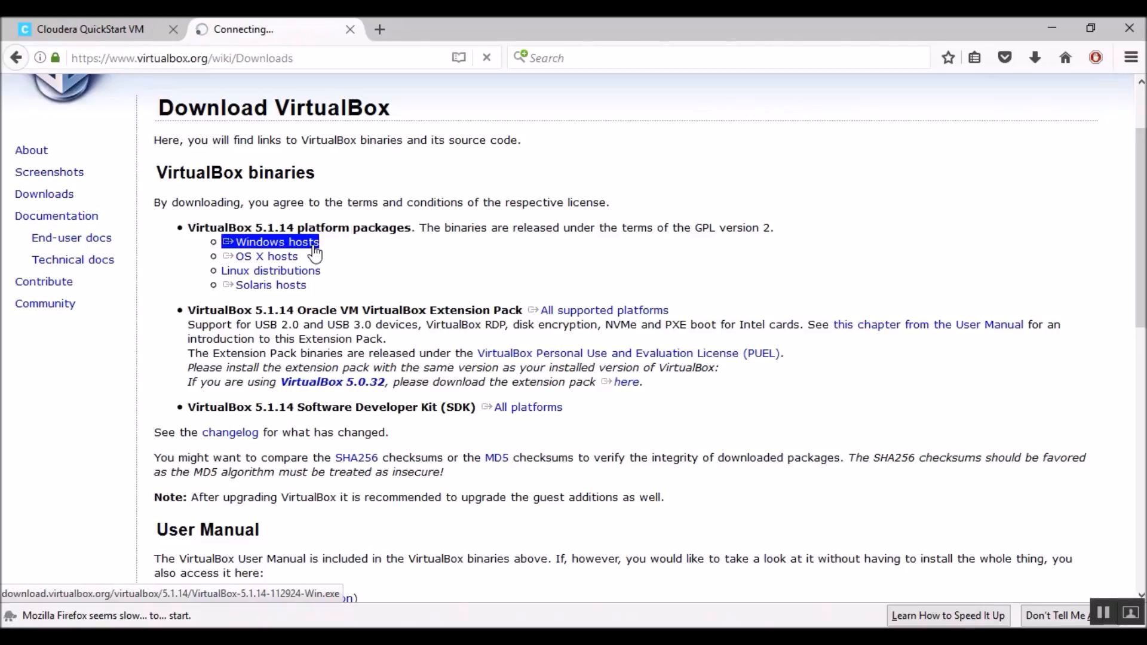
left_click(276, 243)
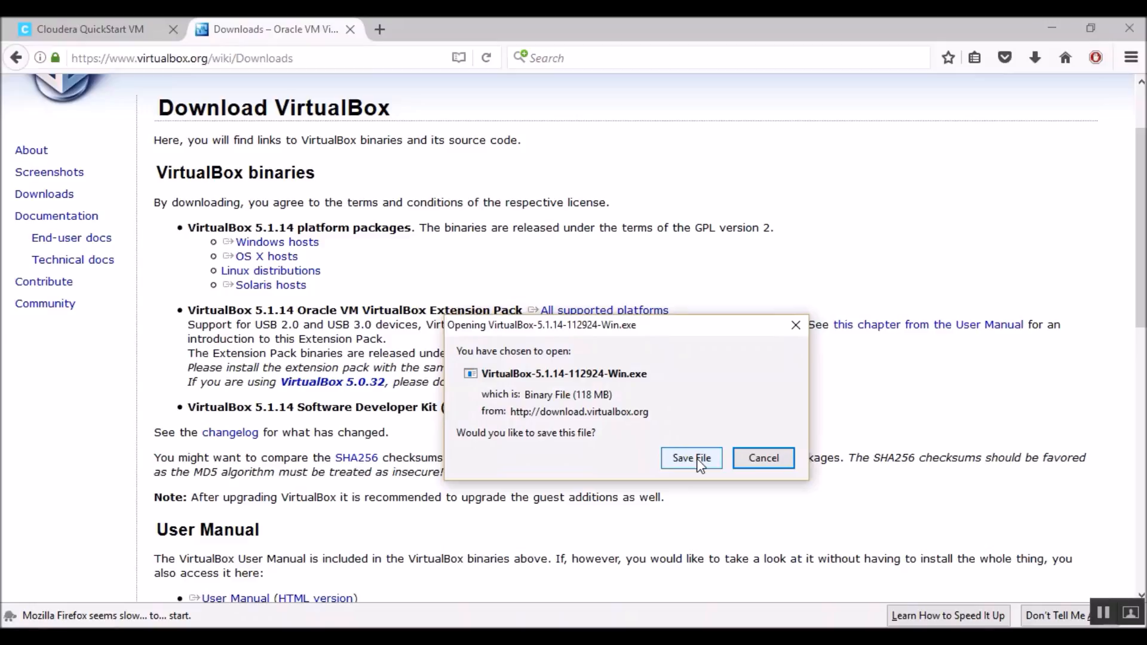
left_click(690, 457)
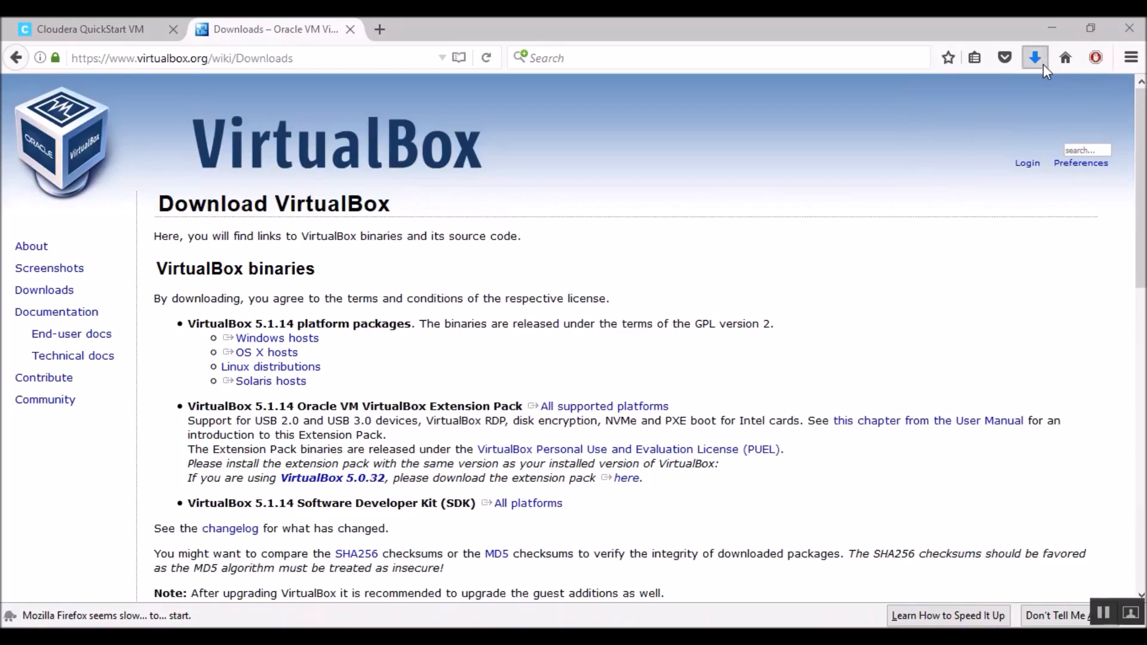
Reveal the downloaded VirtualBox-5.1.14 installer in the MenPorul folder and dismiss the AVG pop-ups.
left_click(1033, 58)
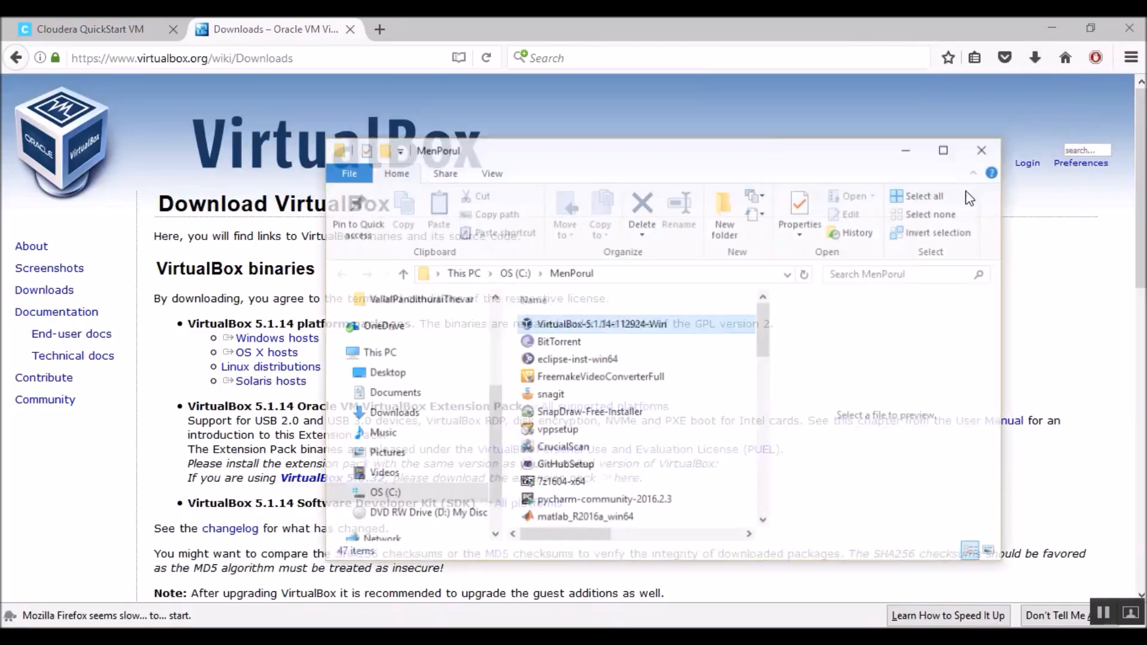
right_click(599, 324)
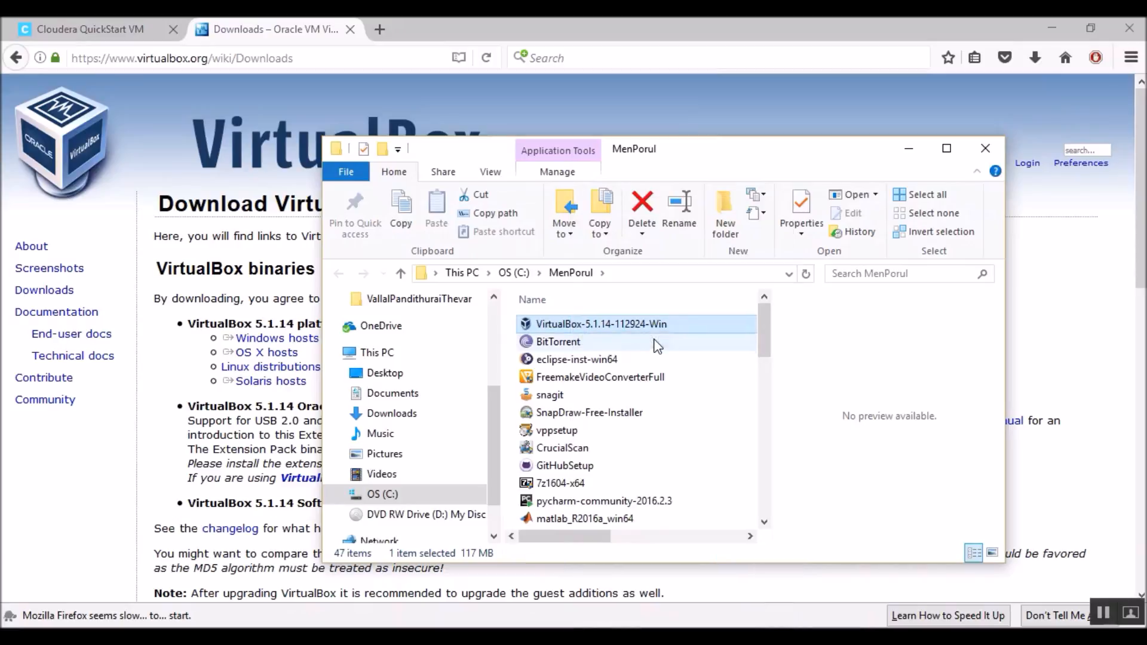
mouse_move(773, 520)
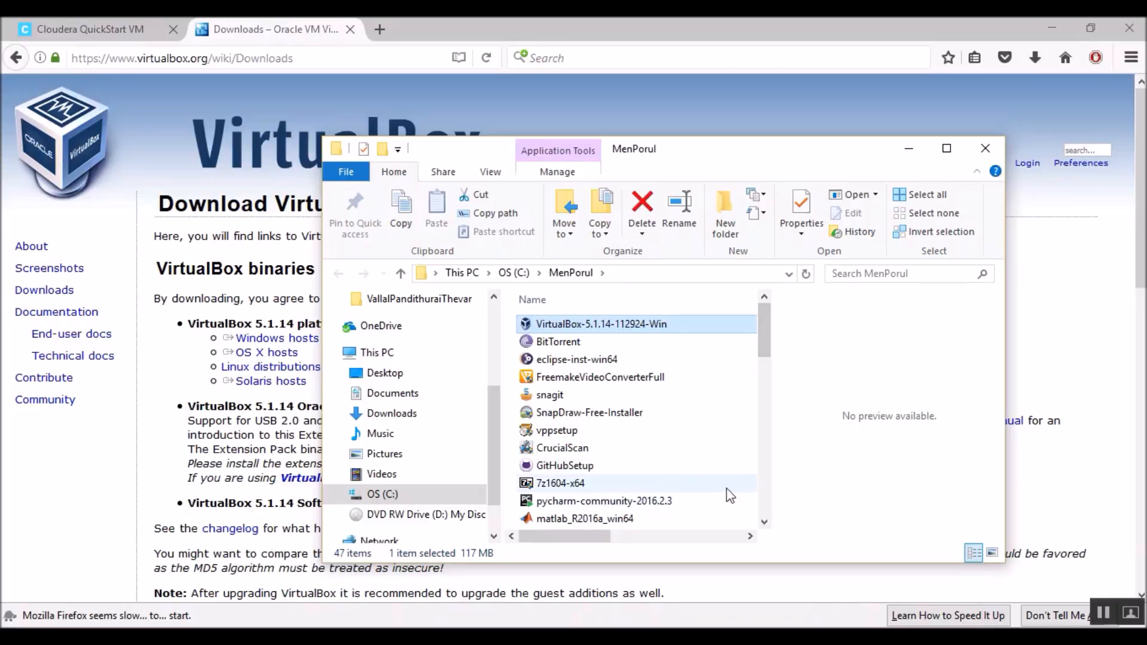
mouse_move(717, 489)
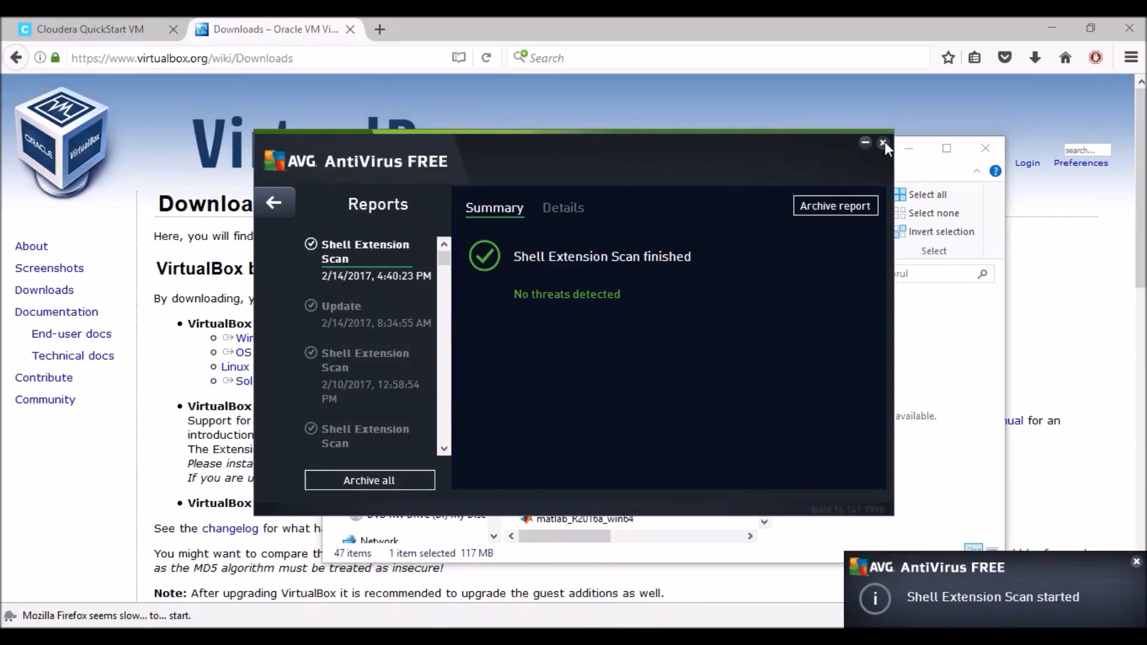
left_click(883, 142)
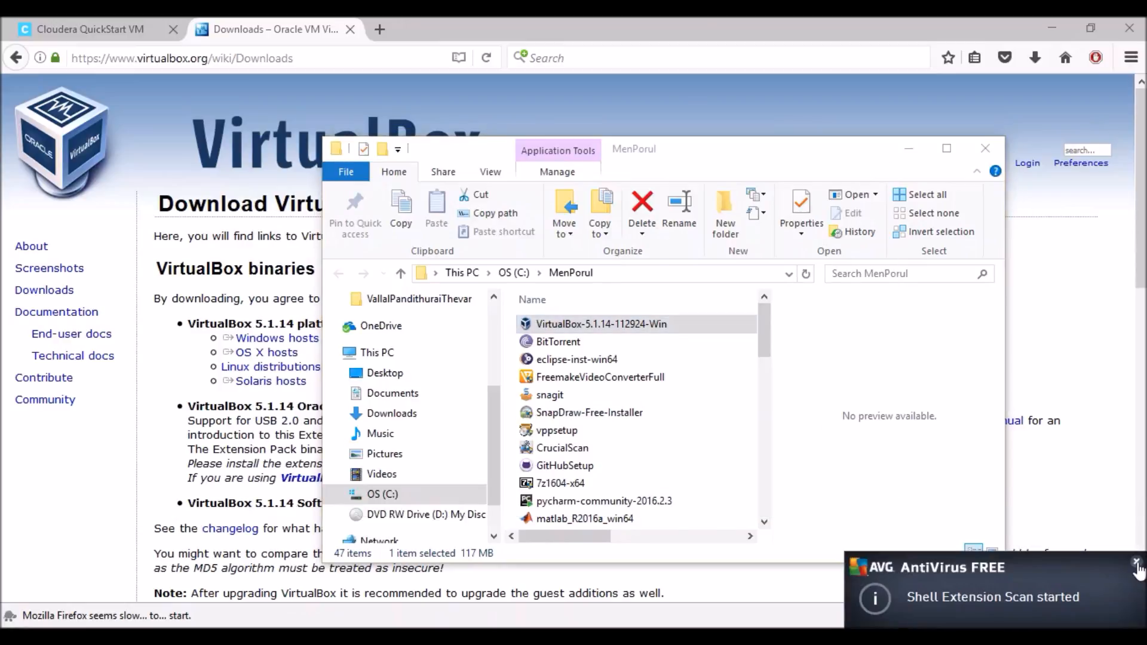
left_click(1135, 565)
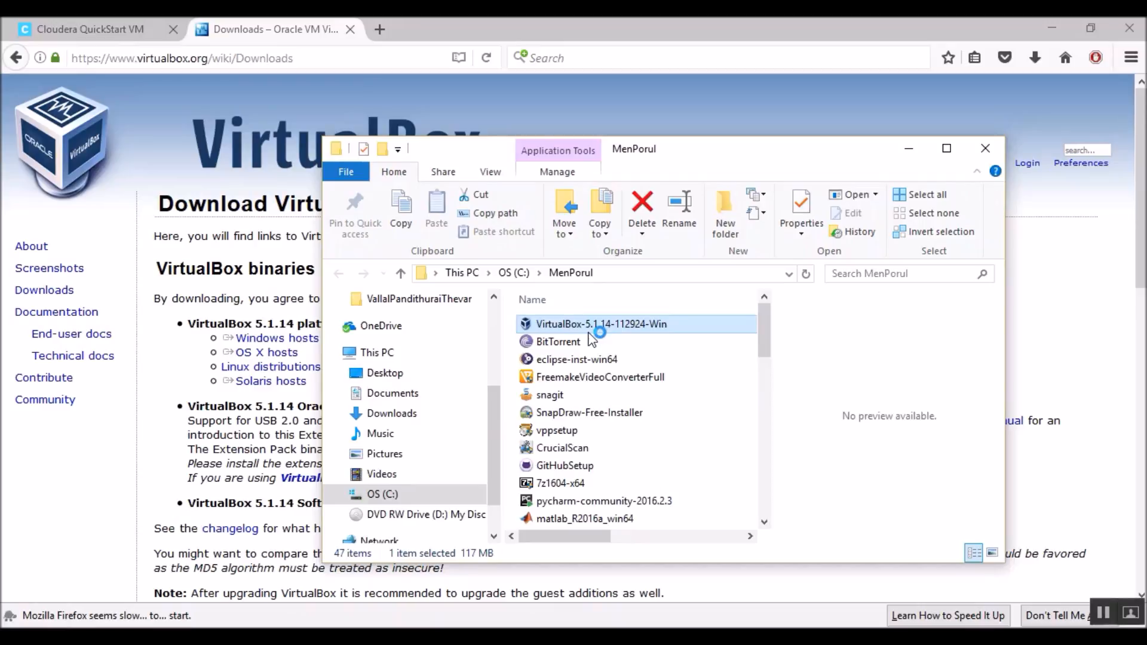
Run the installer, accepting default features, shortcuts and the network reset, through to Finish.
double_click(601, 324)
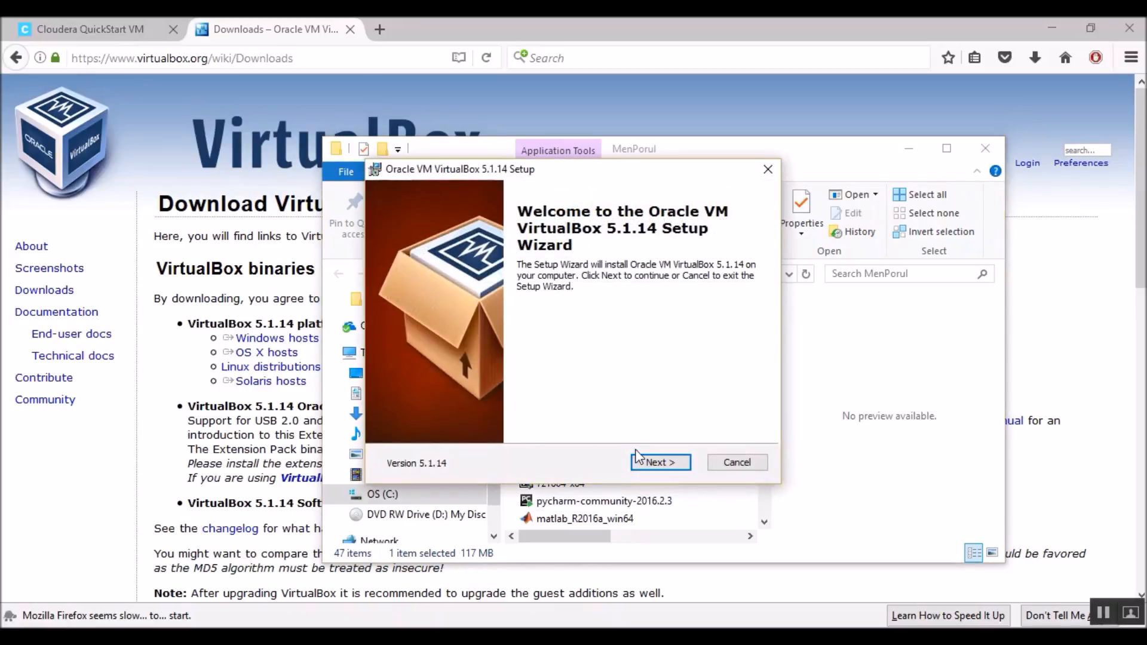
left_click(660, 462)
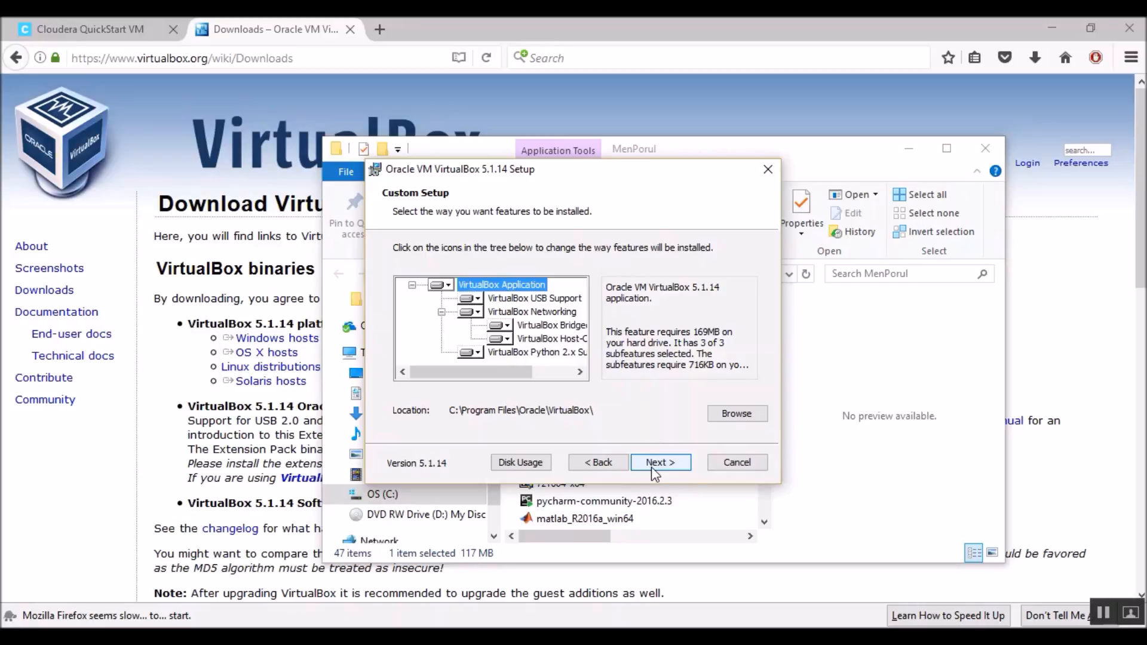
left_click(659, 461)
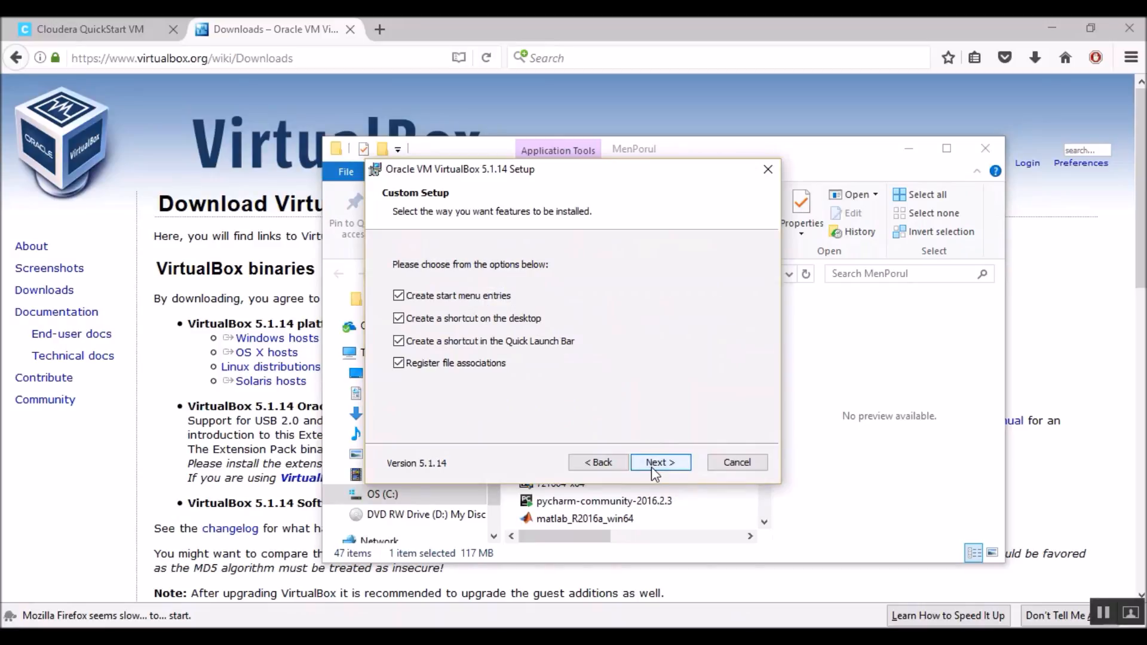
left_click(660, 462)
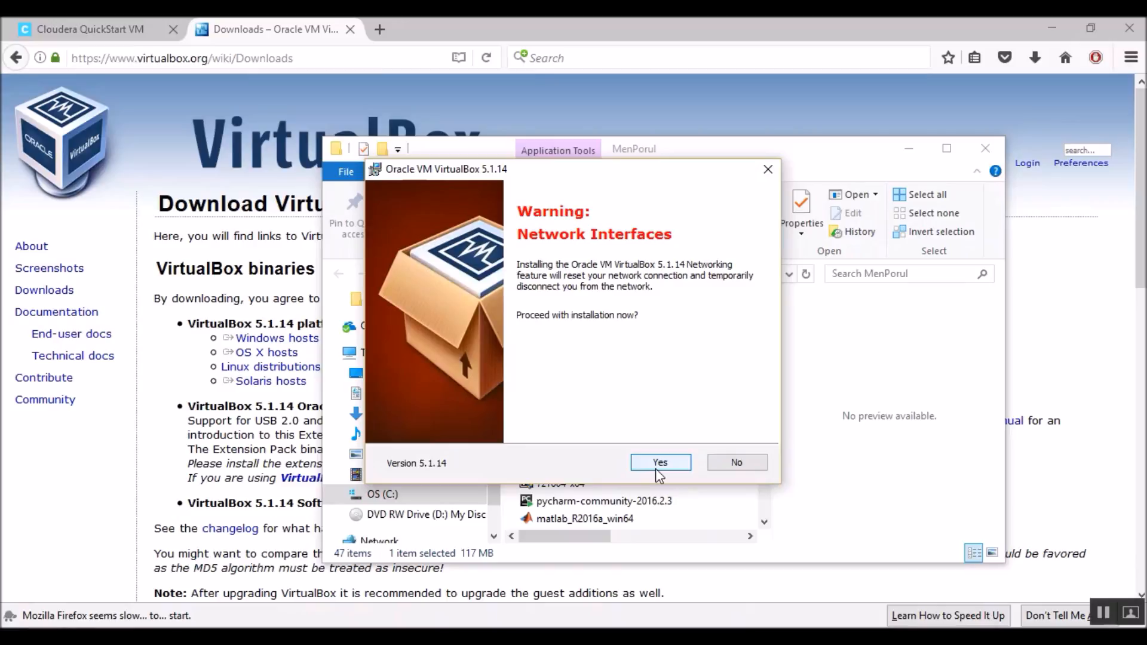
left_click(660, 462)
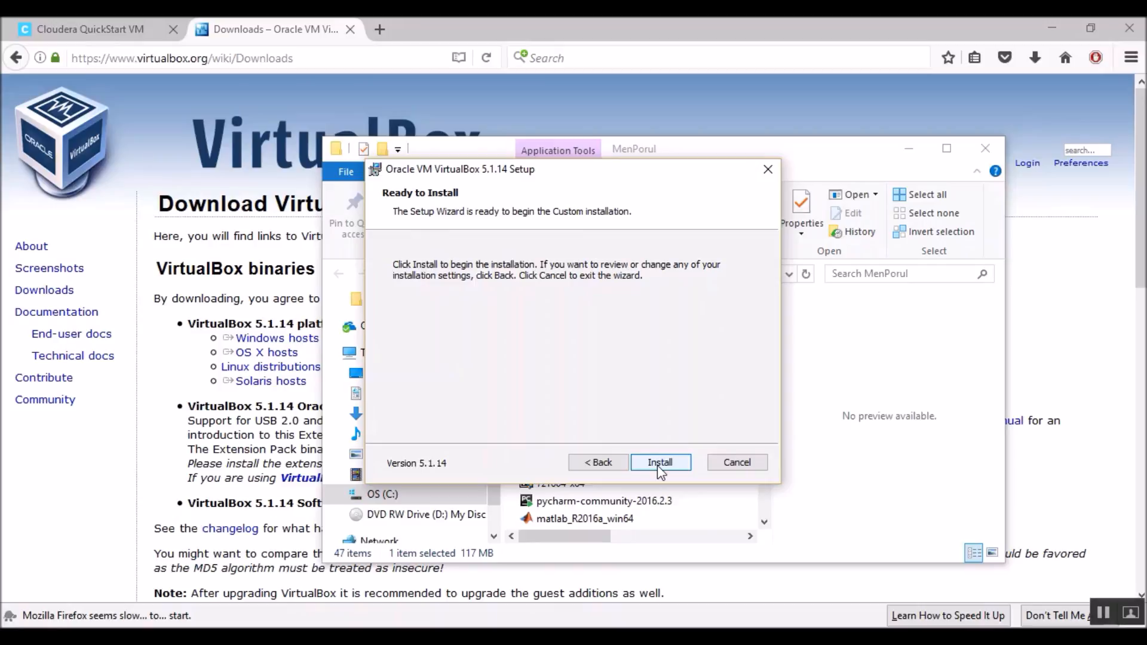
left_click(659, 463)
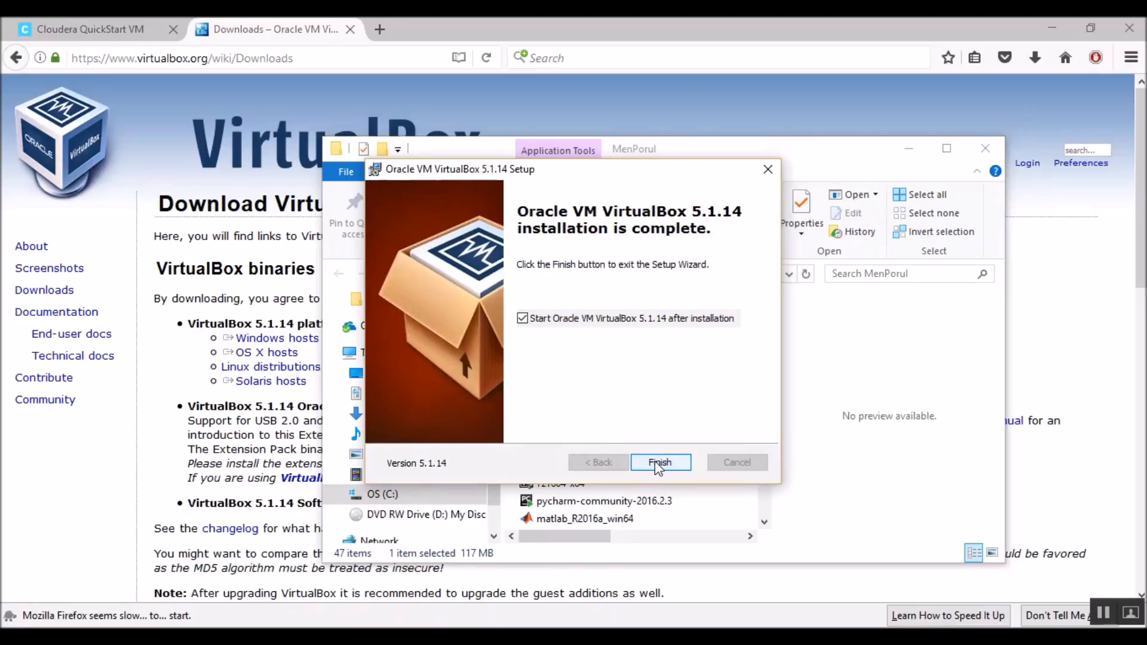
left_click(660, 462)
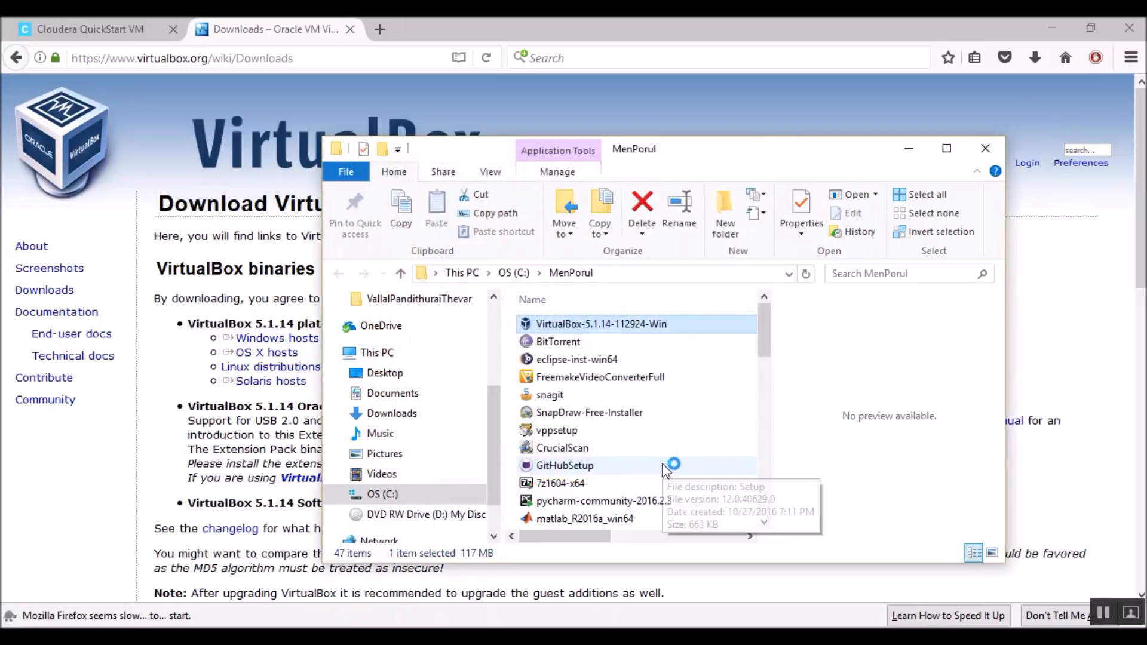
mouse_move(663, 469)
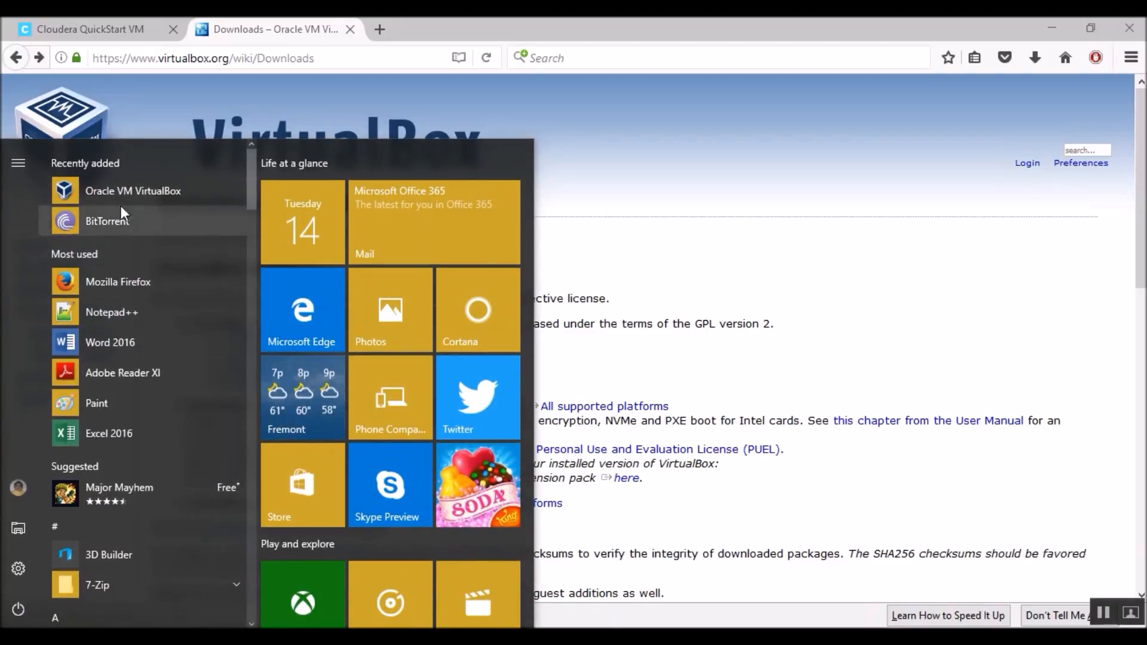
mouse_move(124, 201)
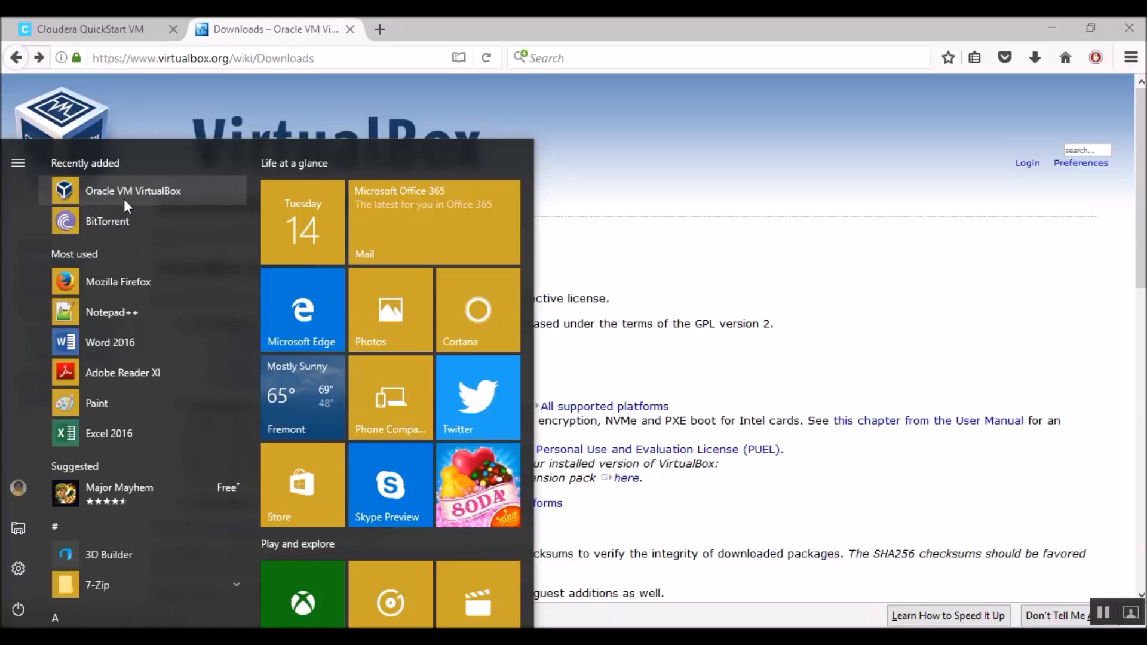
mouse_move(87, 28)
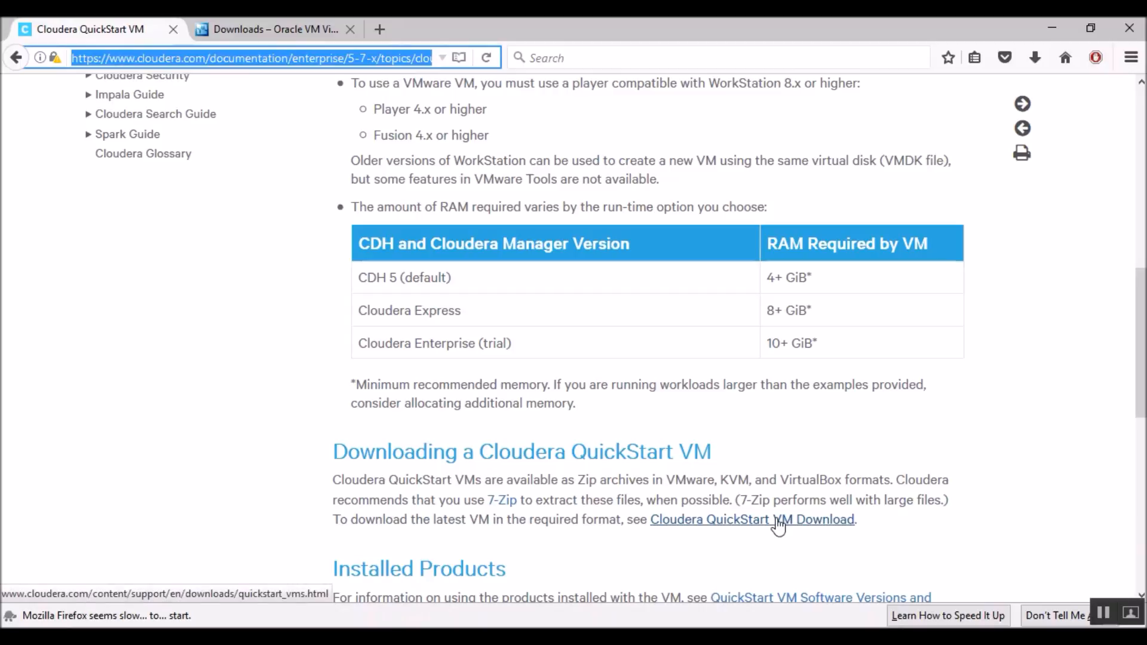
On Cloudera's CDH 5.8 QuickStart page, pick the Virtual Box platform and request it with GET IT NOW.
left_click(752, 520)
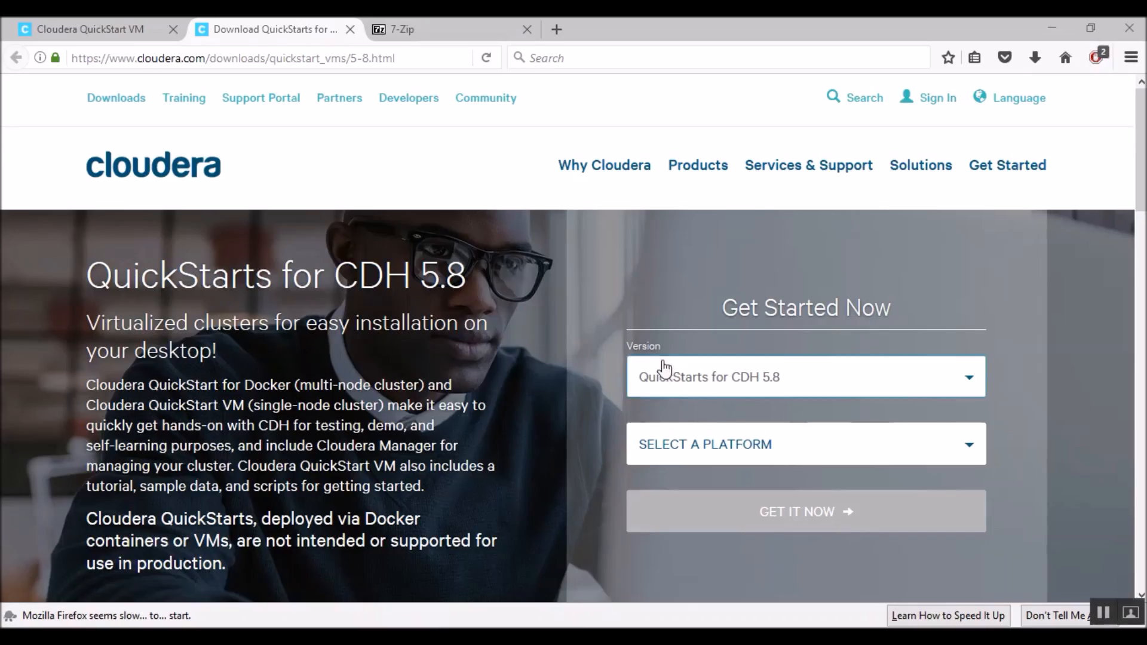
mouse_move(822, 402)
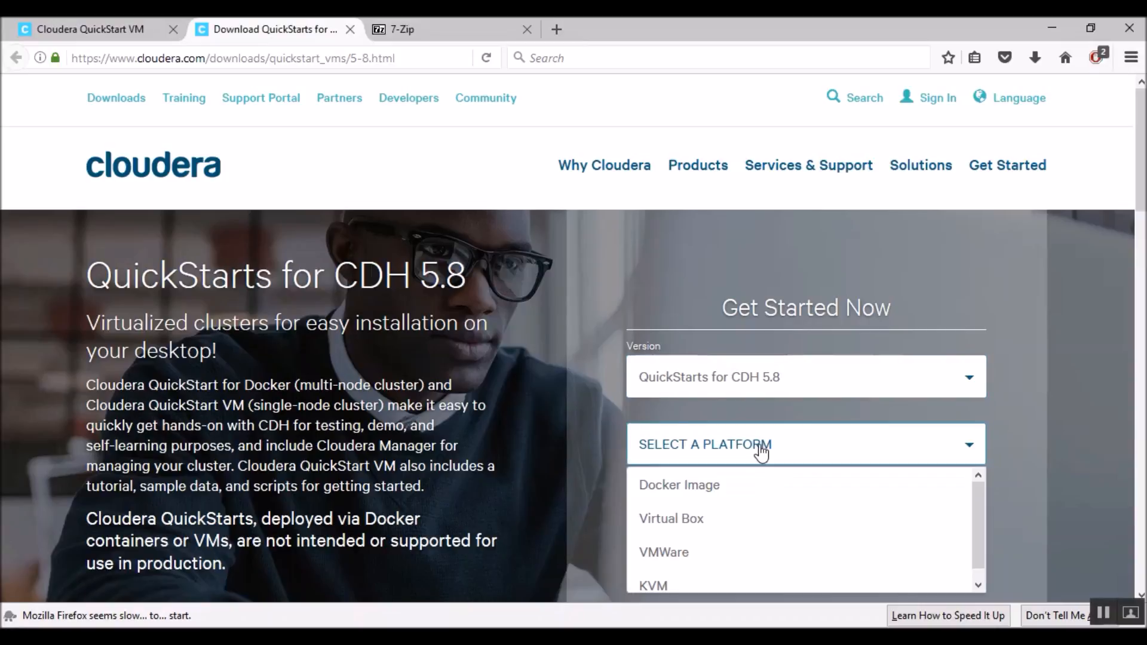
mouse_move(753, 552)
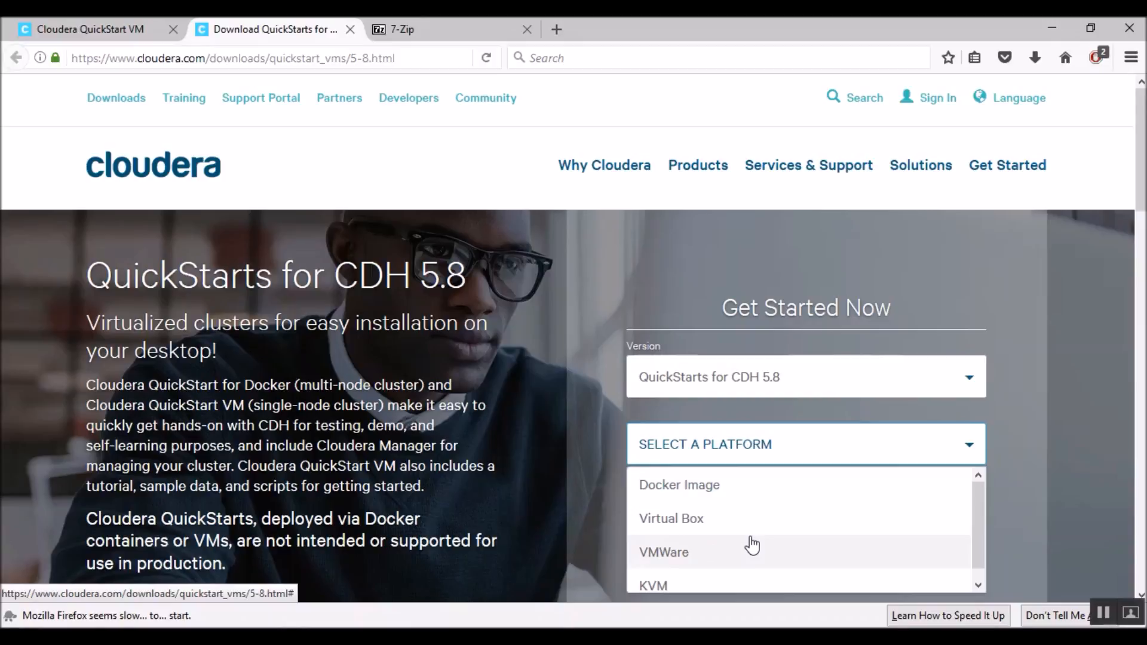
mouse_move(735, 545)
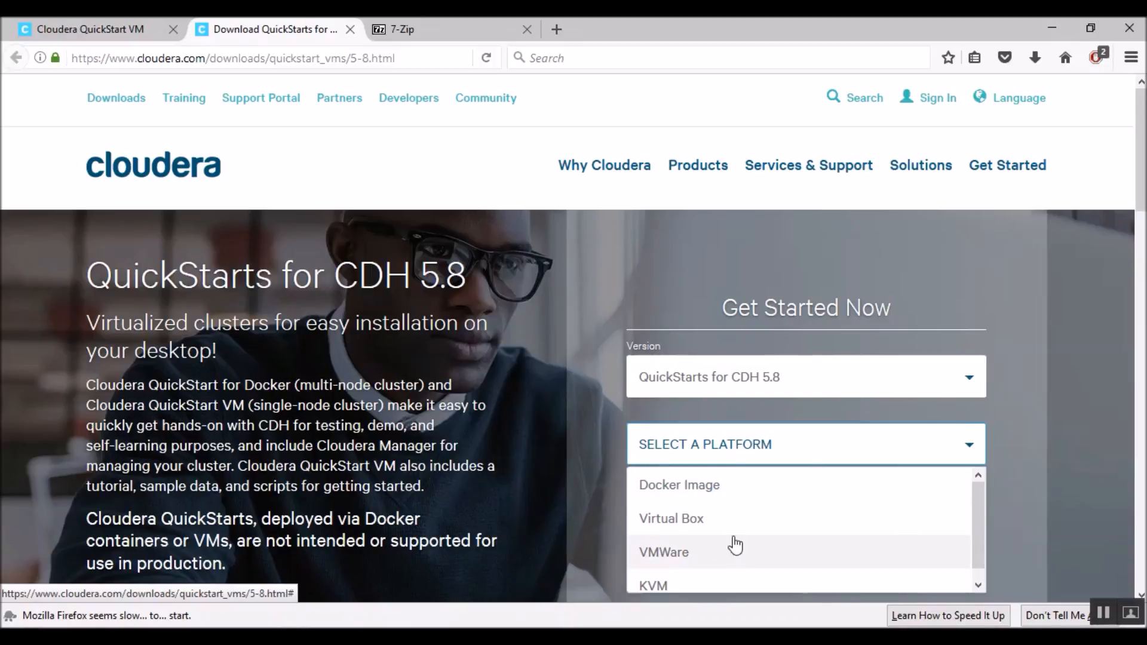
mouse_move(728, 541)
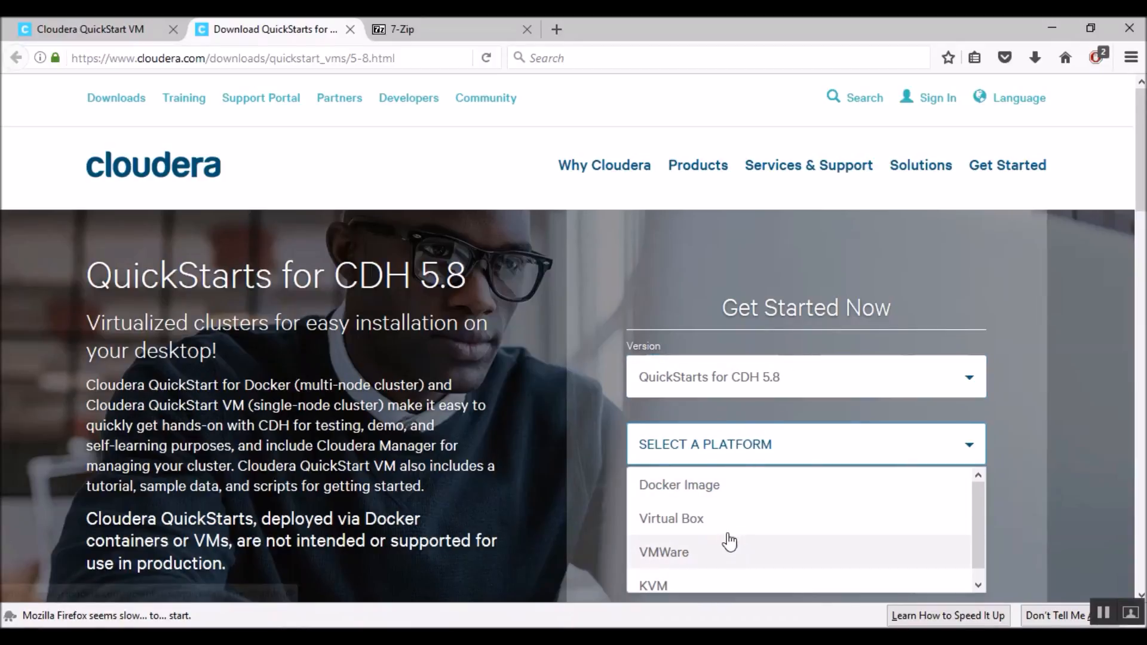
left_click(670, 518)
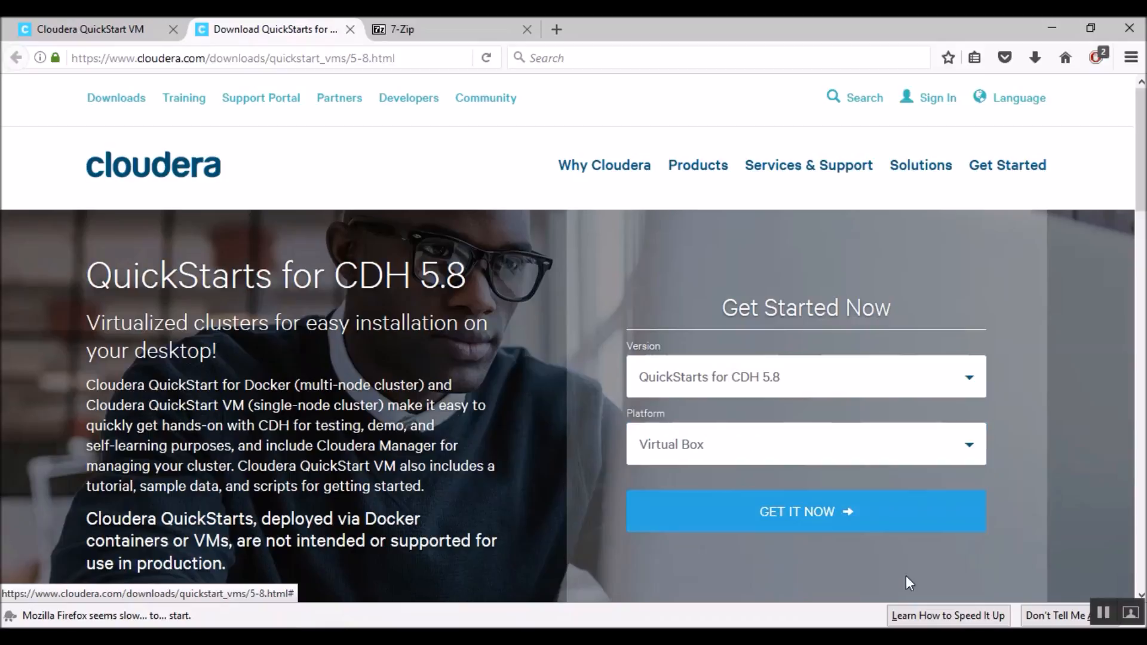
left_click(804, 510)
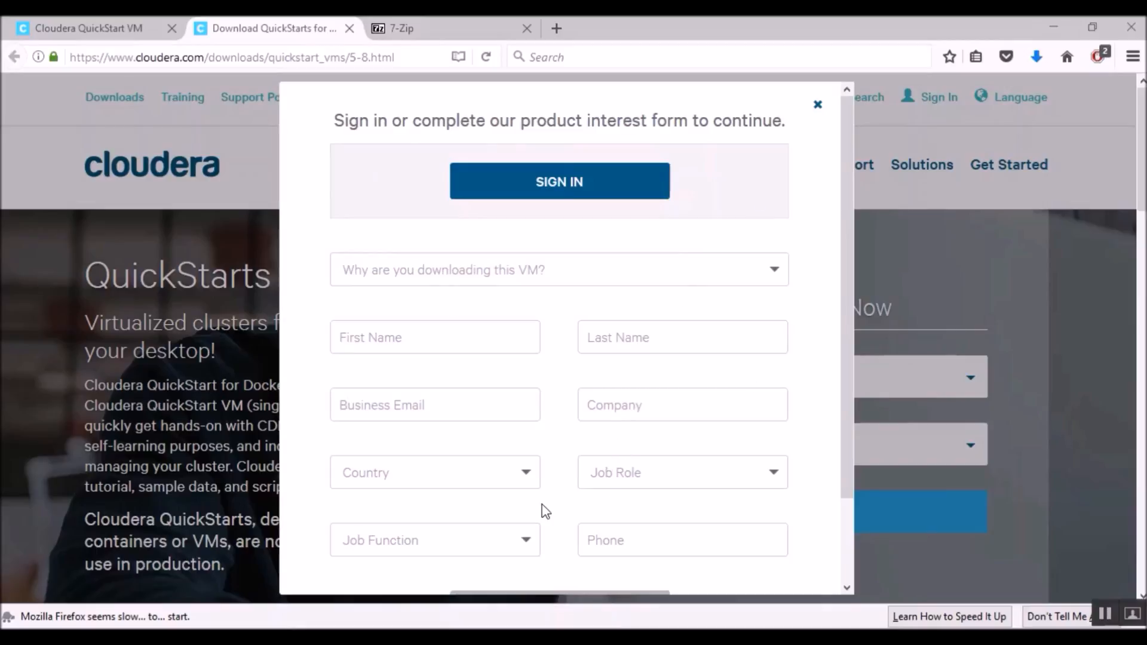
mouse_move(568, 531)
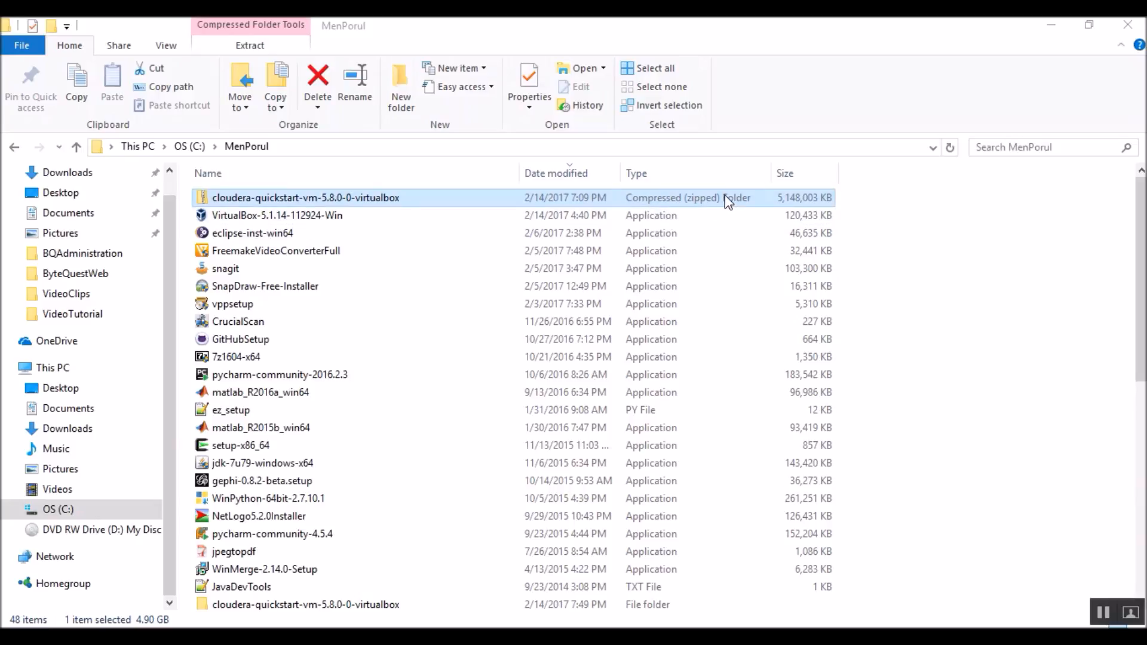
mouse_move(488, 222)
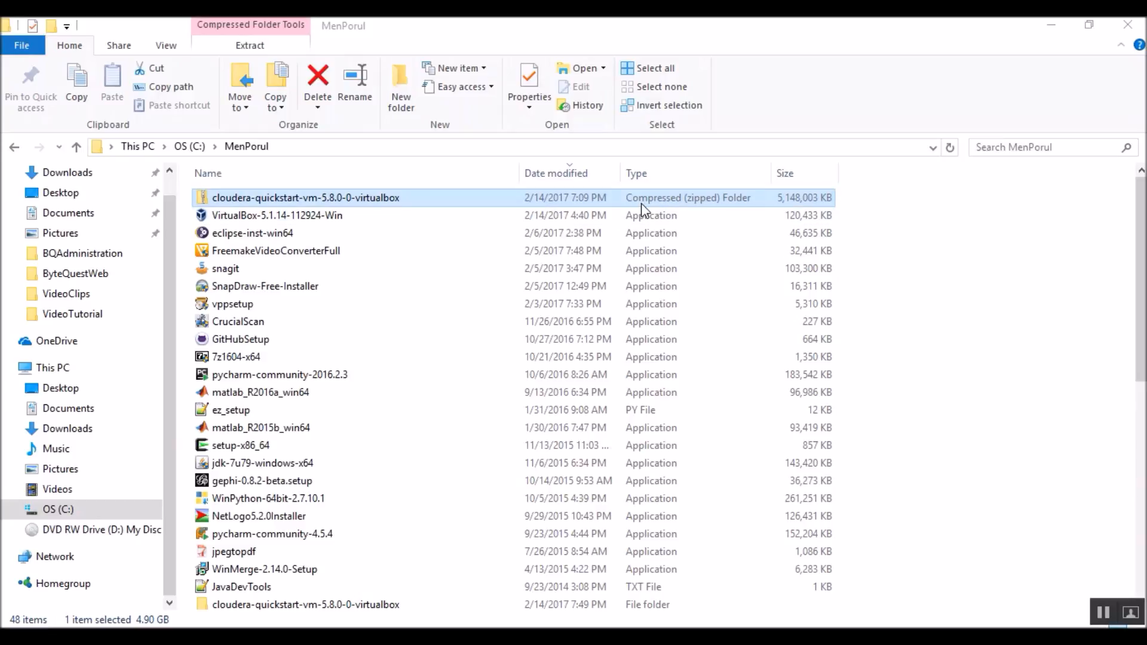
mouse_move(672, 214)
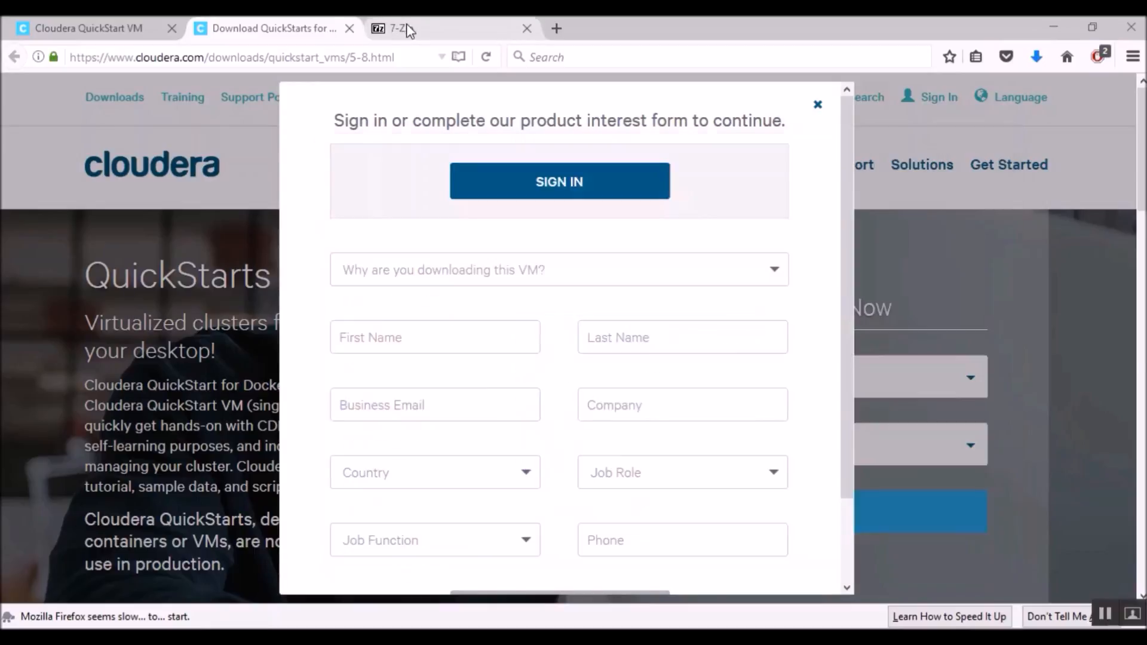
Review the 7-Zip site's Windows .exe installer table, then return to the MenPorul folder.
left_click(399, 28)
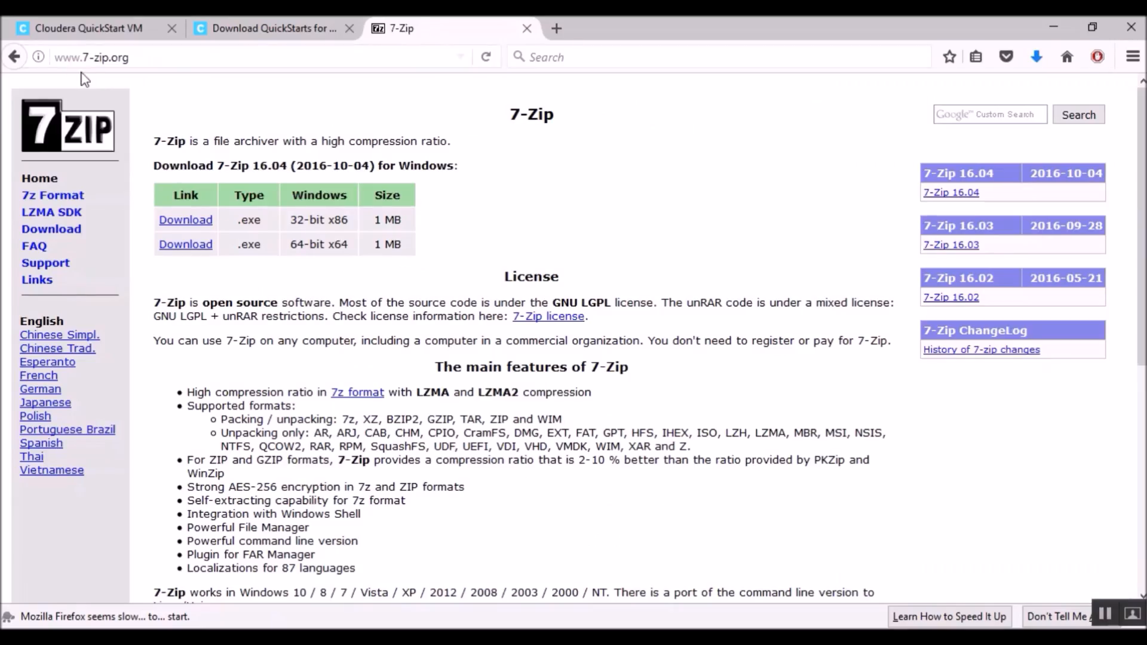
mouse_move(210, 76)
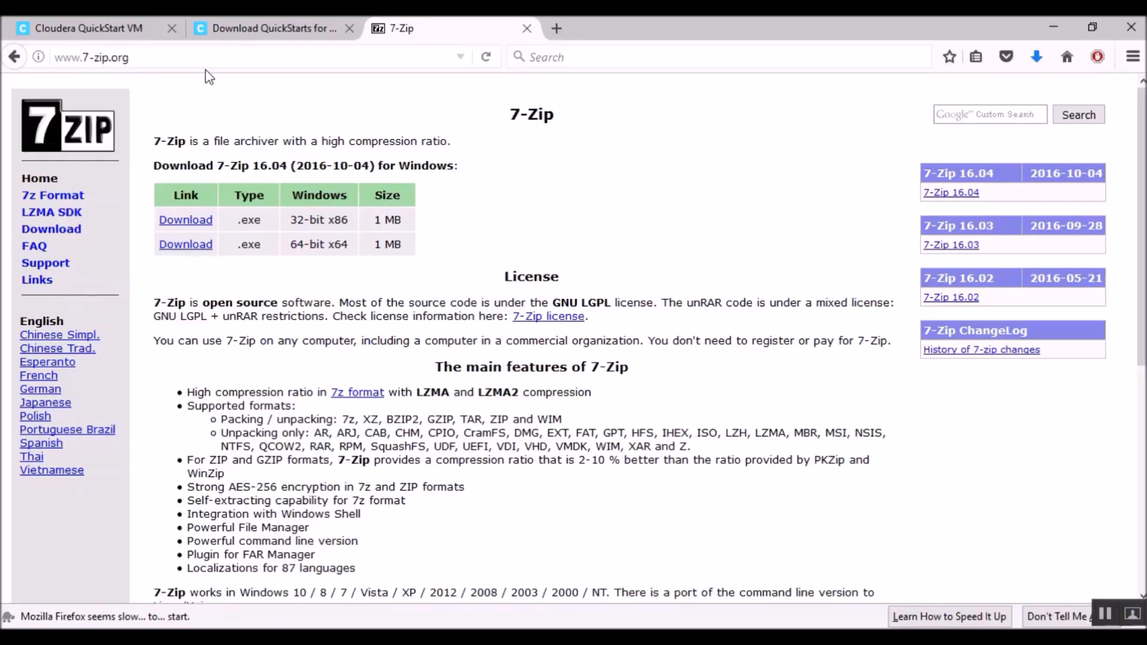
mouse_move(217, 233)
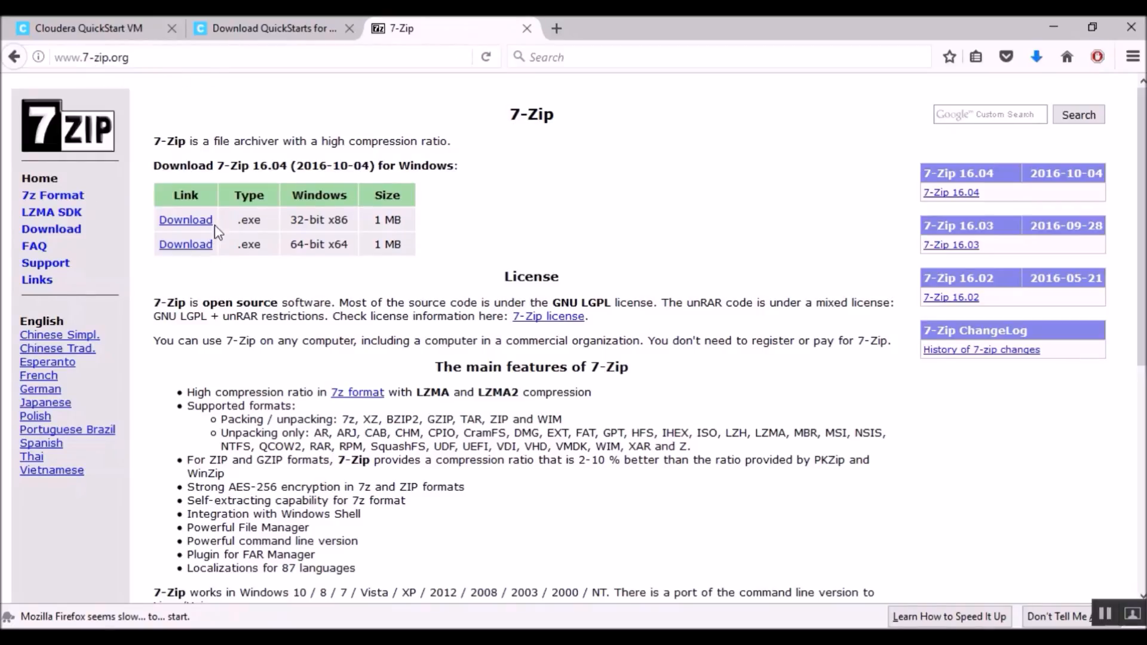
mouse_move(248, 269)
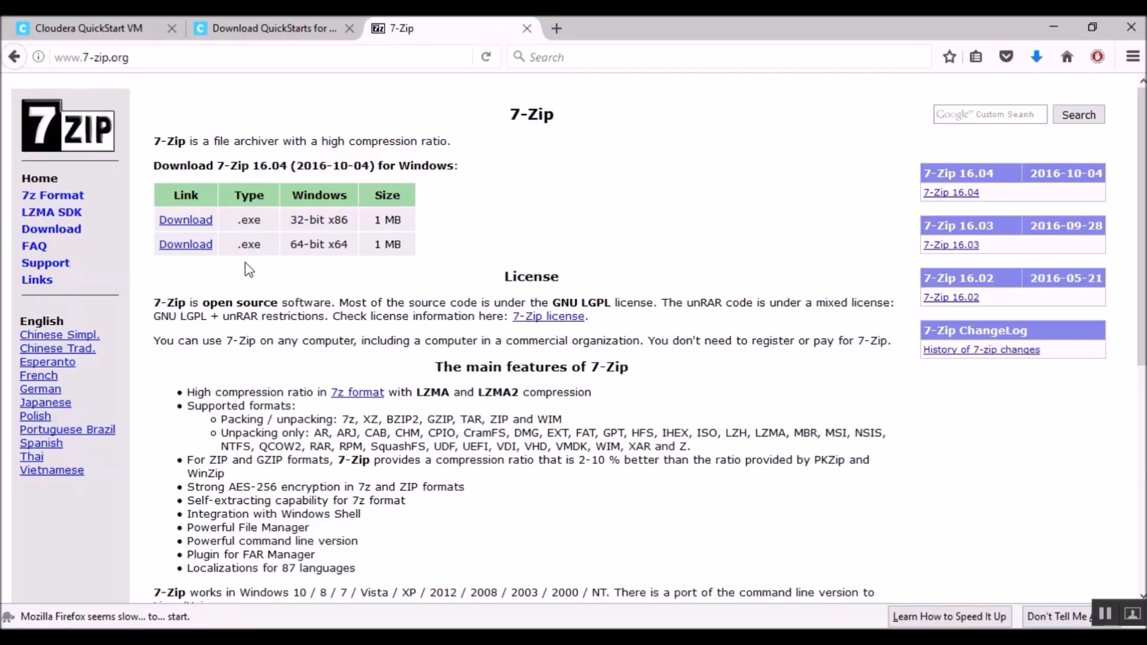
left_click(275, 28)
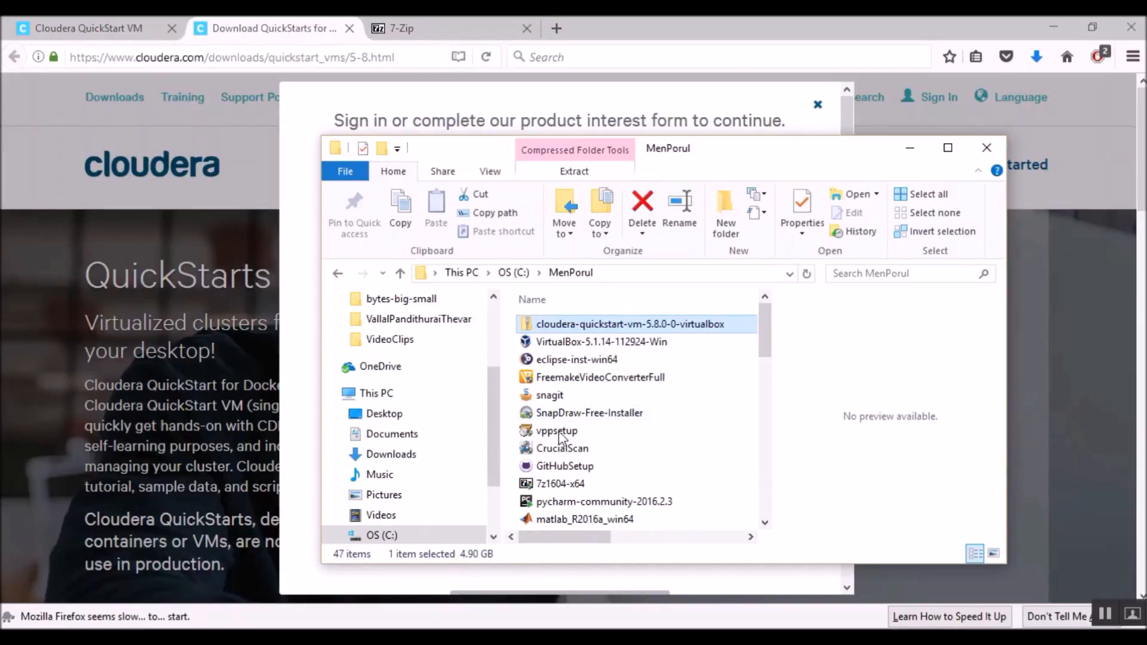
mouse_move(630, 324)
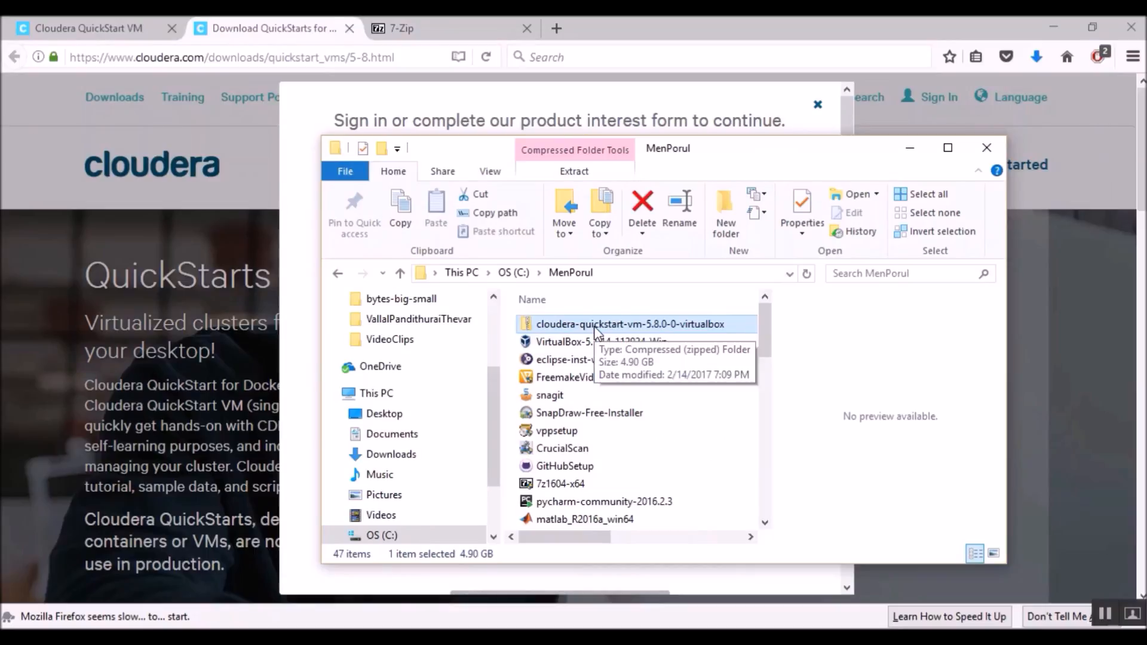
Bring up the 7-Zip context menu on the Cloudera QuickStart zip to extract it to its own folder.
right_click(631, 324)
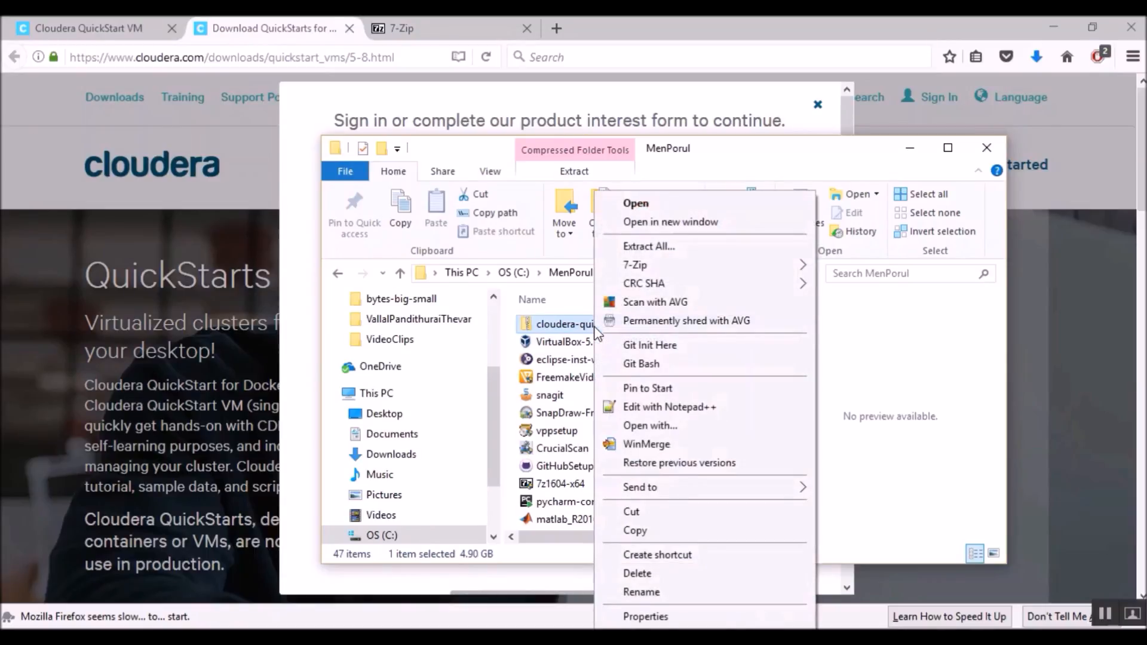
mouse_move(607, 325)
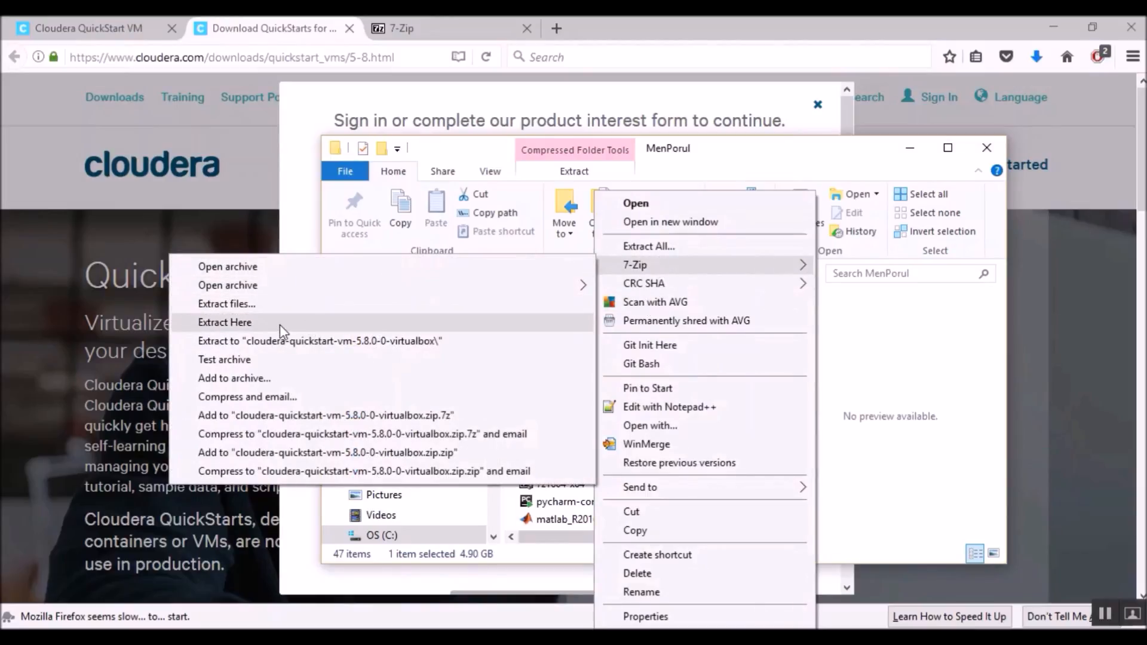
mouse_move(285, 341)
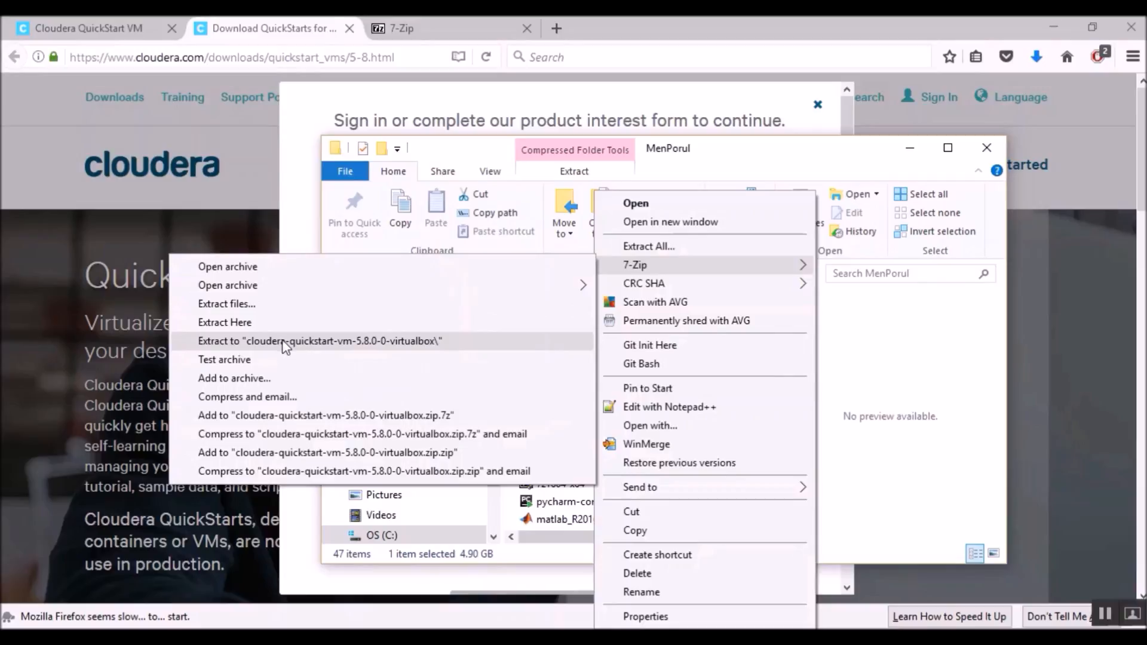
mouse_move(291, 355)
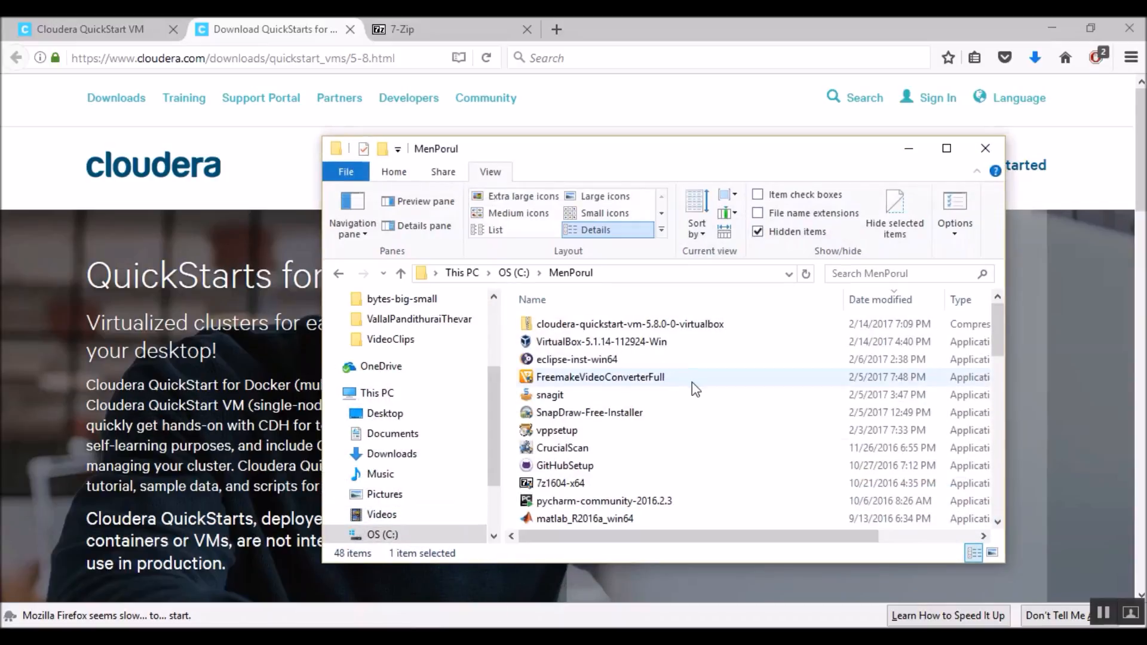
Enter the extracted cloudera-quickstart-vm-5.8.0-0-virtualbox folder showing its OVF and 5 GB VMDK.
scroll("down", 3)
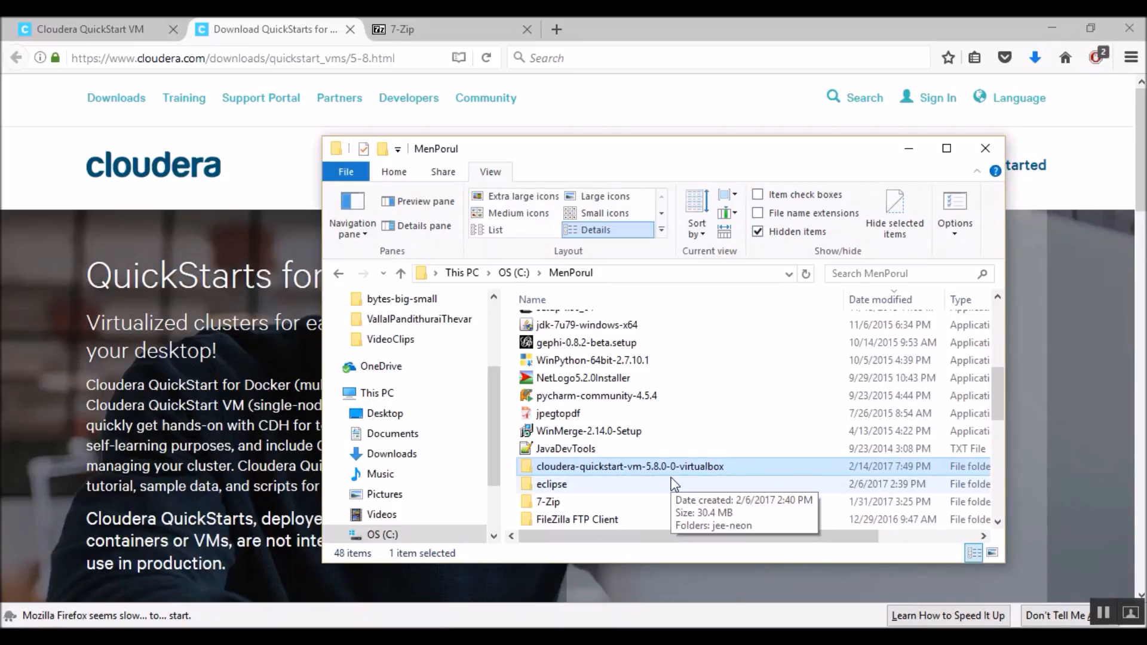
mouse_move(607, 470)
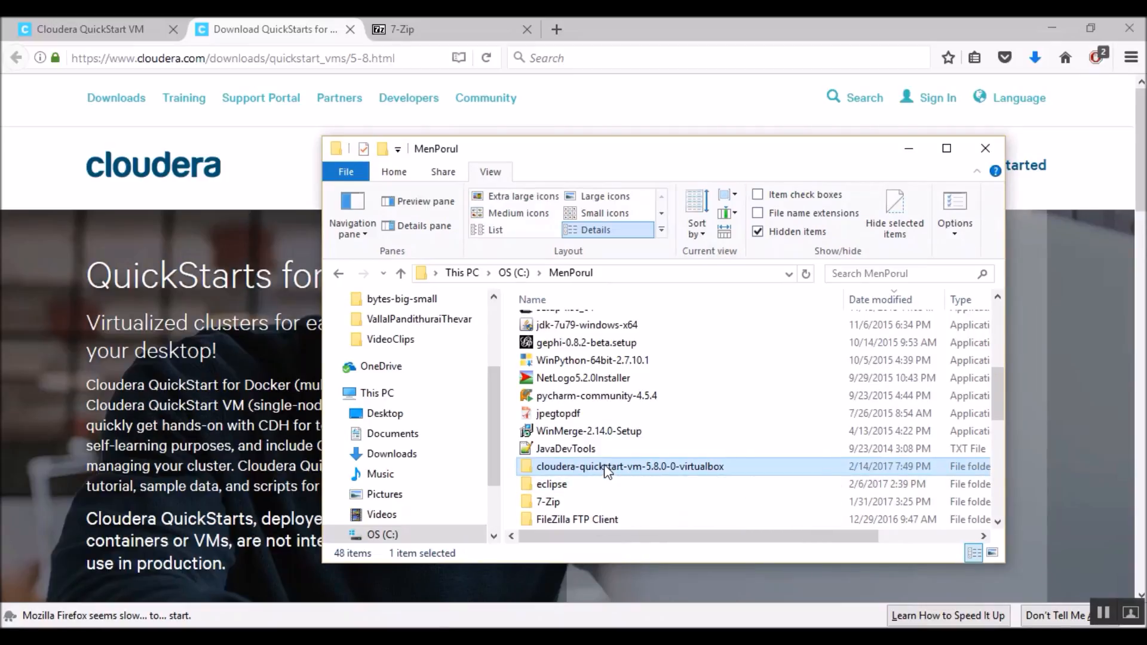
double_click(629, 466)
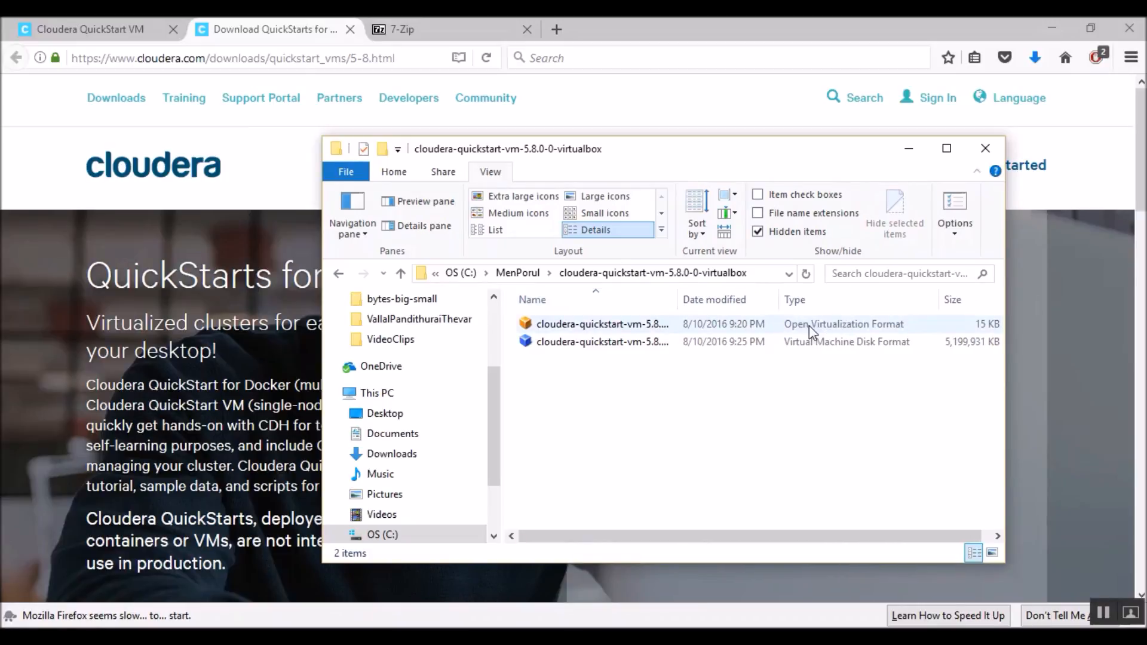
mouse_move(827, 335)
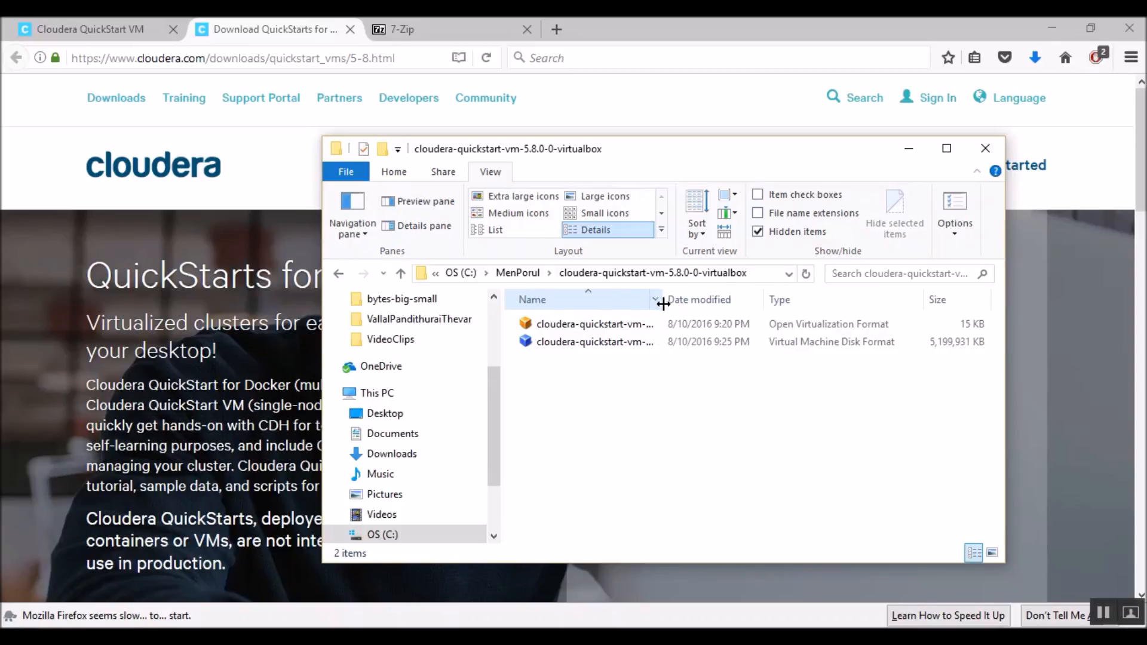
mouse_move(781, 359)
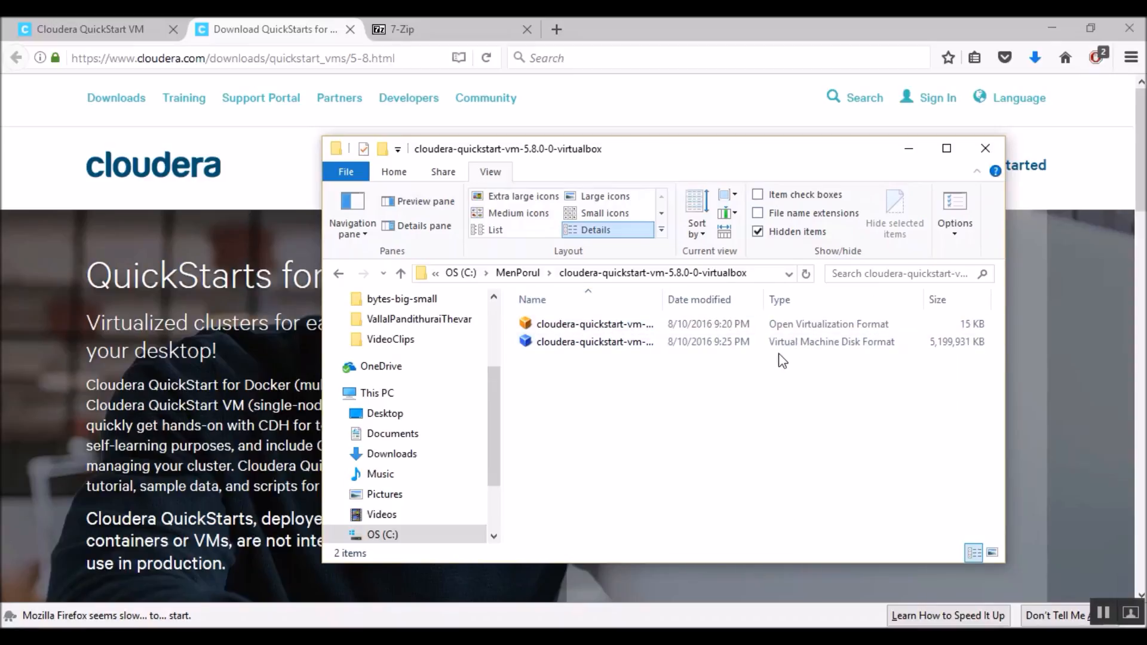
mouse_move(810, 364)
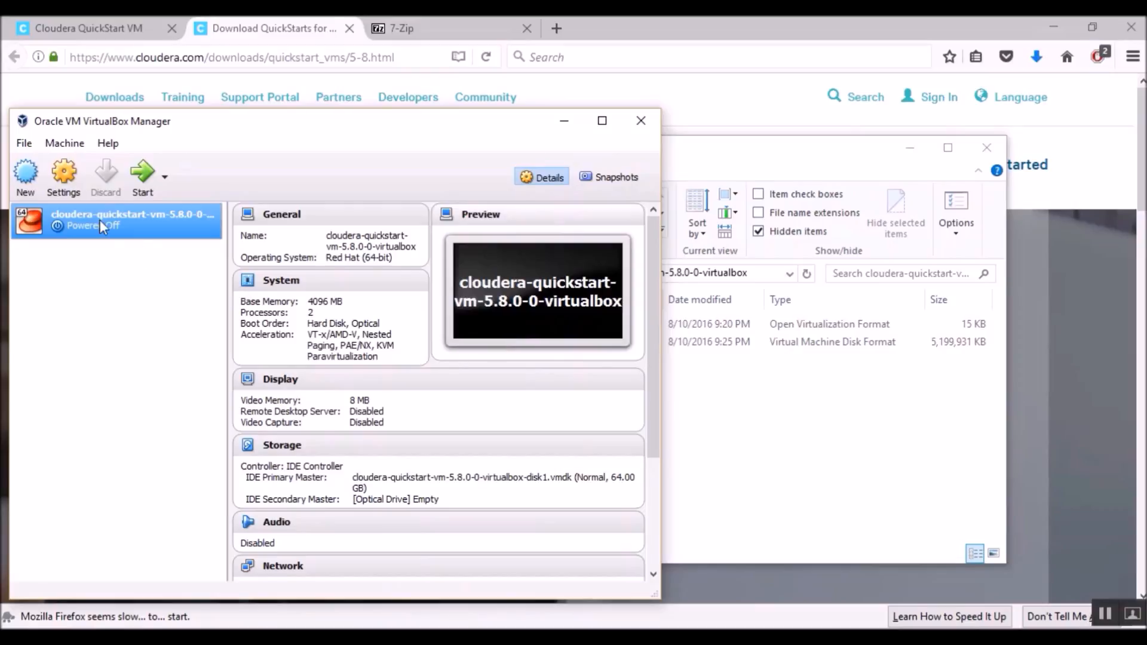
mouse_move(24, 142)
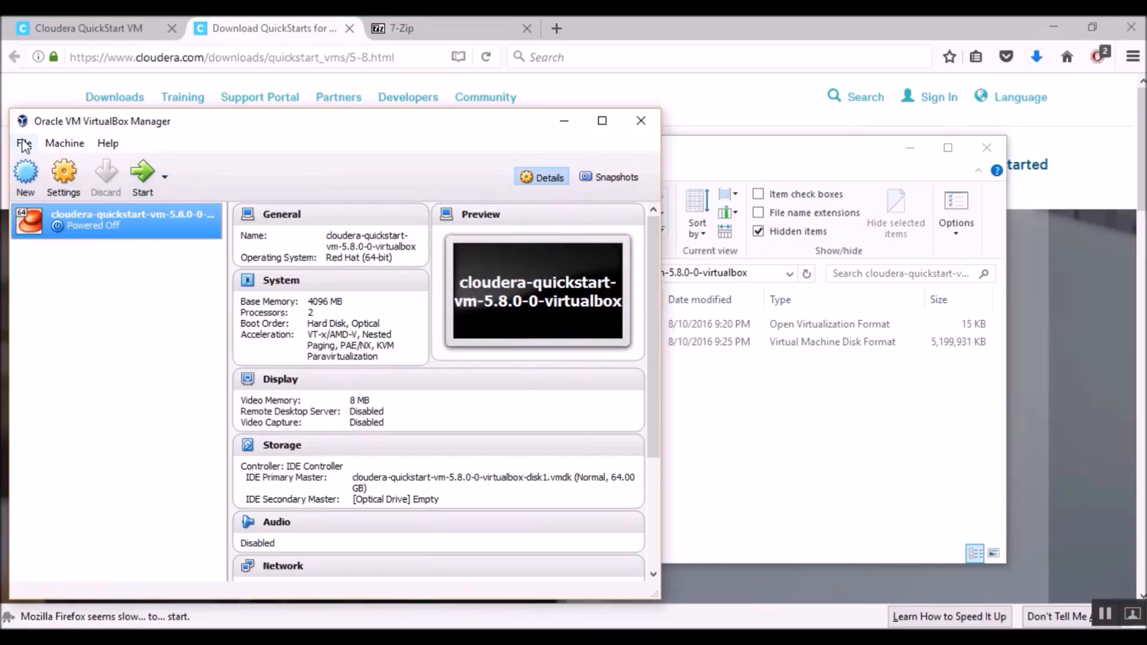
In Import Appliance, browse to C:\MenPorul\cloudera-quickstart-vm-5.8.0-0-virtualbox and select the .ovf file.
left_click(24, 143)
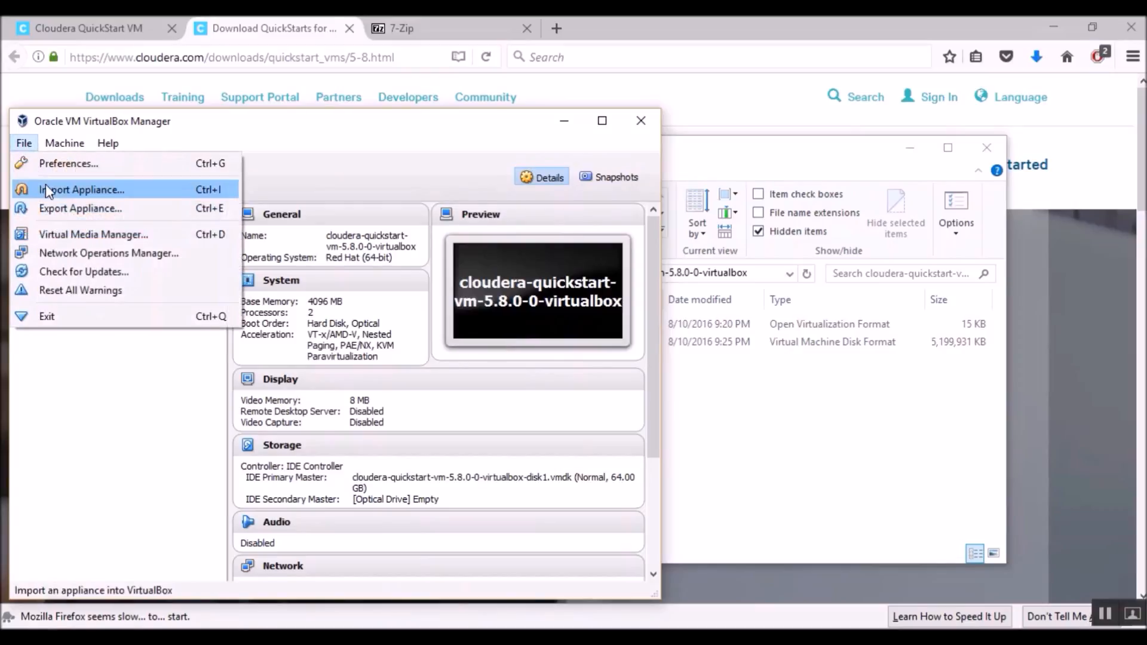
left_click(83, 190)
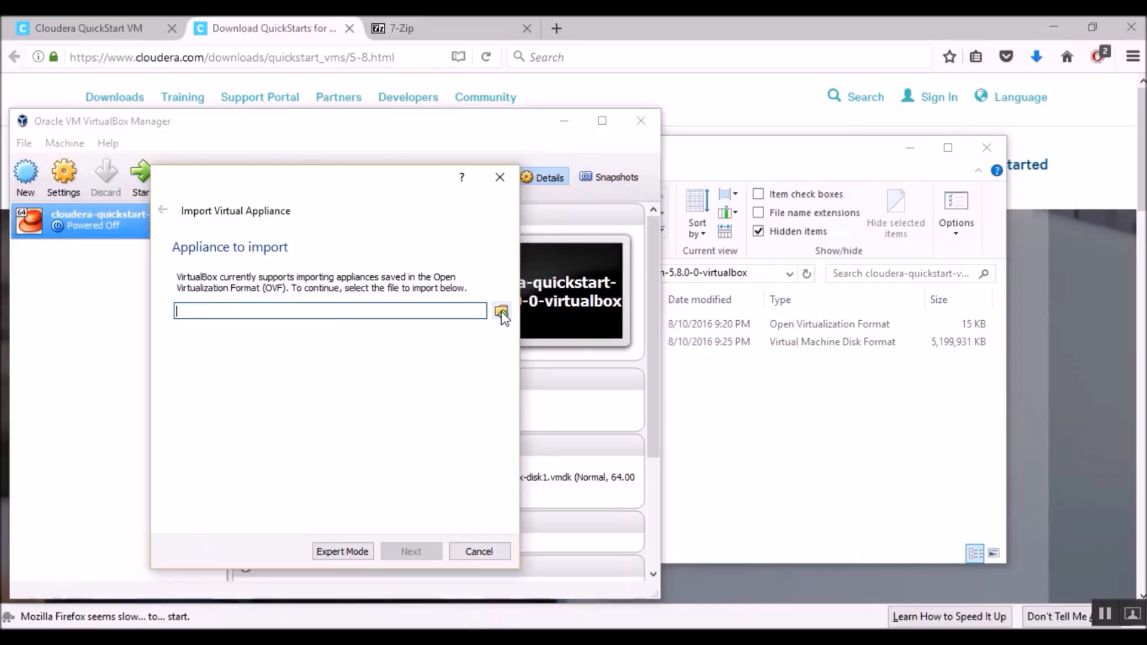
left_click(501, 311)
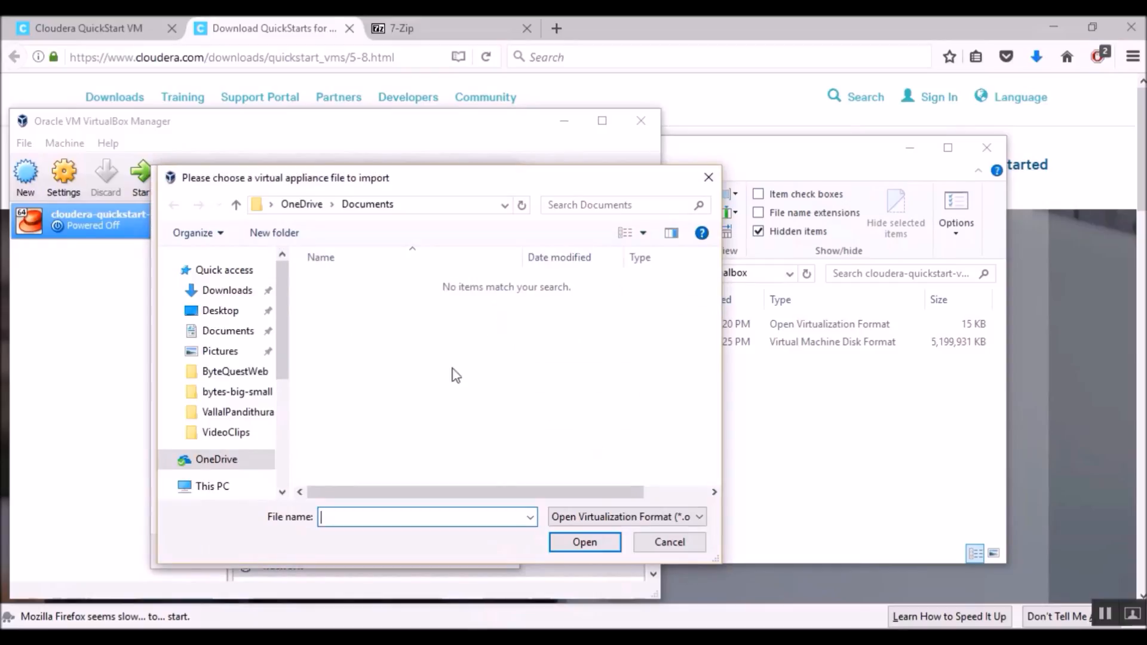
mouse_move(504, 204)
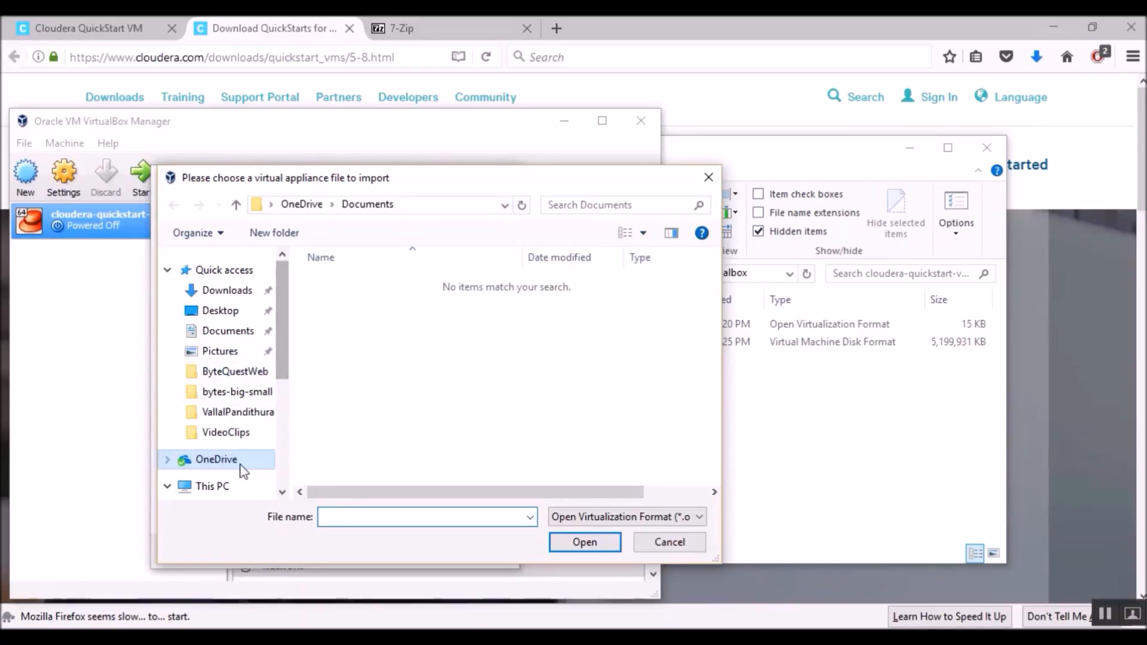
scroll("down", 3)
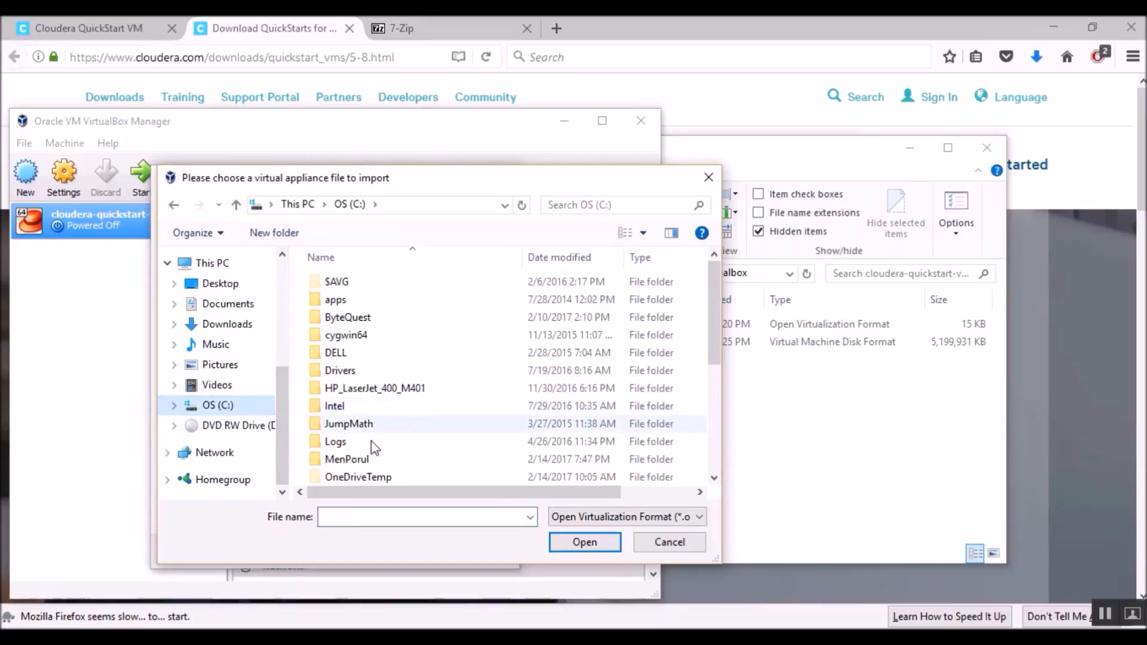
double_click(346, 458)
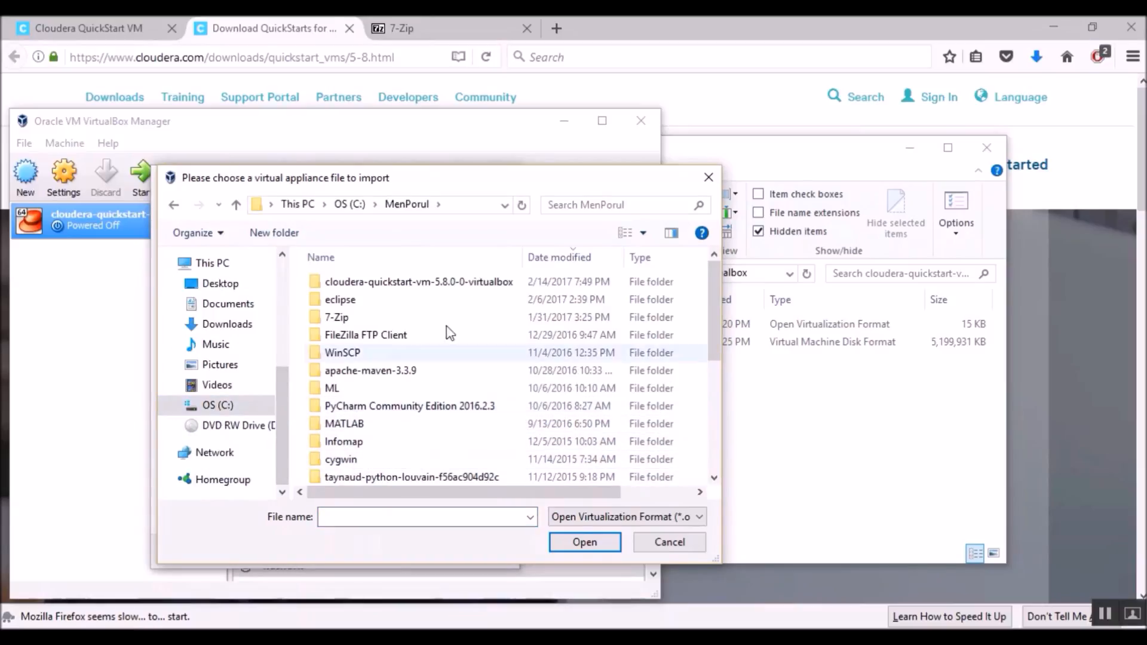
double_click(419, 282)
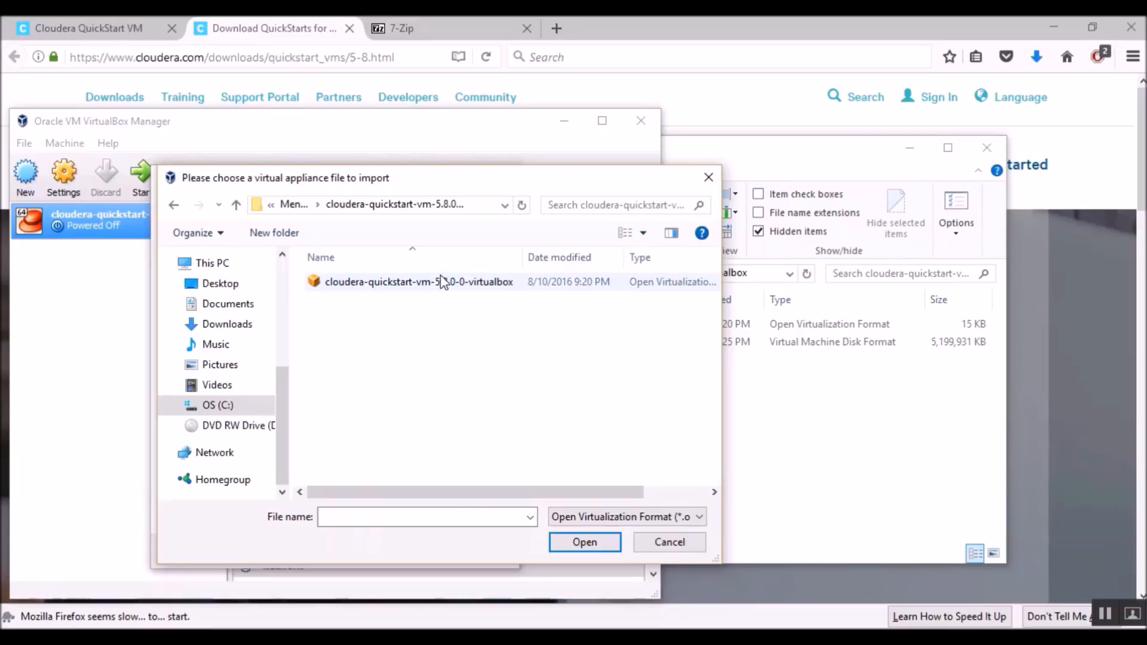
left_click(584, 542)
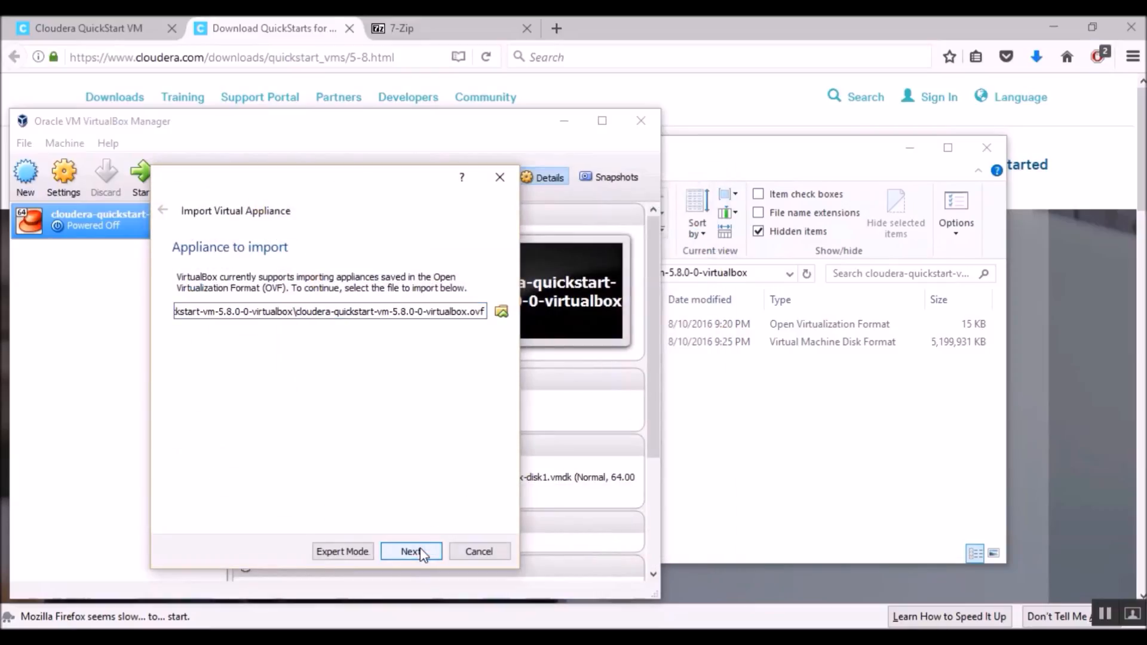
In the appliance settings set CPU to 2 alongside 4096 MB RAM and start the import.
left_click(410, 551)
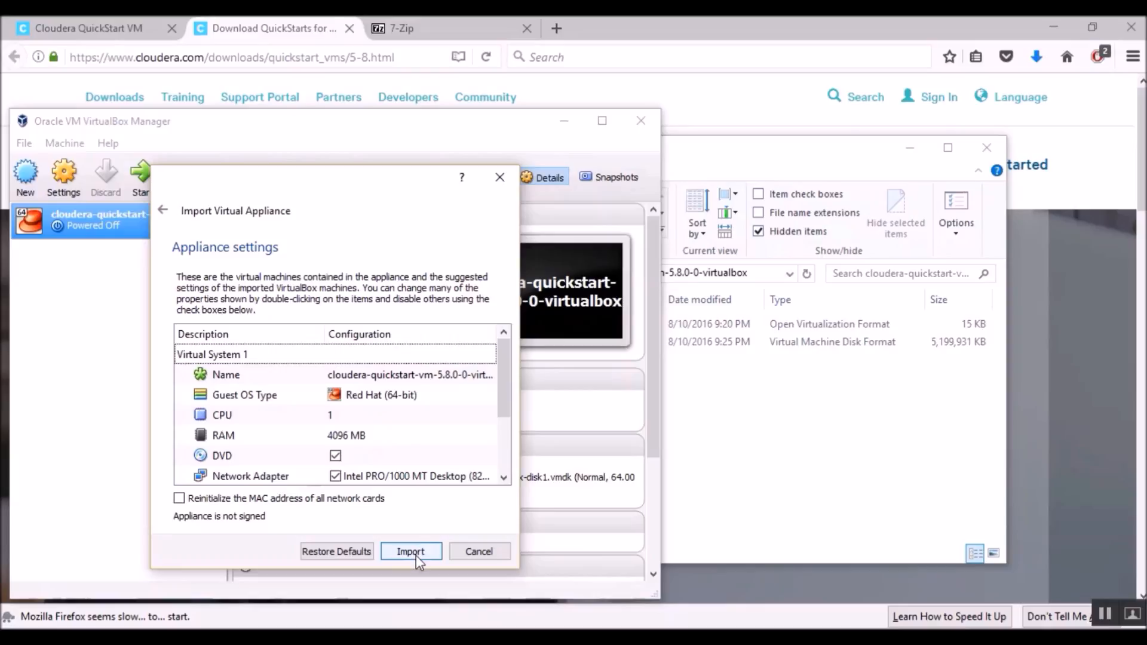
mouse_move(307, 442)
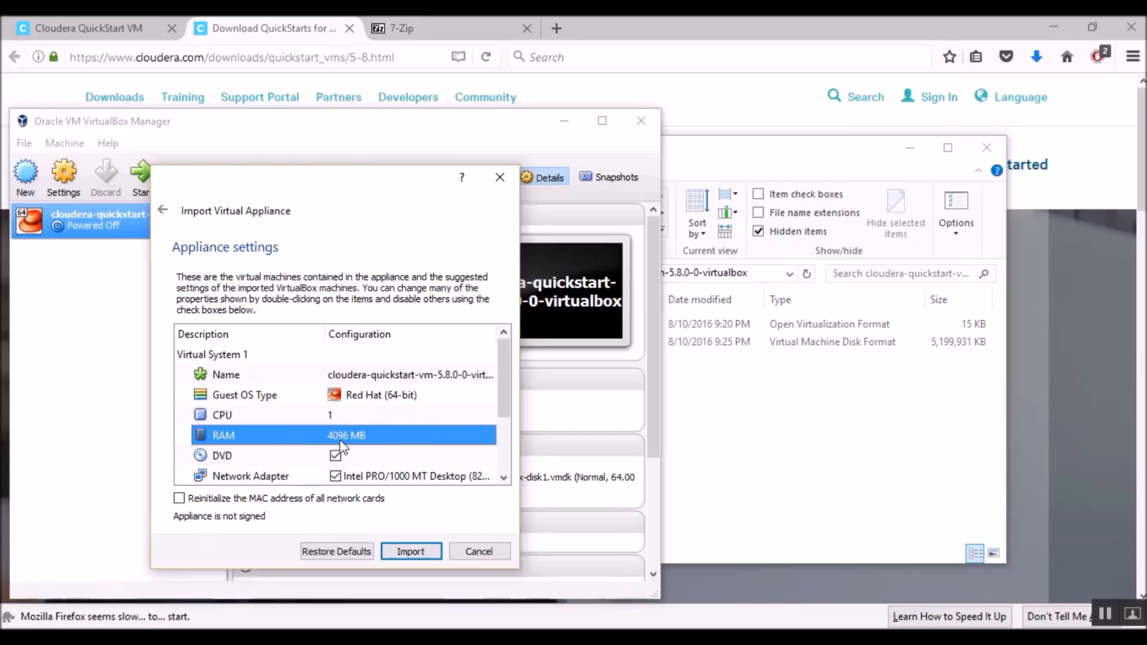
mouse_move(441, 447)
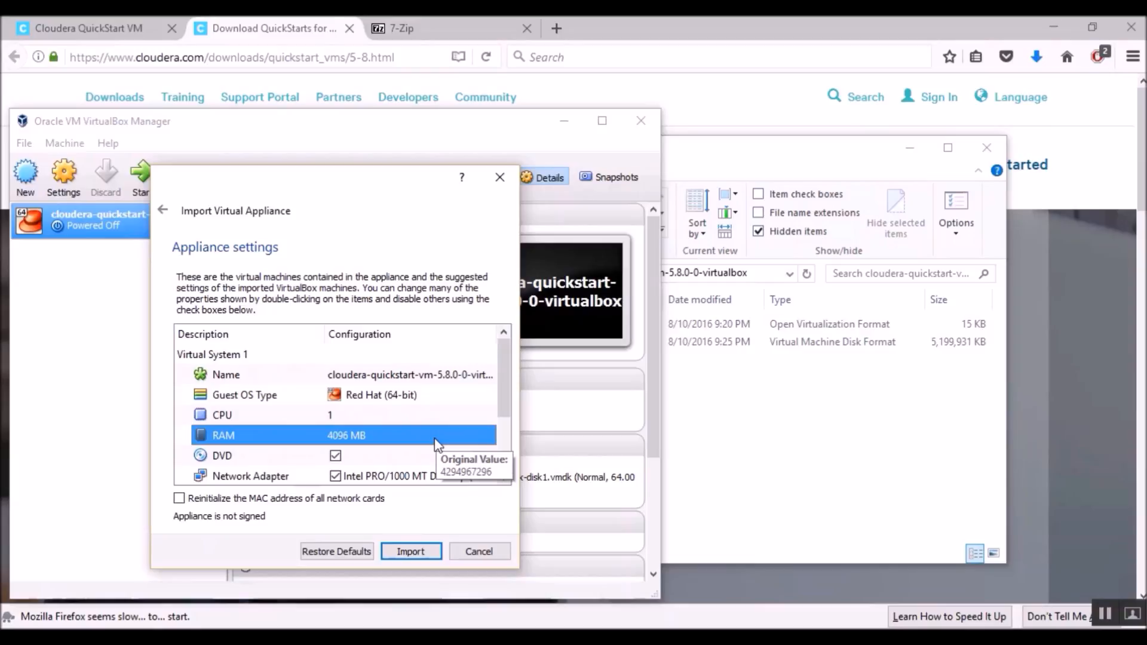
mouse_move(387, 458)
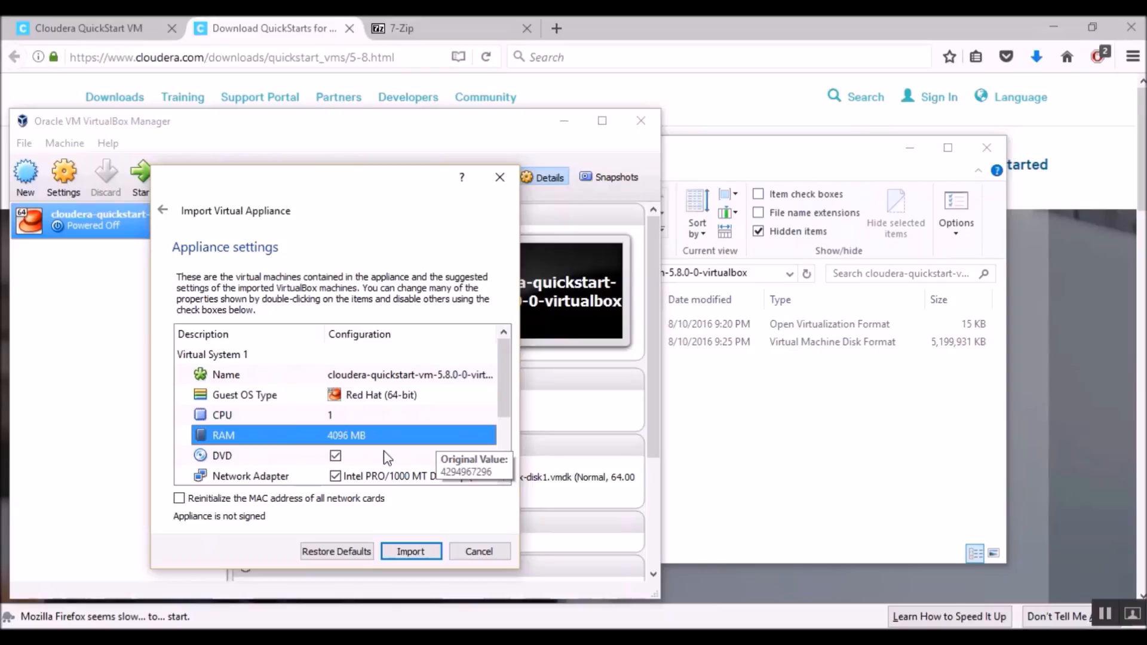
mouse_move(379, 445)
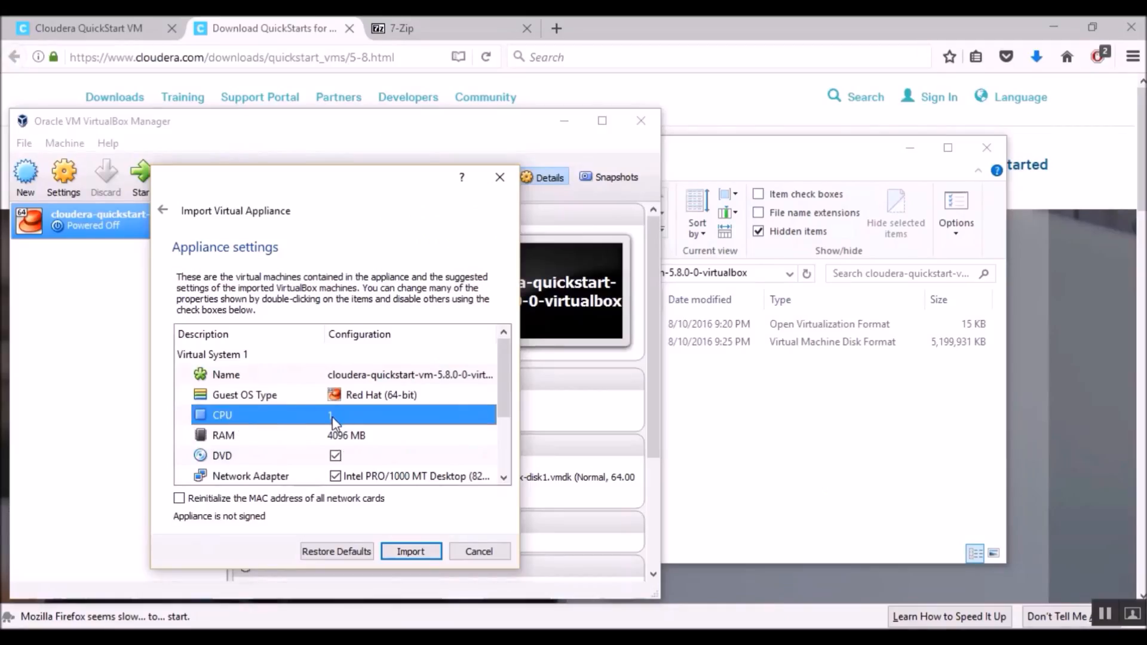
mouse_move(344, 421)
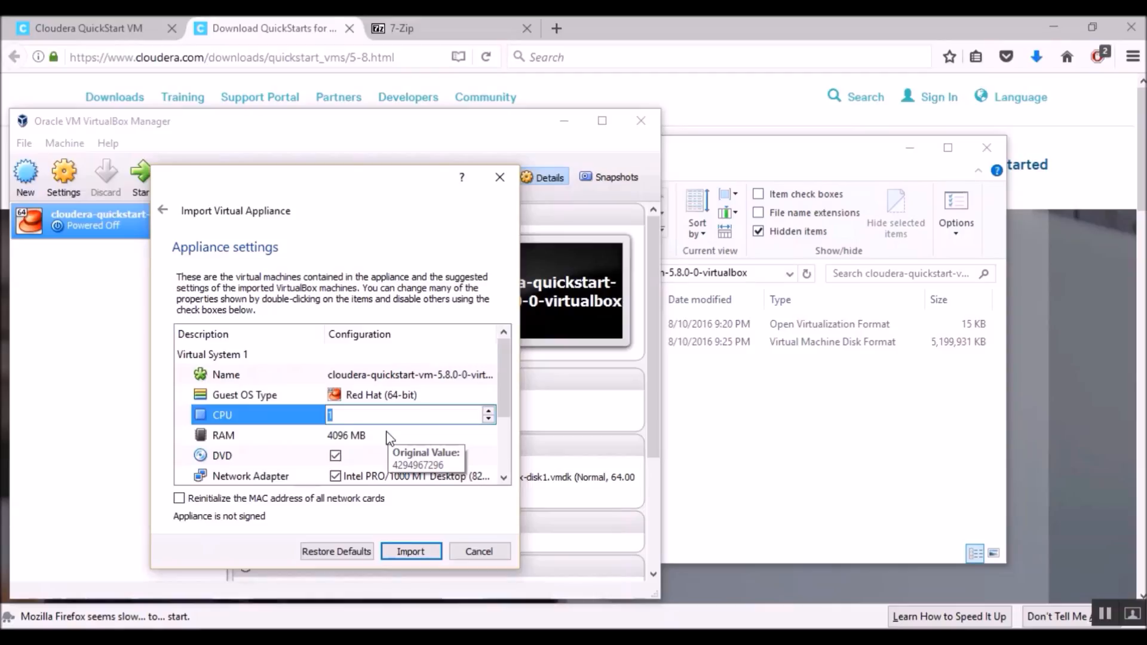
type("2")
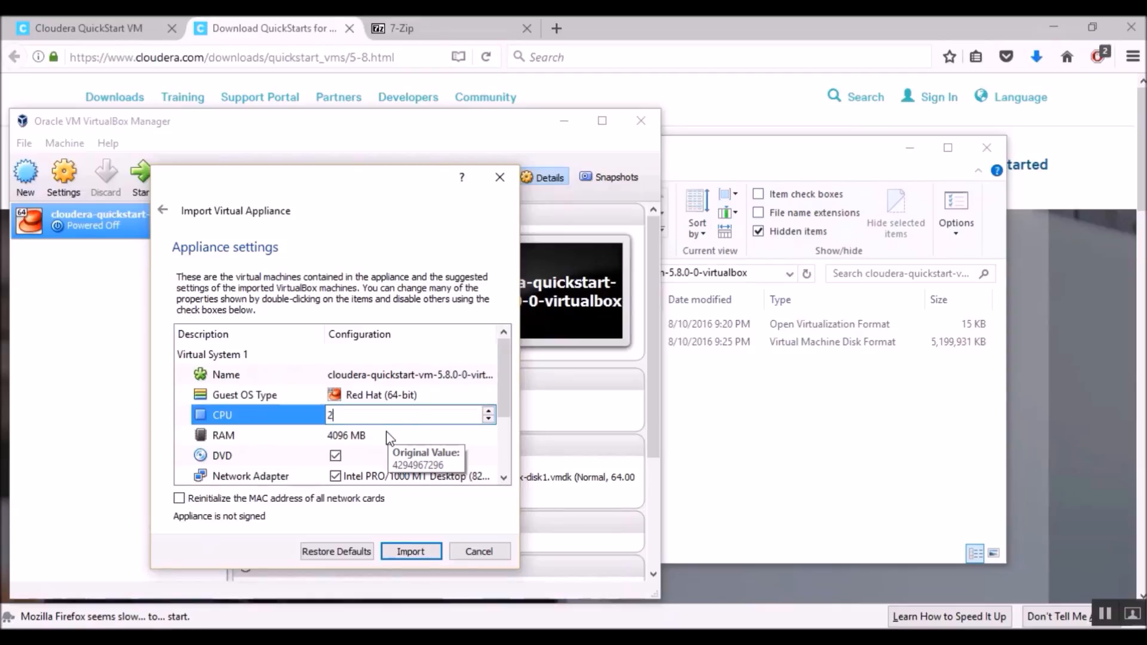
mouse_move(512, 441)
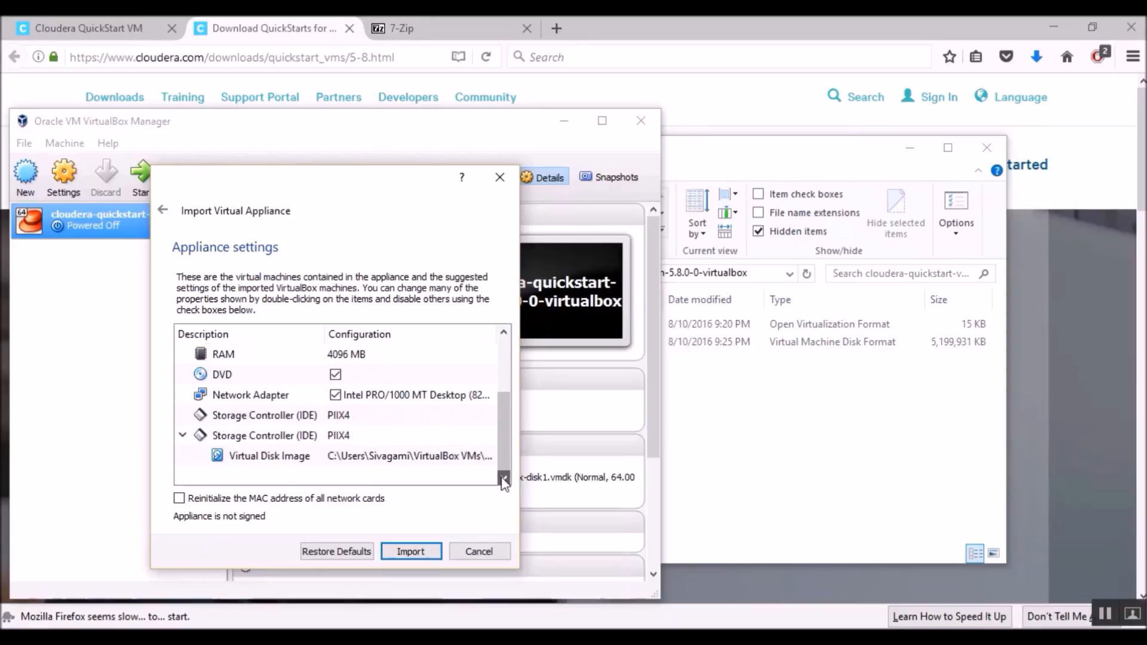
left_click(411, 551)
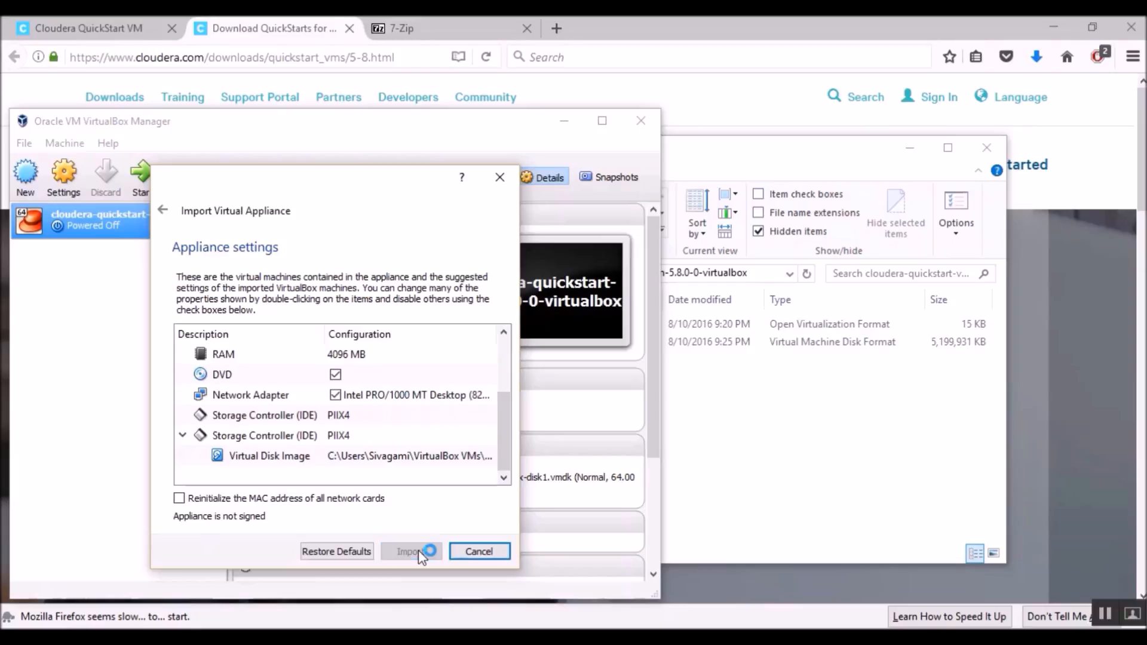
left_click(410, 551)
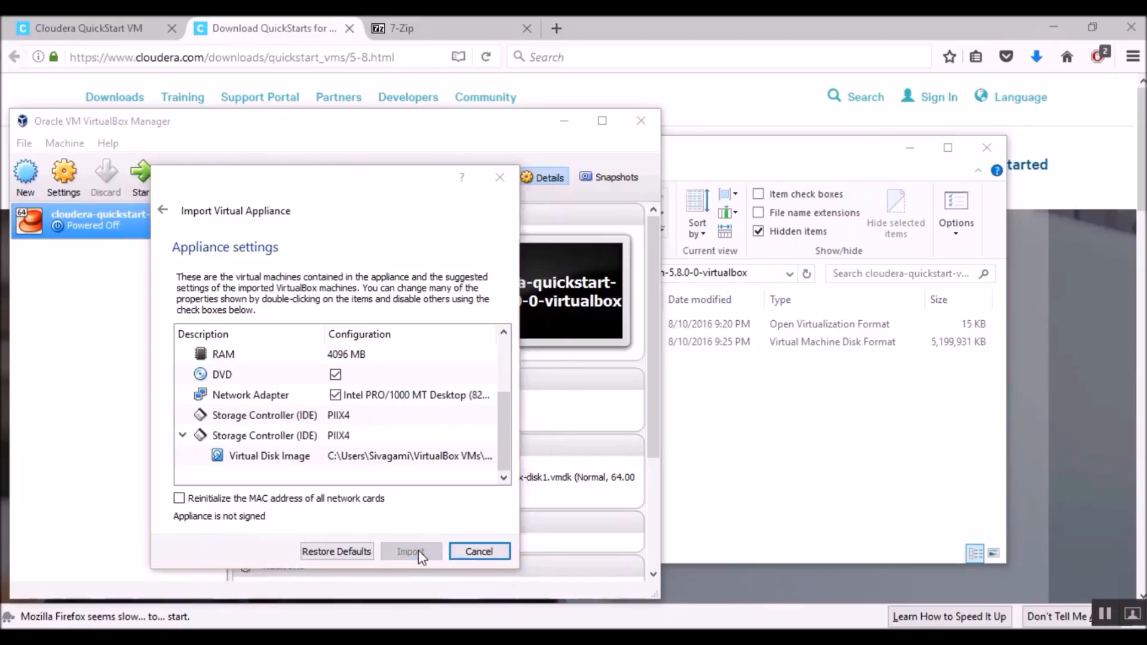
Enable Adapter 2 on the Cloudera VM, attach it to Host-only Adapter and confirm the settings.
left_click(410, 551)
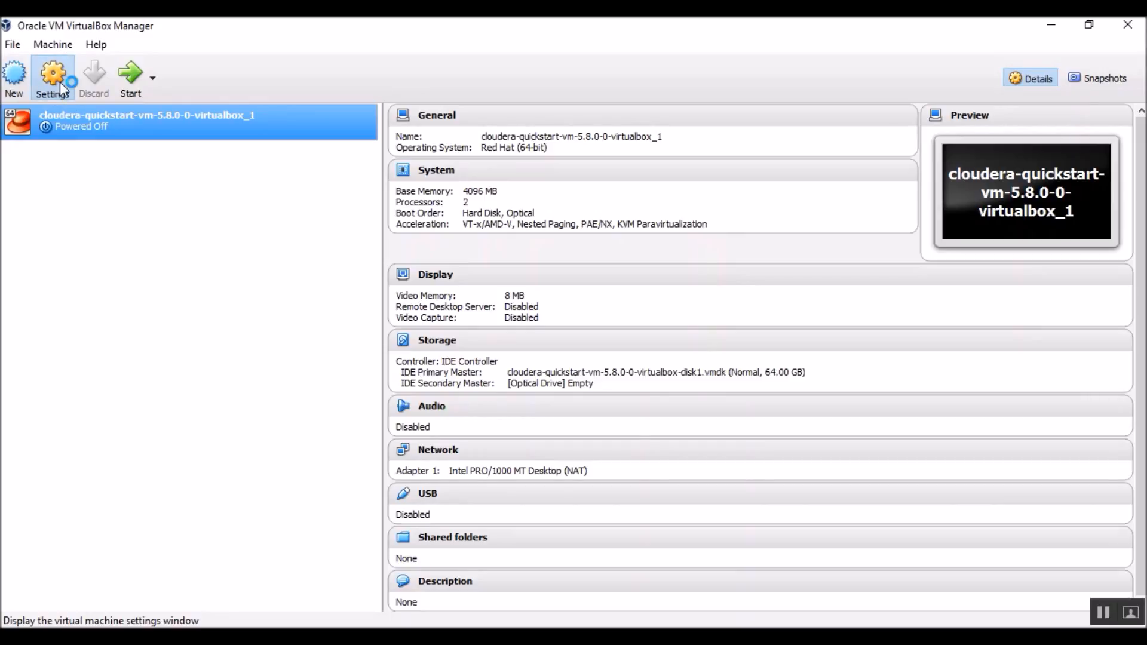
left_click(51, 77)
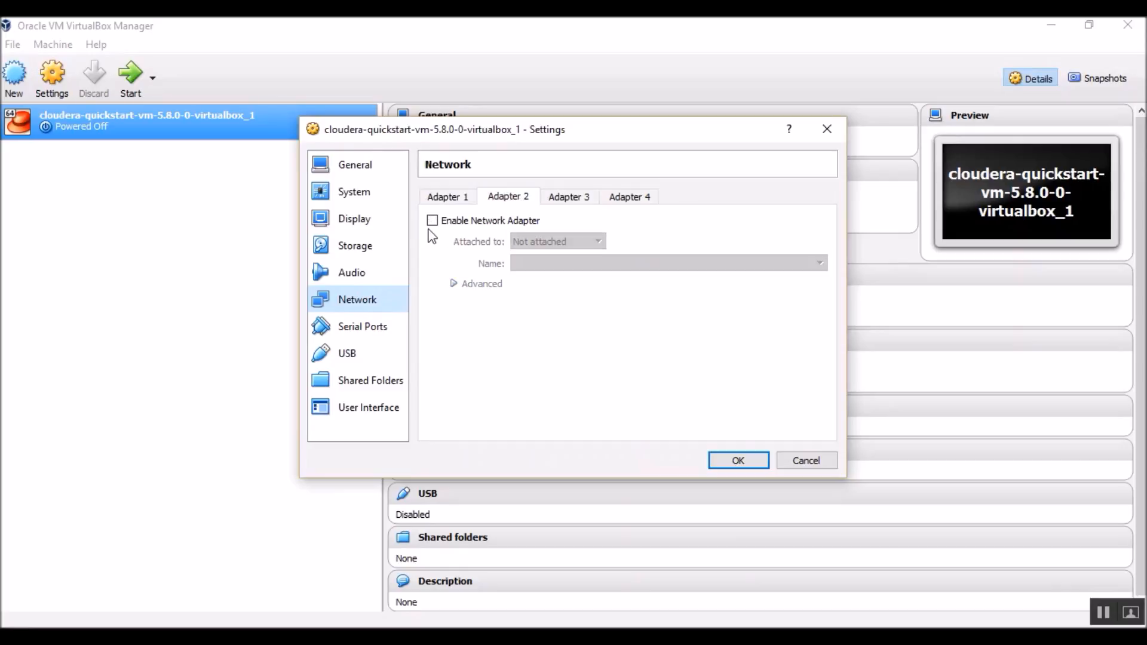
mouse_move(433, 220)
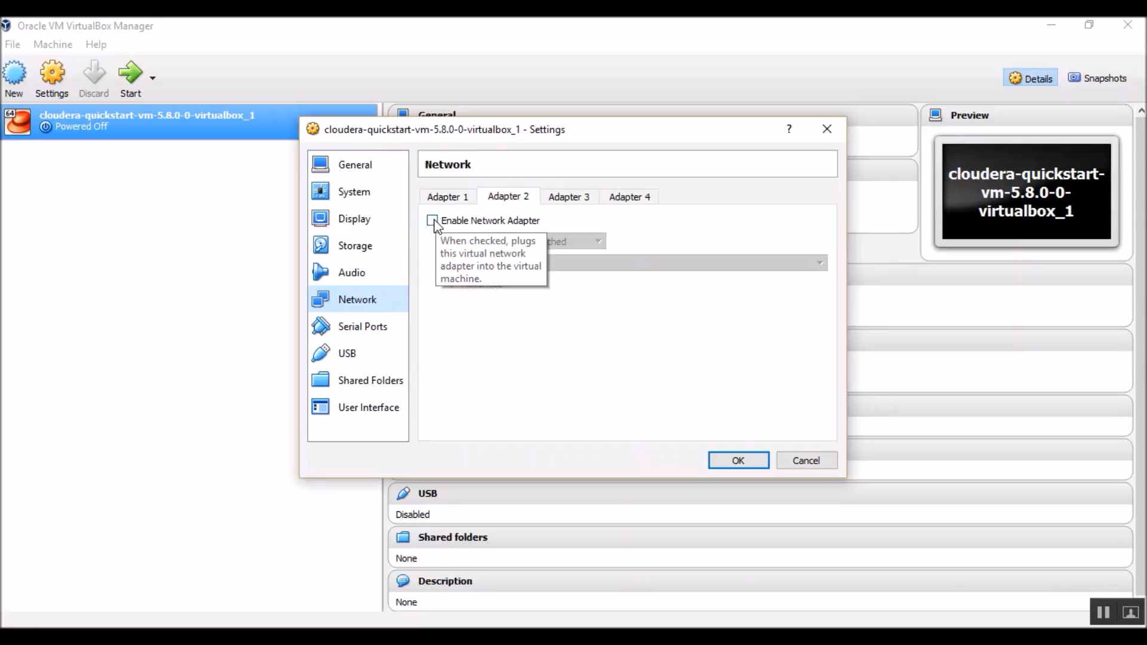
left_click(433, 219)
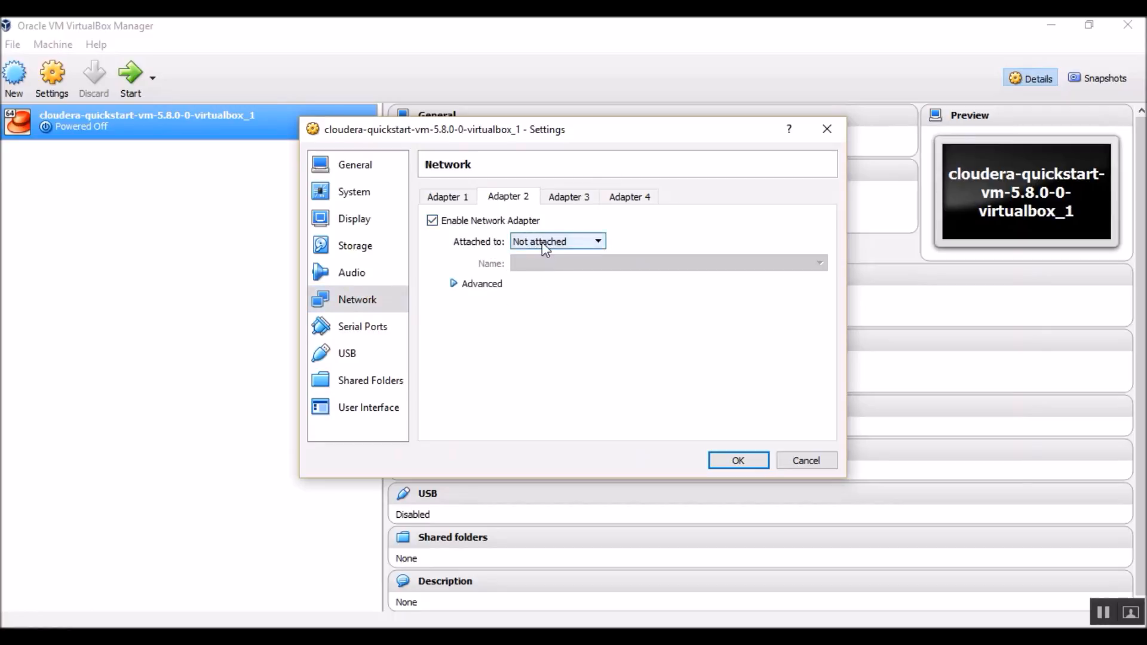
left_click(557, 241)
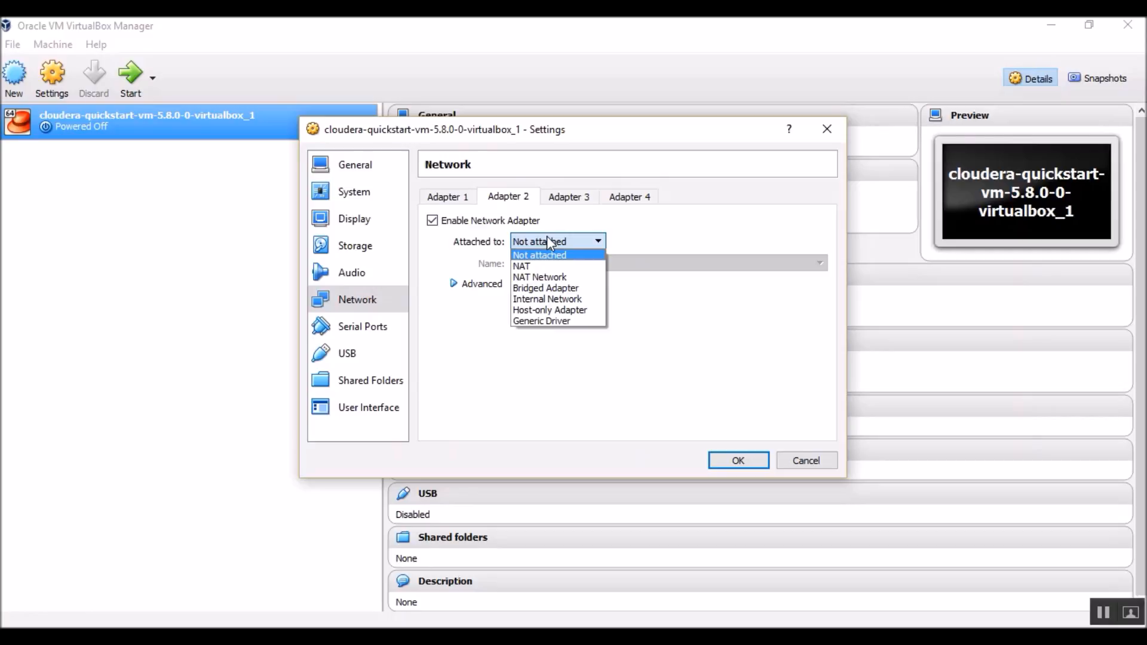
left_click(548, 309)
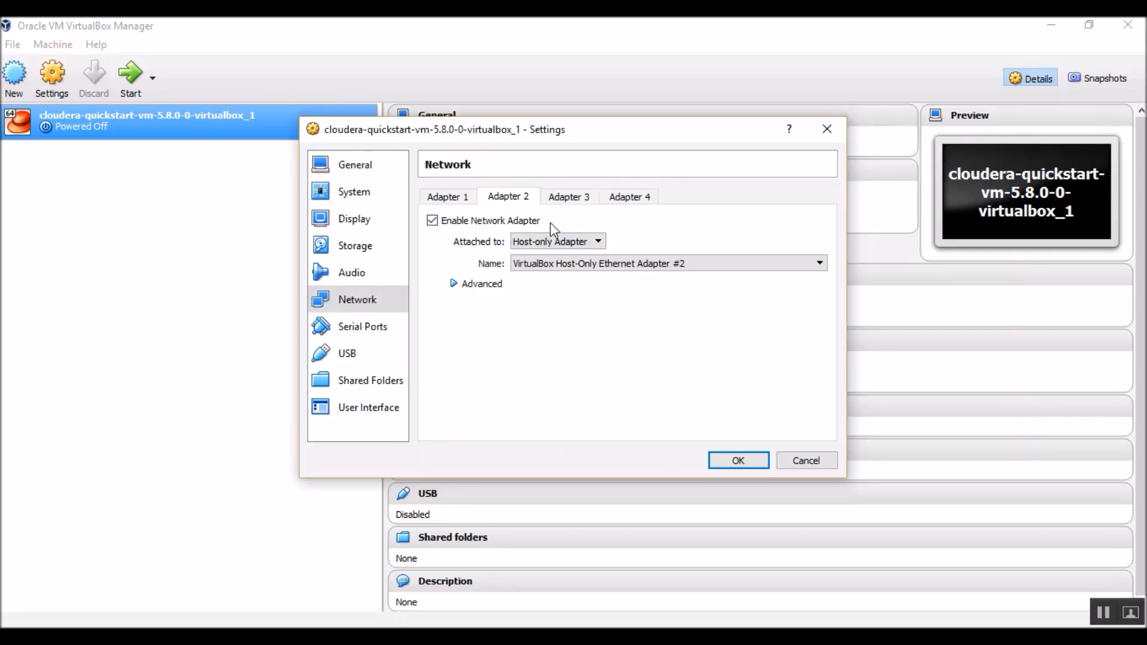
mouse_move(572, 278)
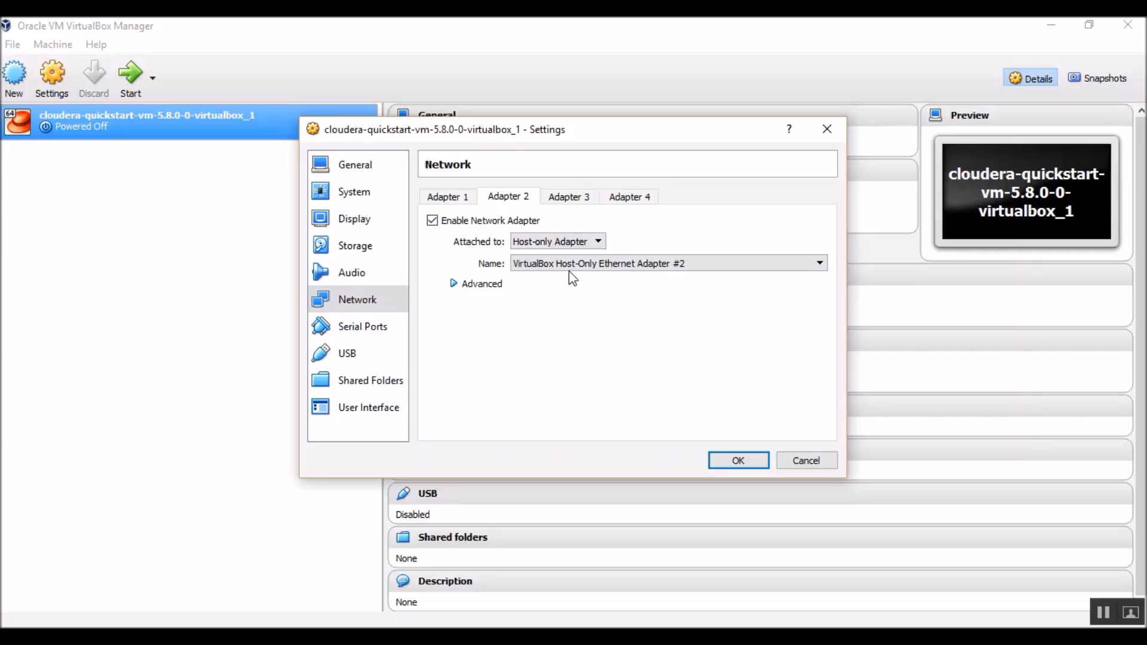
mouse_move(415, 471)
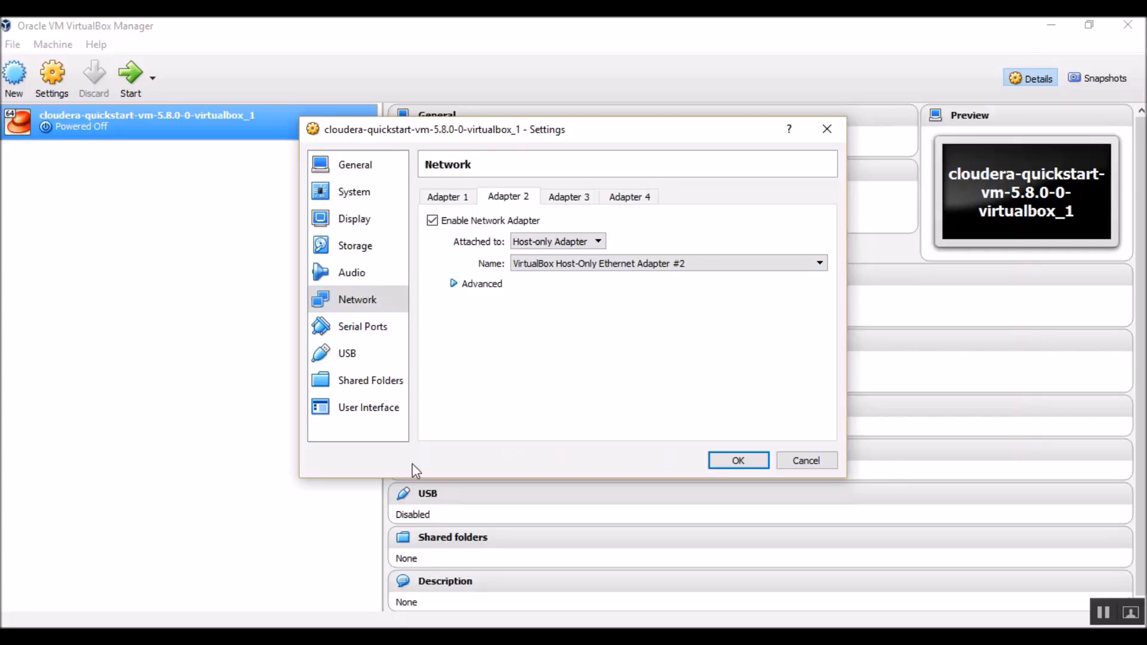
mouse_move(508, 429)
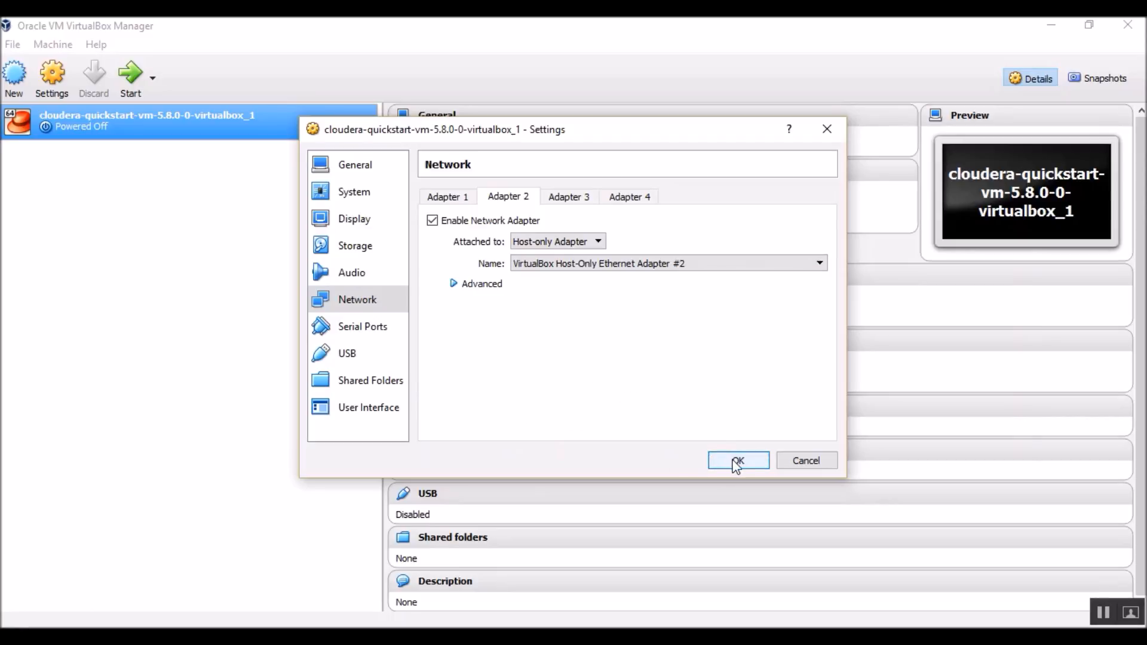
left_click(739, 460)
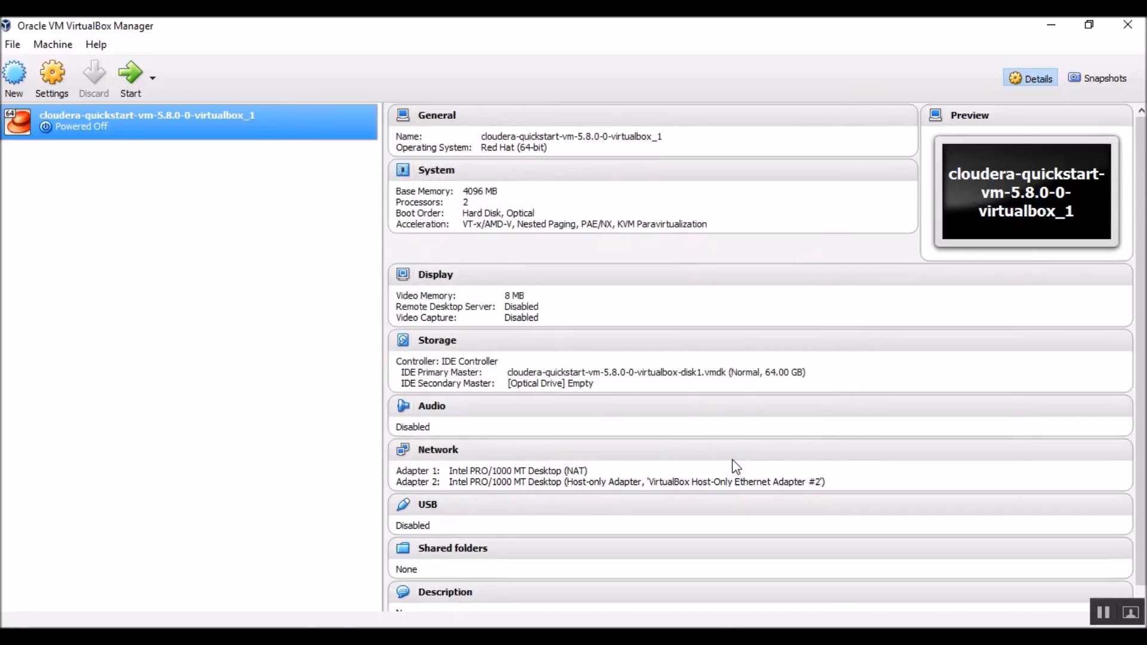
mouse_move(100, 203)
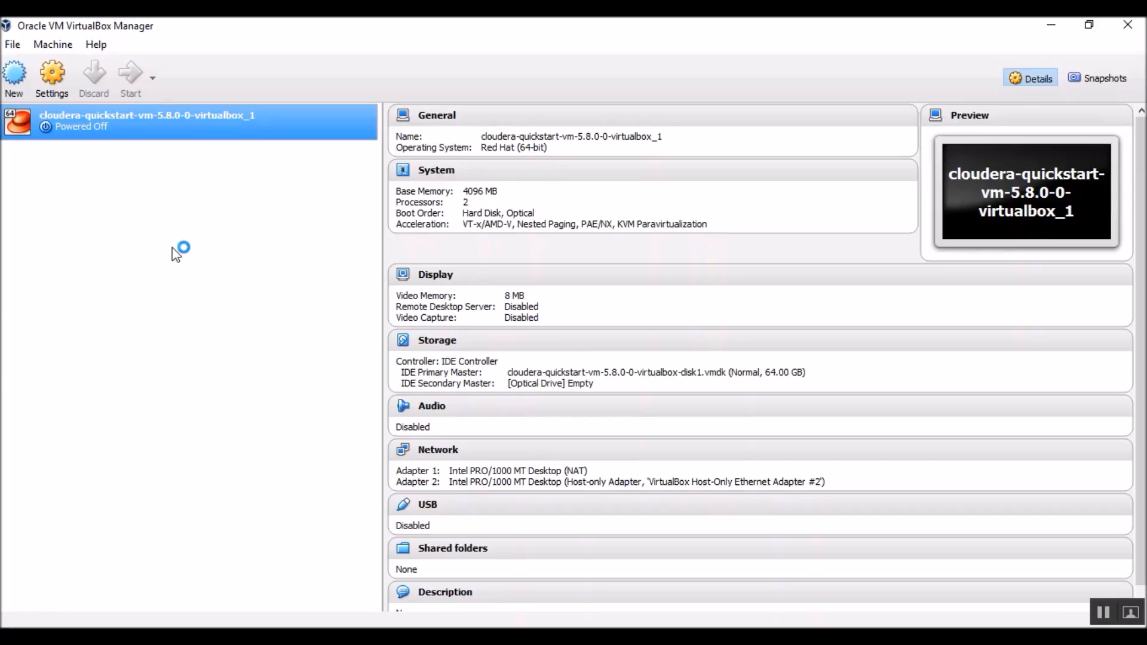
Start the Cloudera QuickStart VM so it boots to its desktop.
left_click(129, 77)
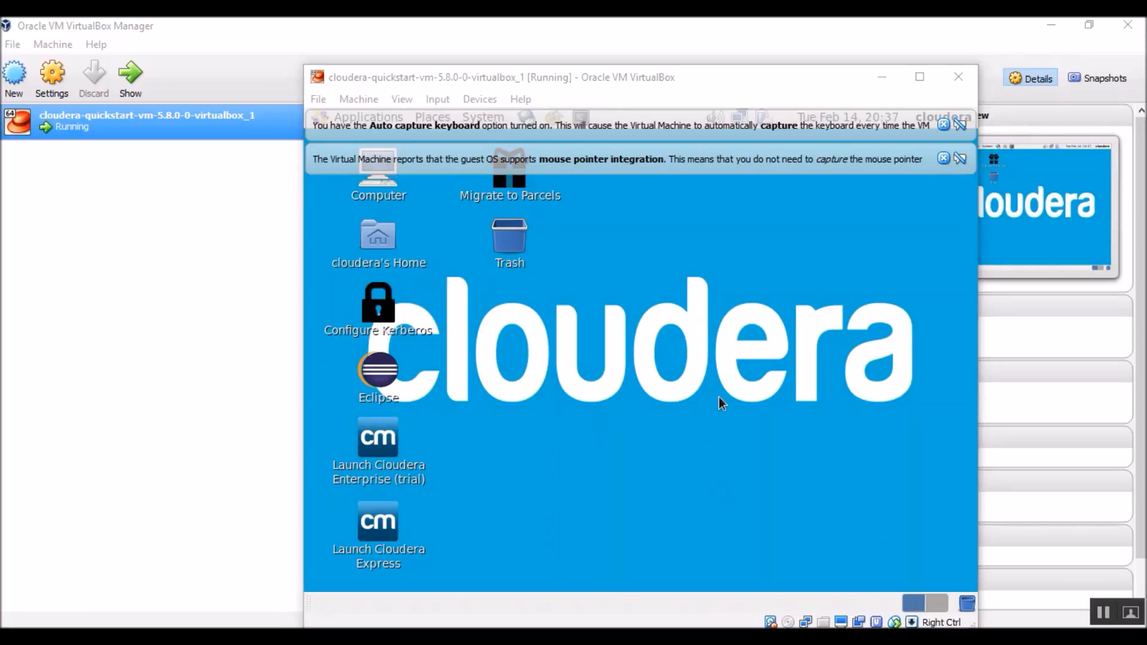
mouse_move(810, 444)
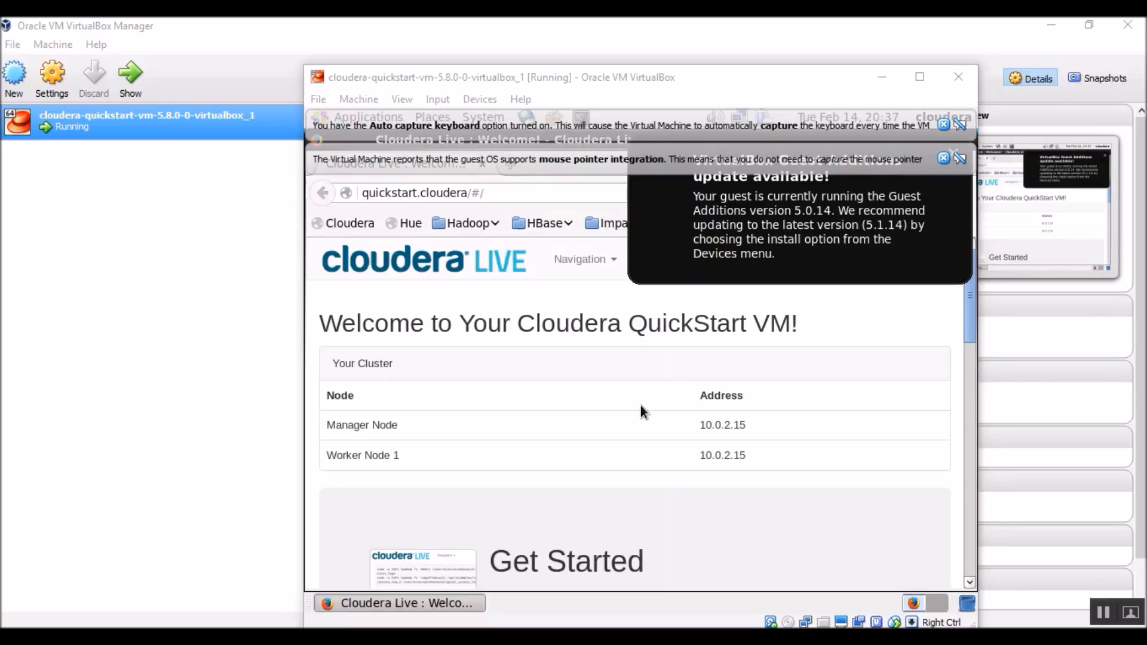
Maximize the running VM window showing the Cloudera QuickStart welcome page.
left_click(944, 157)
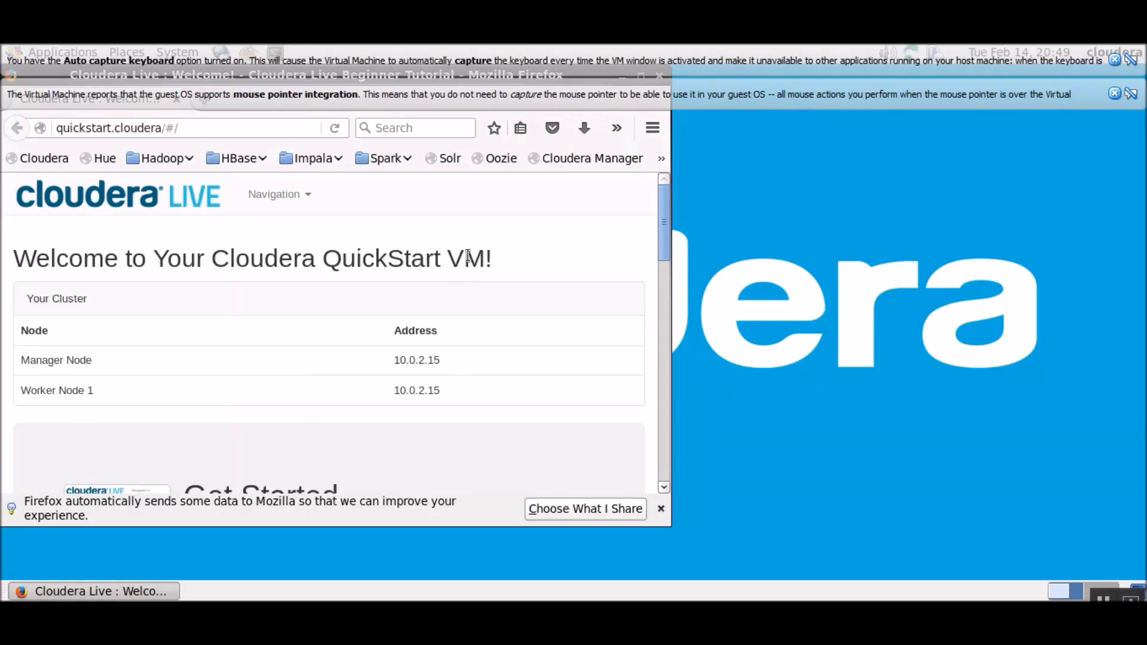
mouse_move(231, 358)
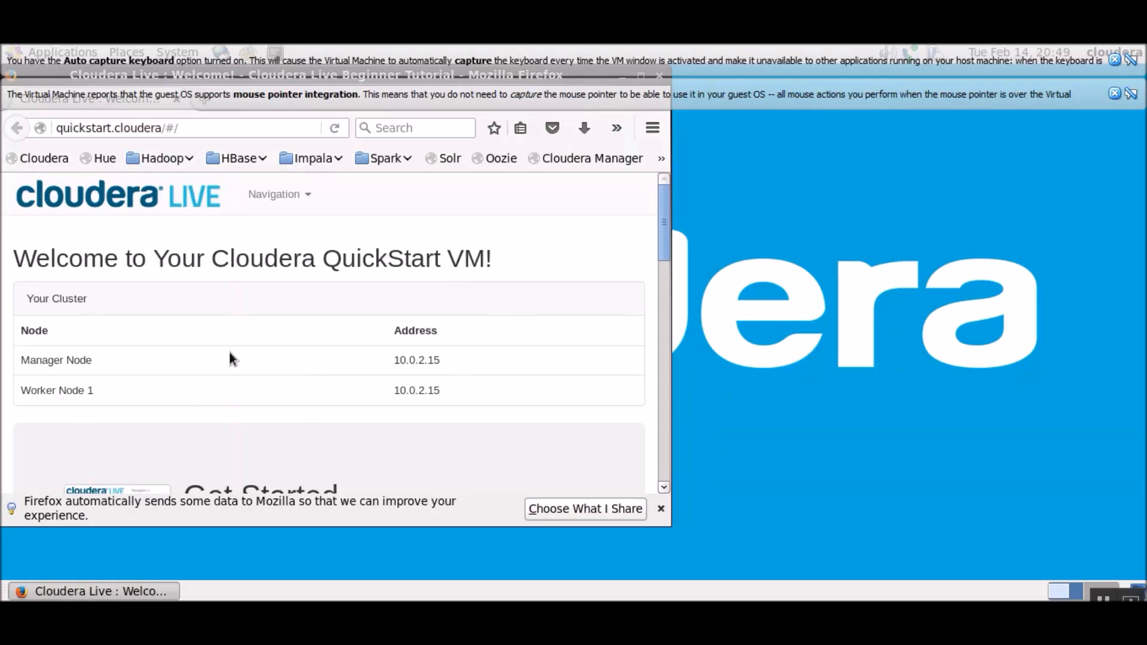
mouse_move(276, 410)
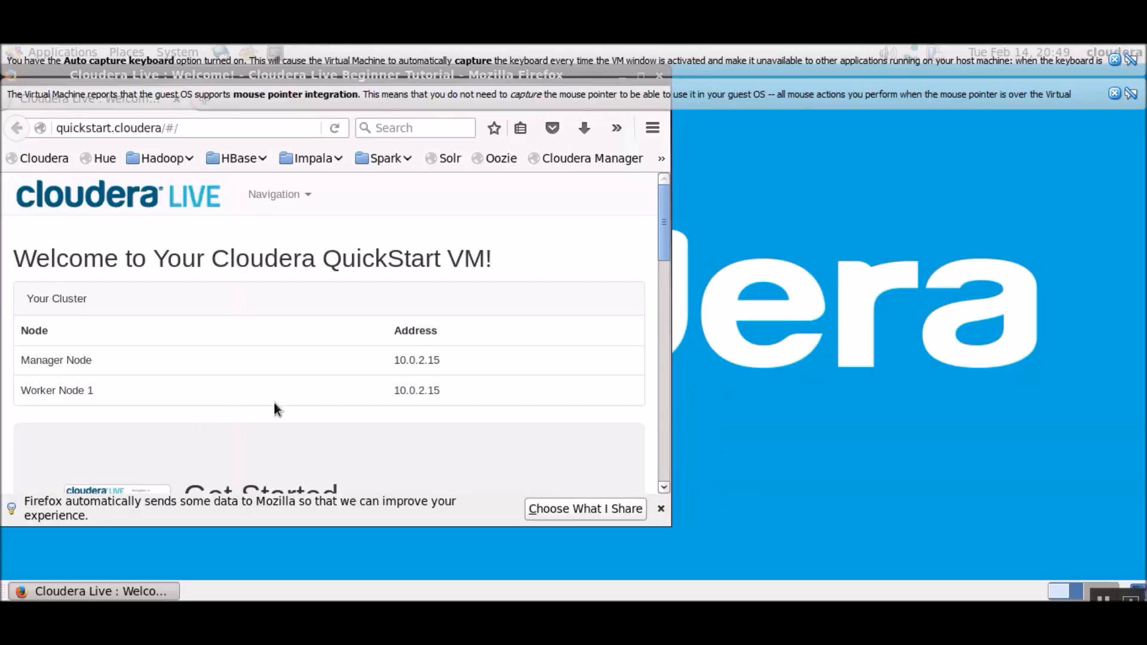
Scroll the Cloudera Live welcome page down to the Get Started and Analyze Your Data sections.
scroll("down", 3)
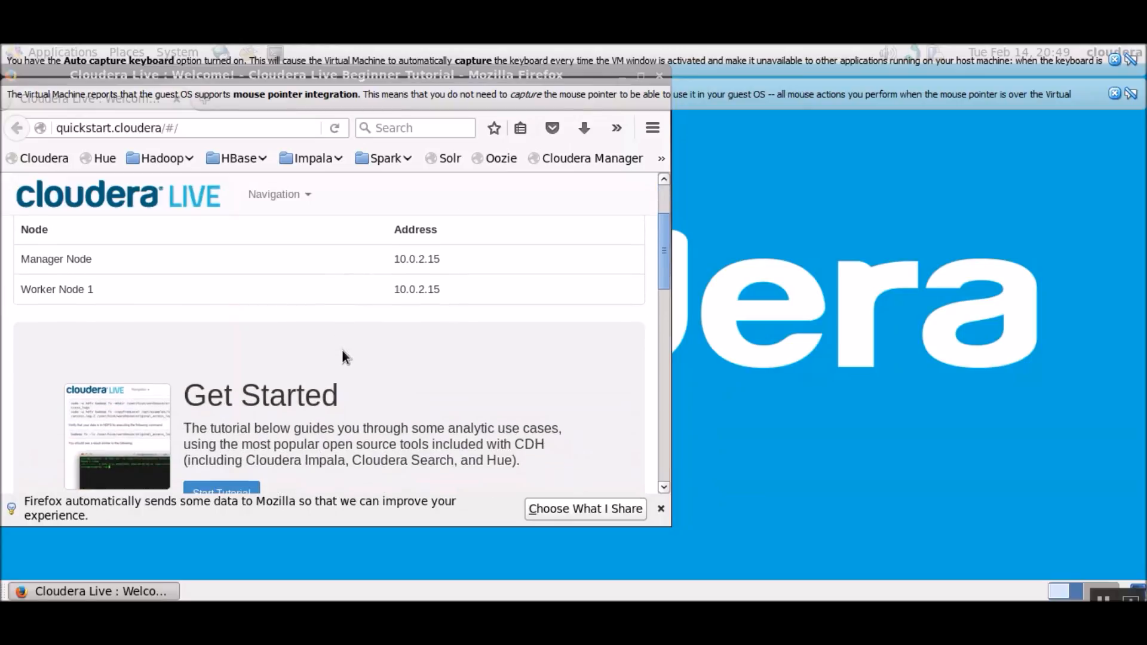
scroll("down", 3)
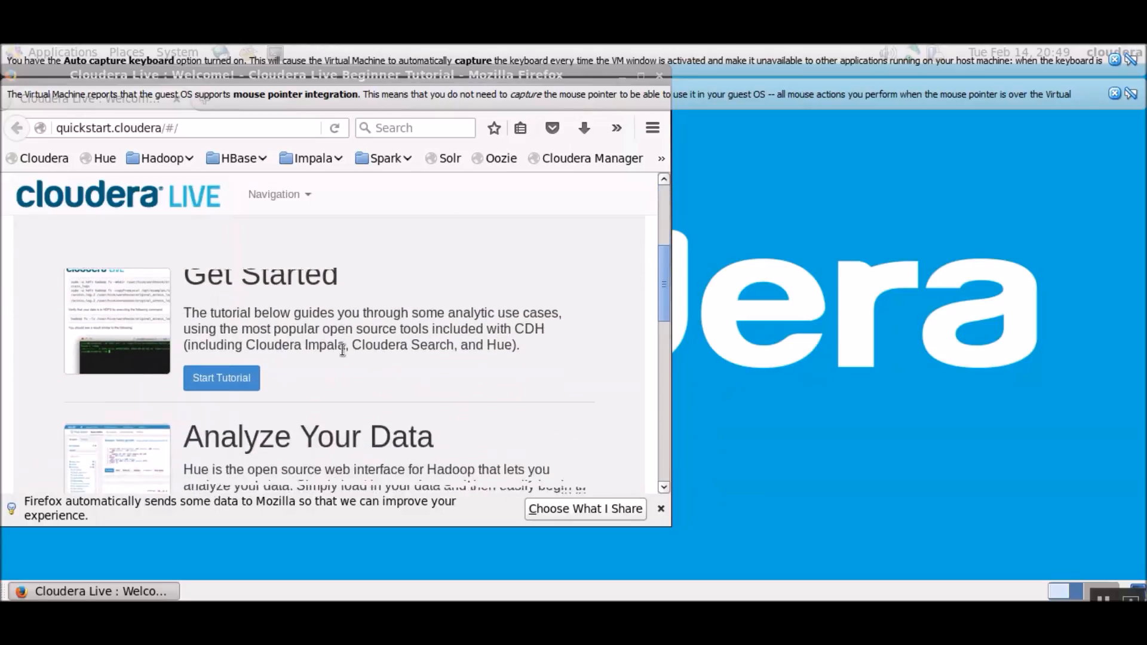
scroll("up", 3)
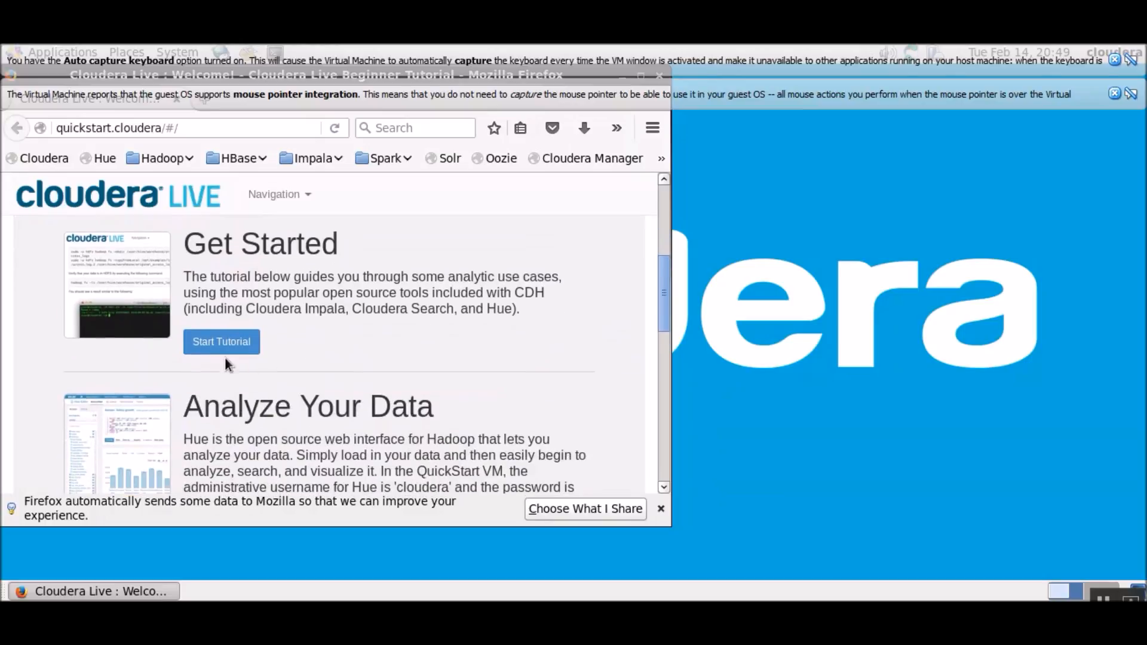
mouse_move(231, 379)
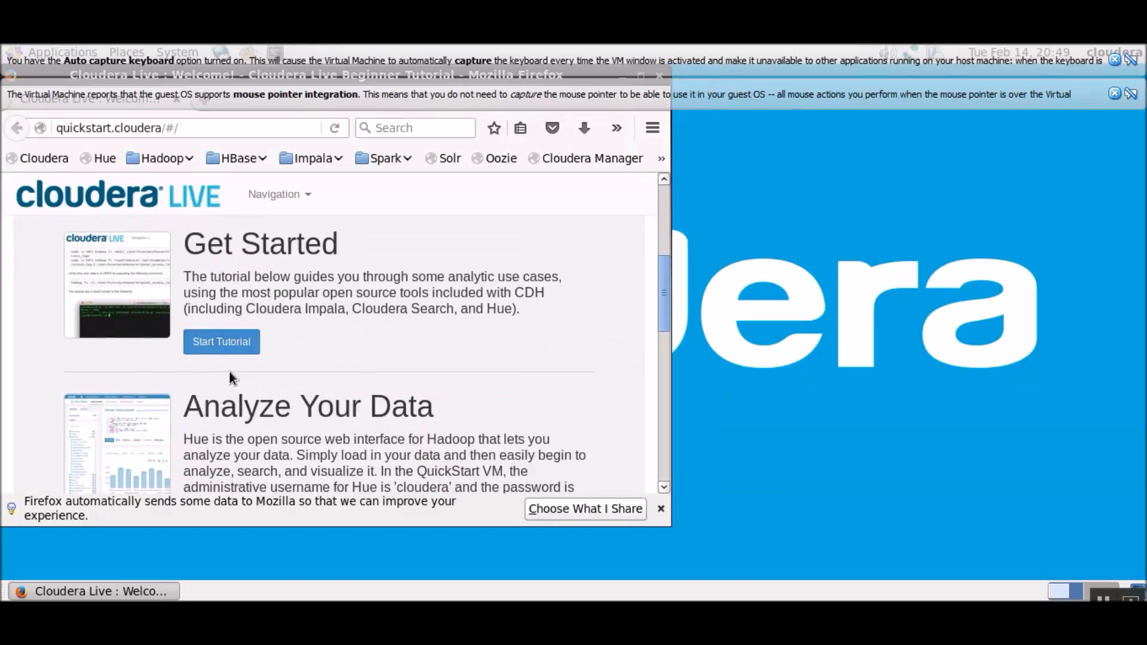
mouse_move(344, 358)
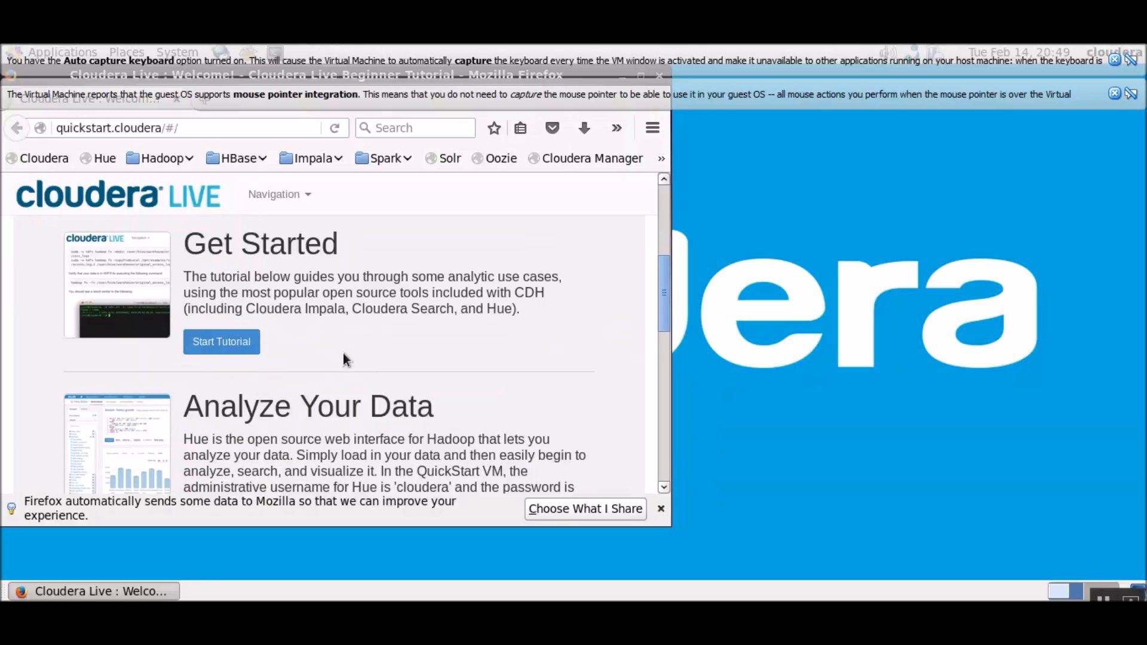
scroll("down", 3)
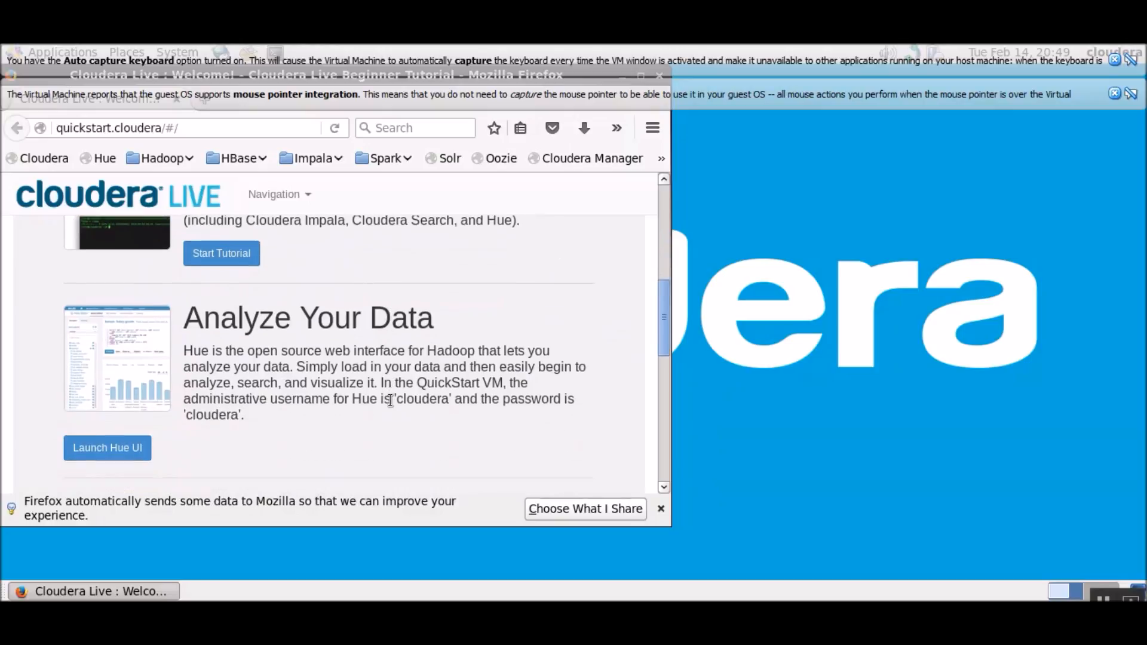
scroll("down", 3)
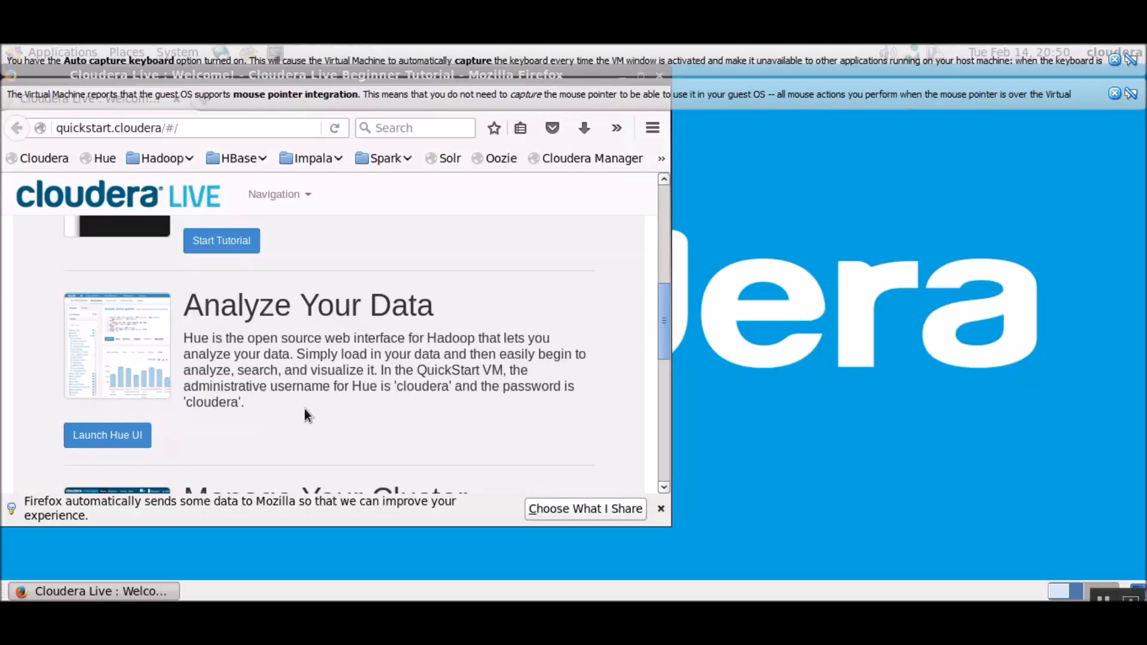
mouse_move(506, 499)
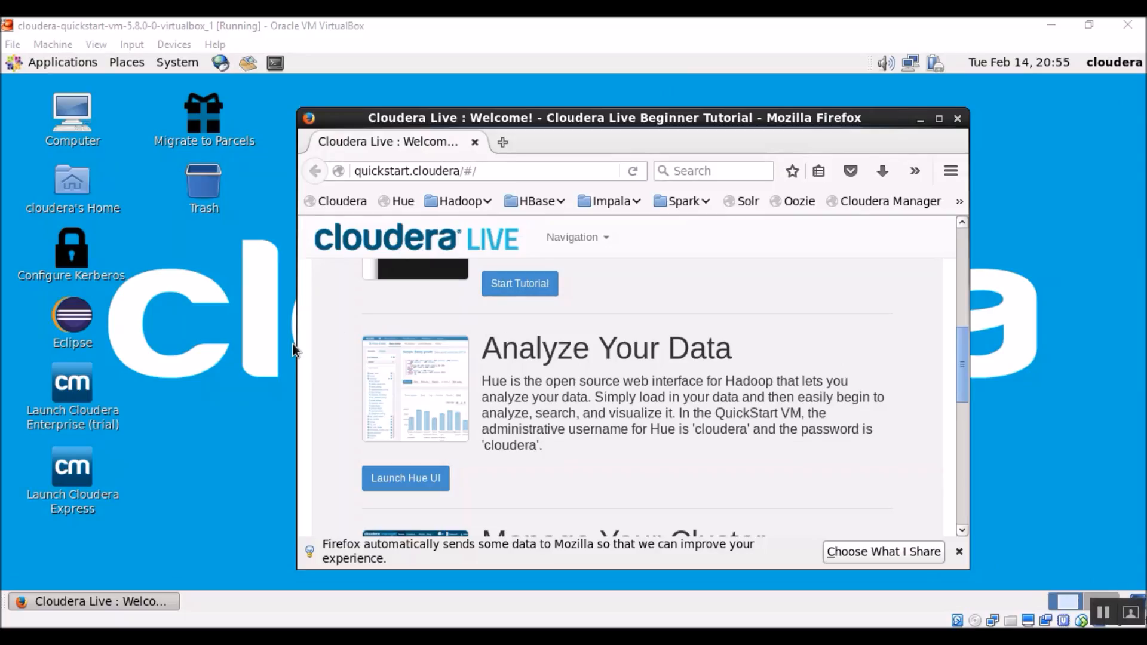
mouse_move(307, 331)
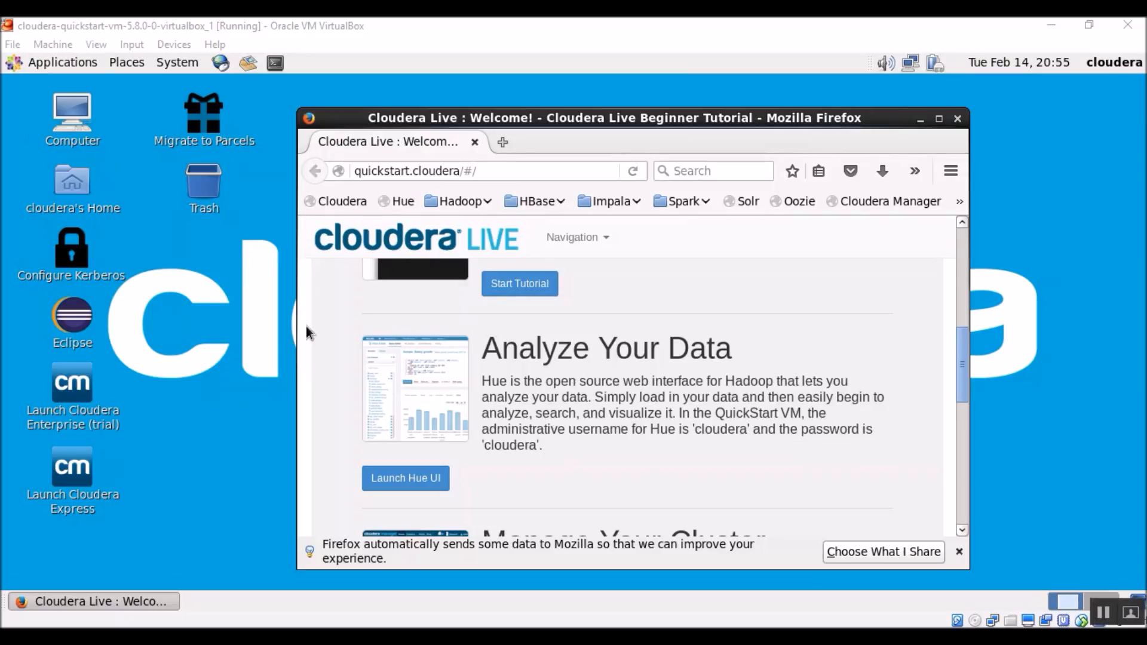
mouse_move(344, 262)
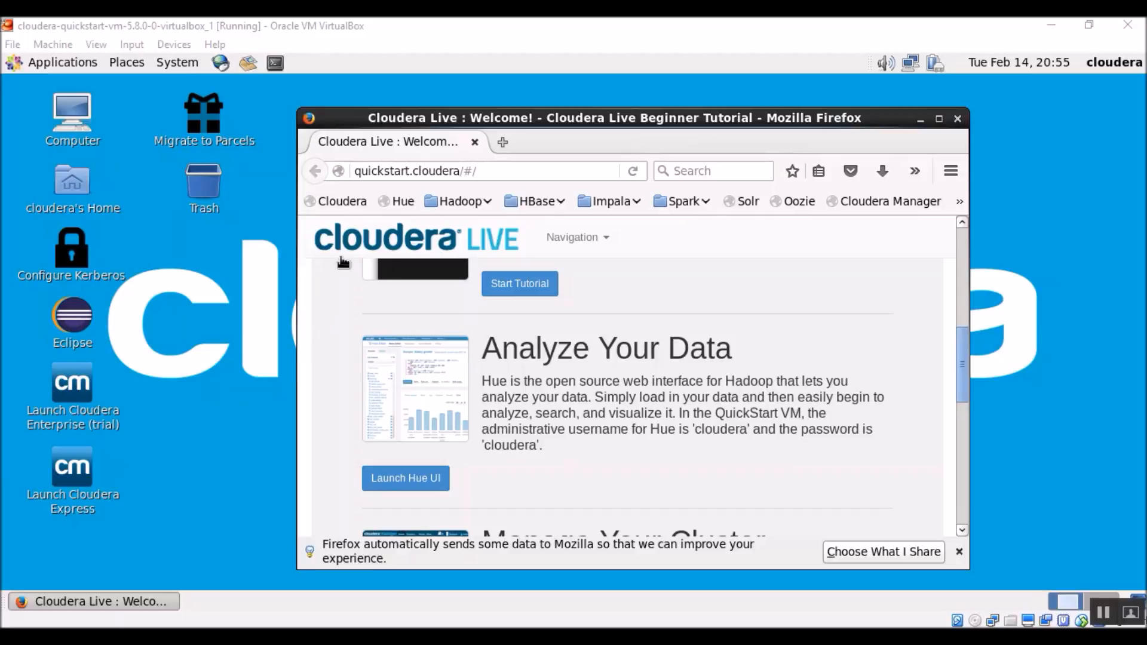
mouse_move(63, 62)
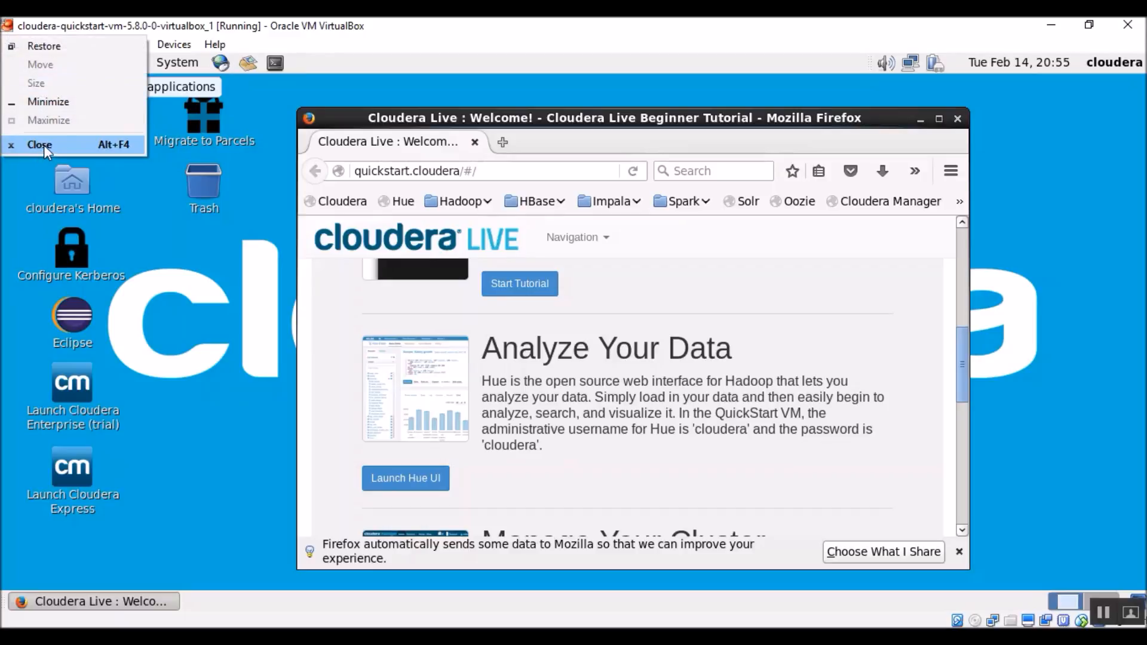
Request closing the running VM to bring up the Close Virtual Machine dialog.
left_click(39, 145)
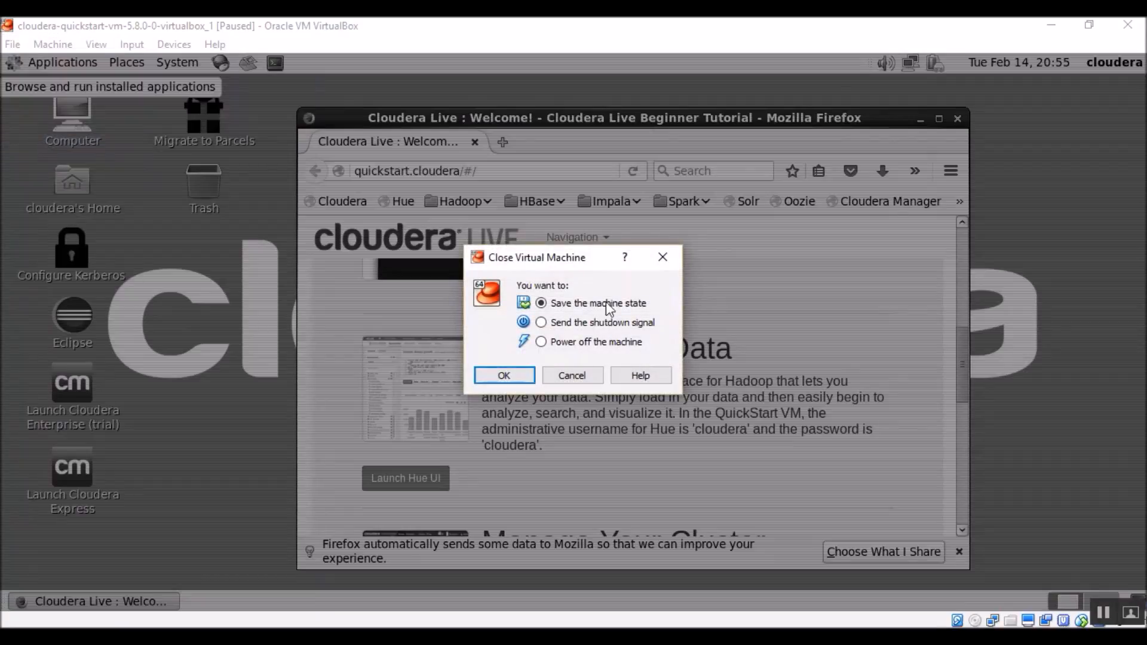
mouse_move(628, 335)
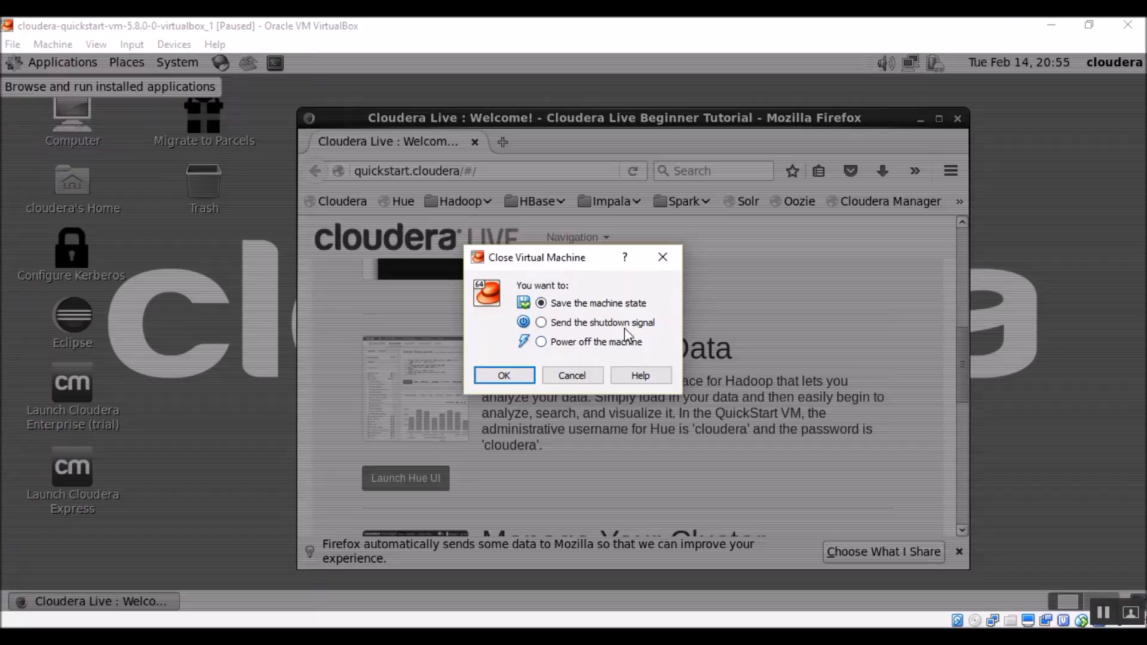
mouse_move(653, 313)
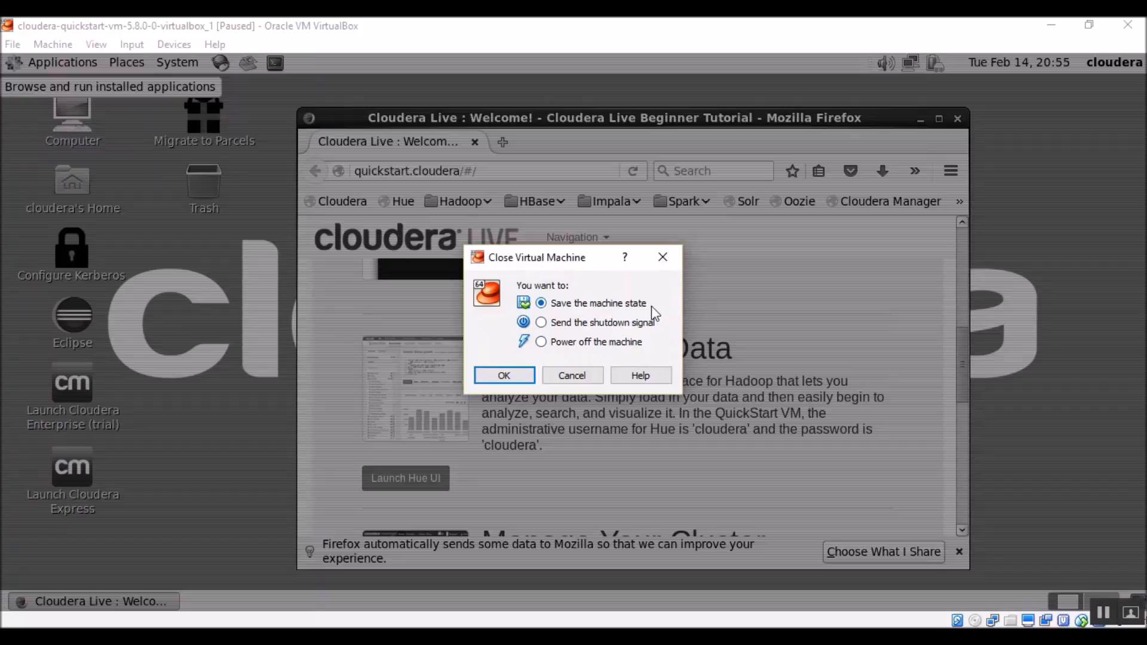
mouse_move(572, 335)
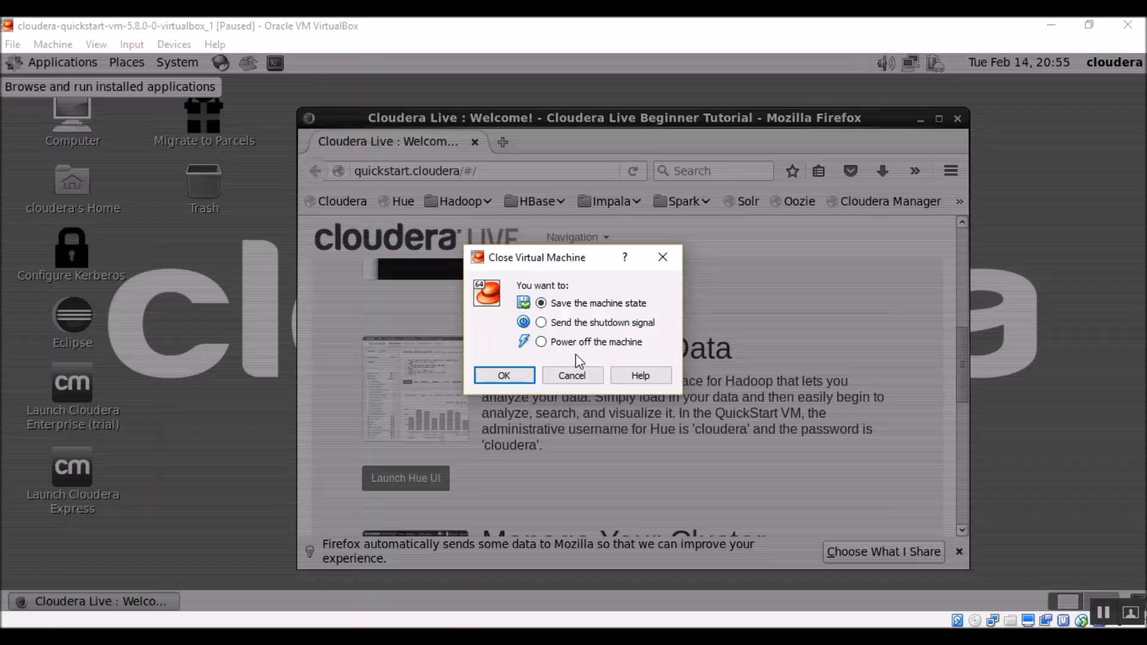
mouse_move(640, 357)
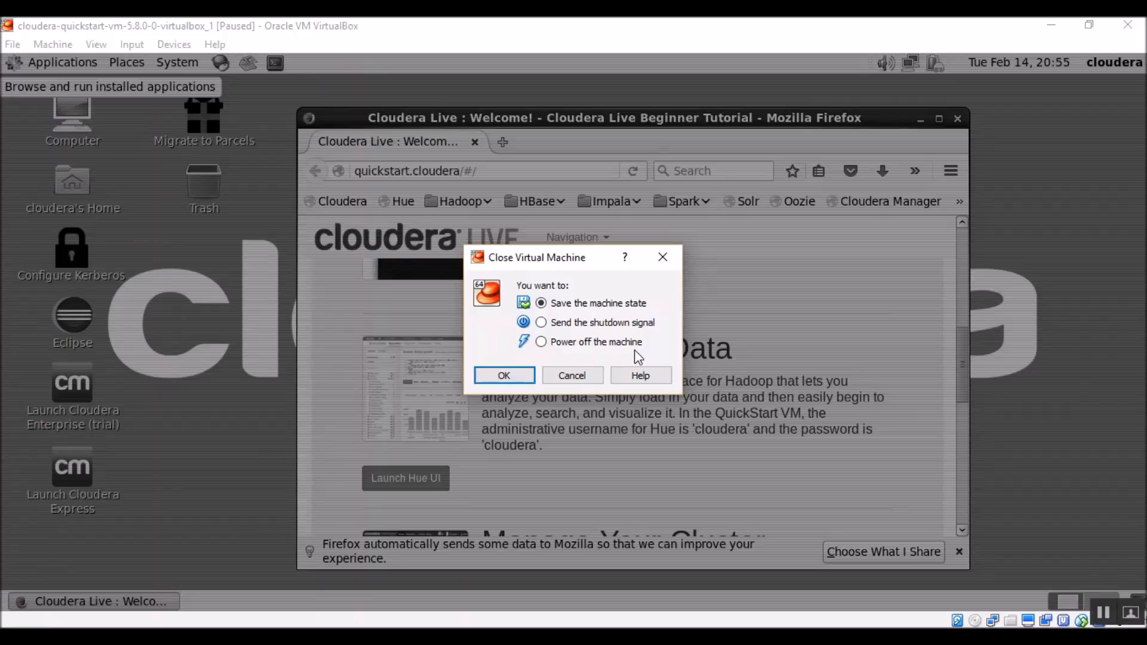
mouse_move(606, 360)
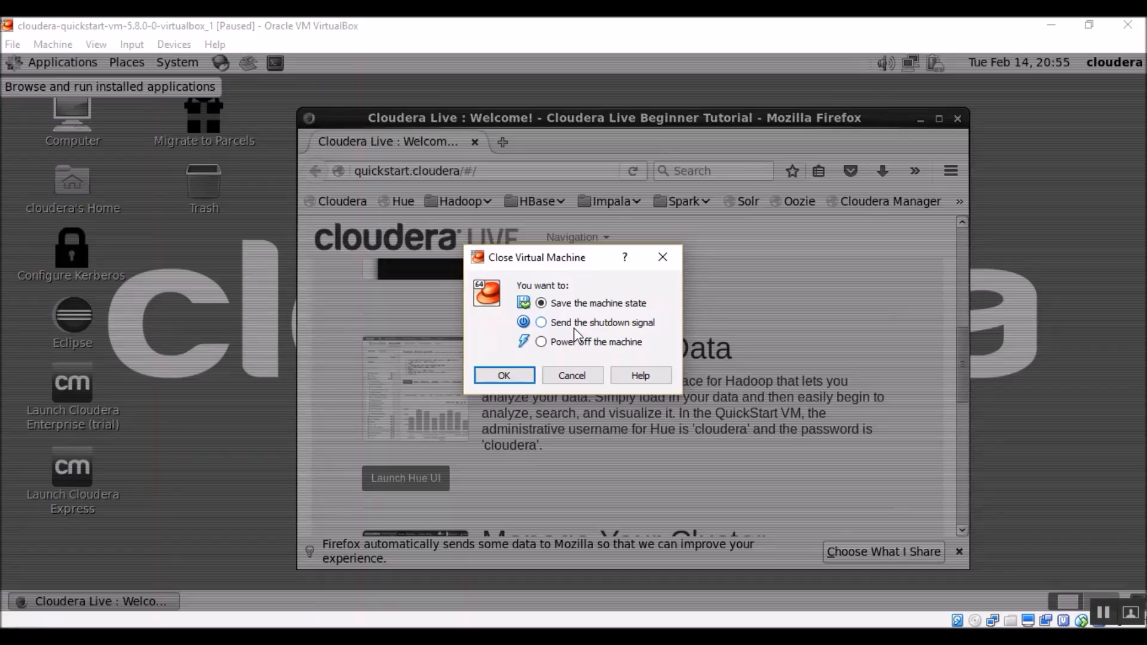
mouse_move(580, 327)
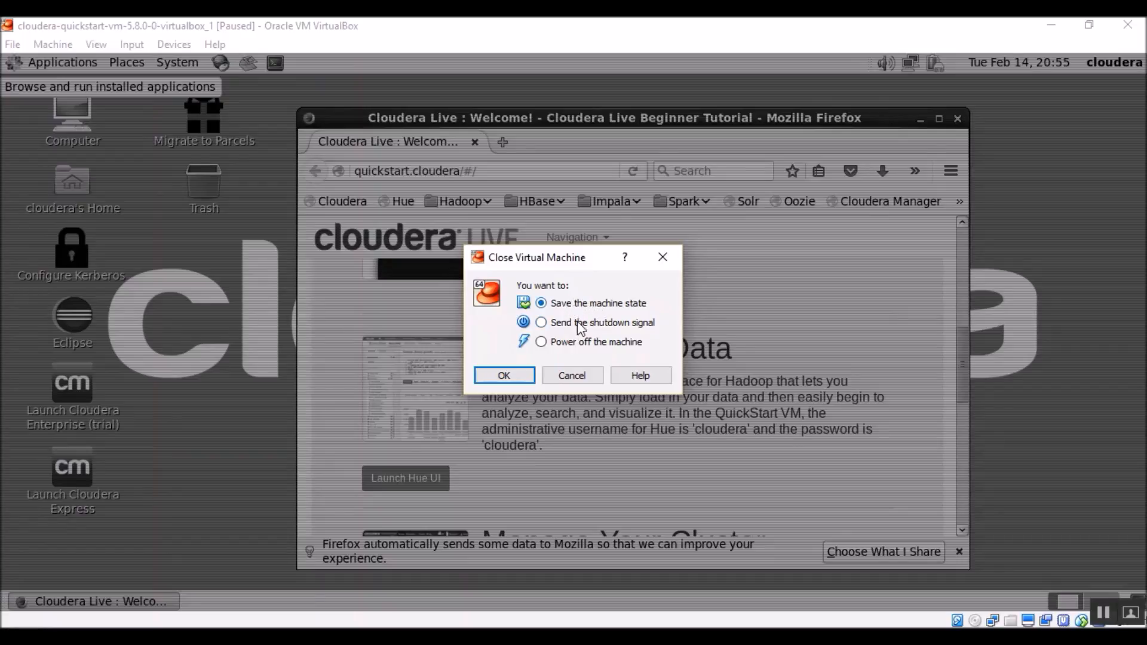
mouse_move(600, 317)
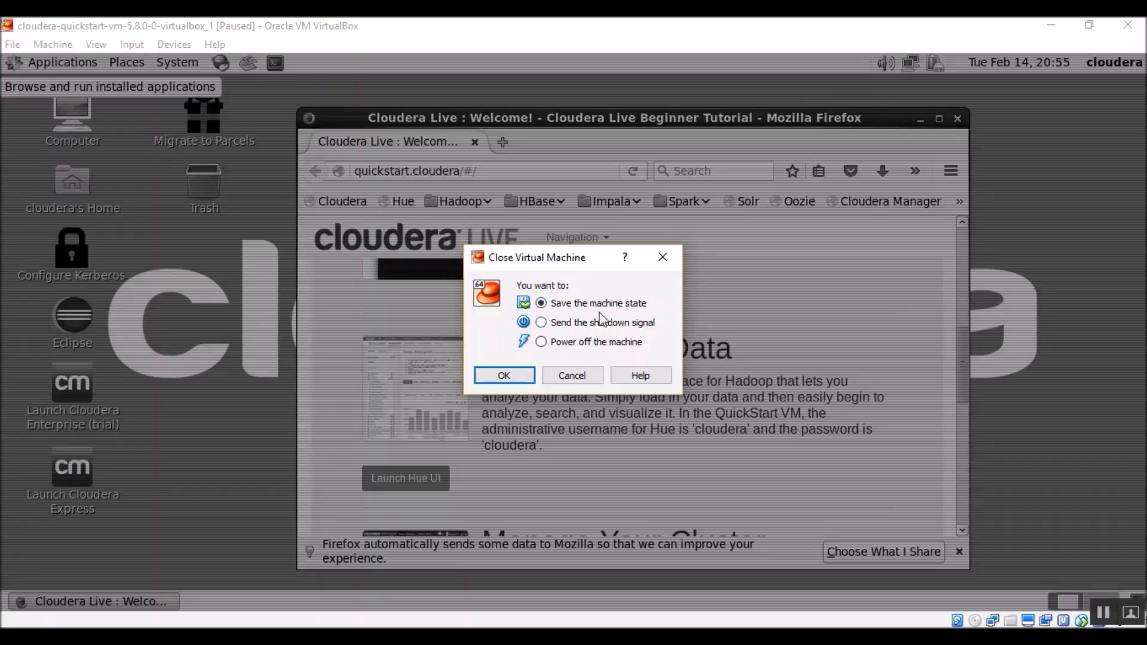
mouse_move(563, 331)
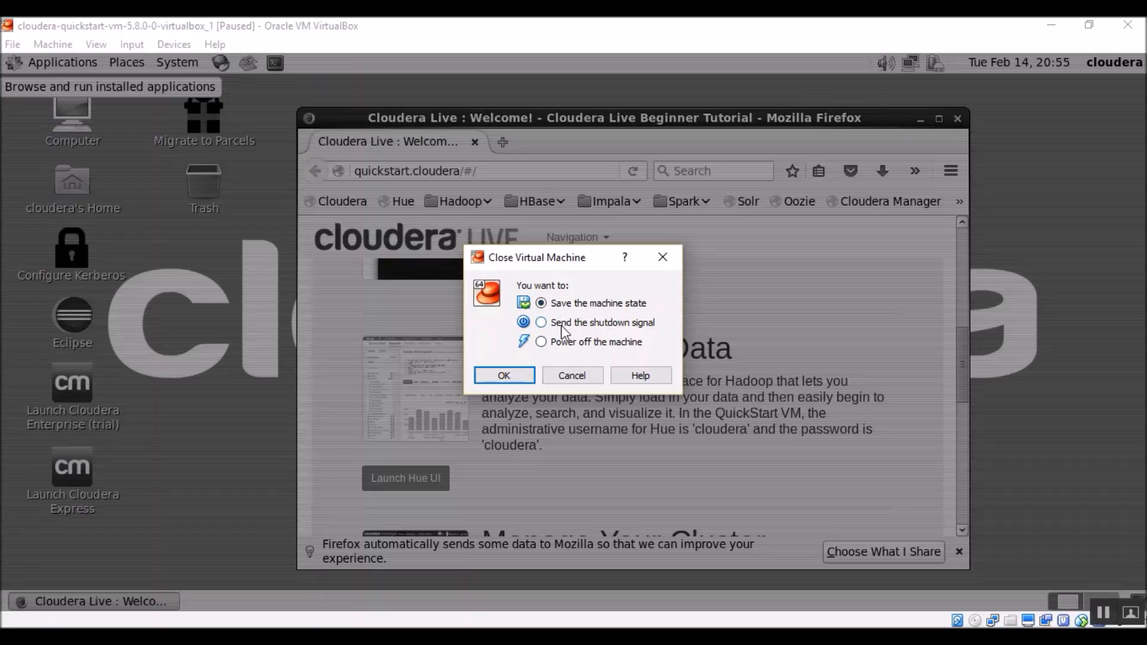
mouse_move(596, 337)
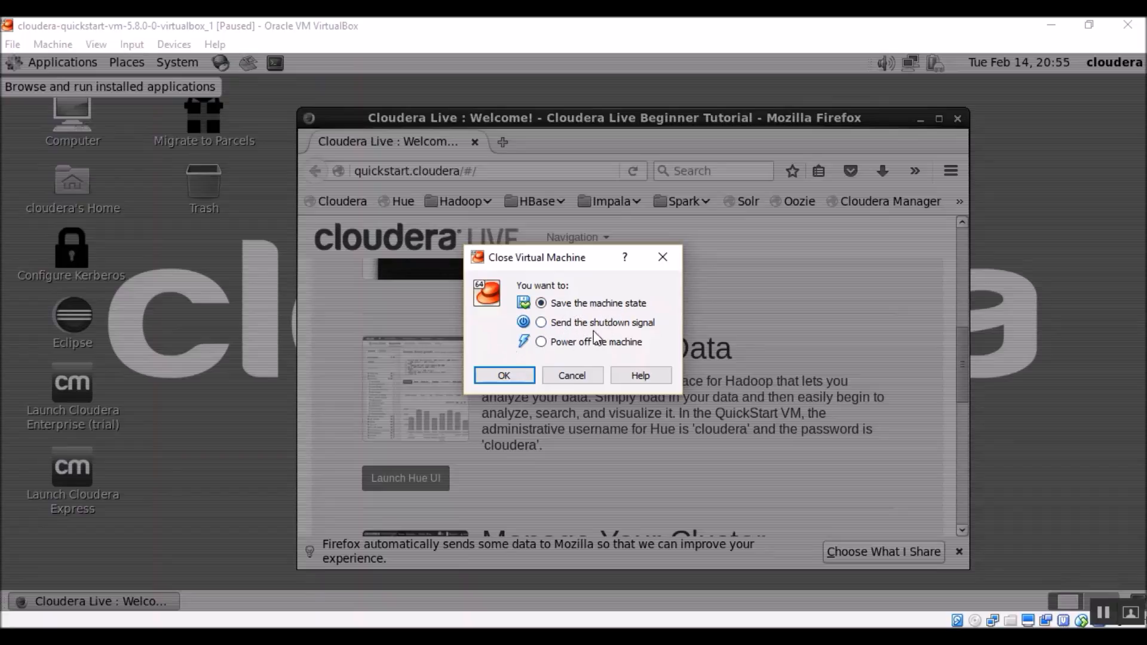
mouse_move(585, 338)
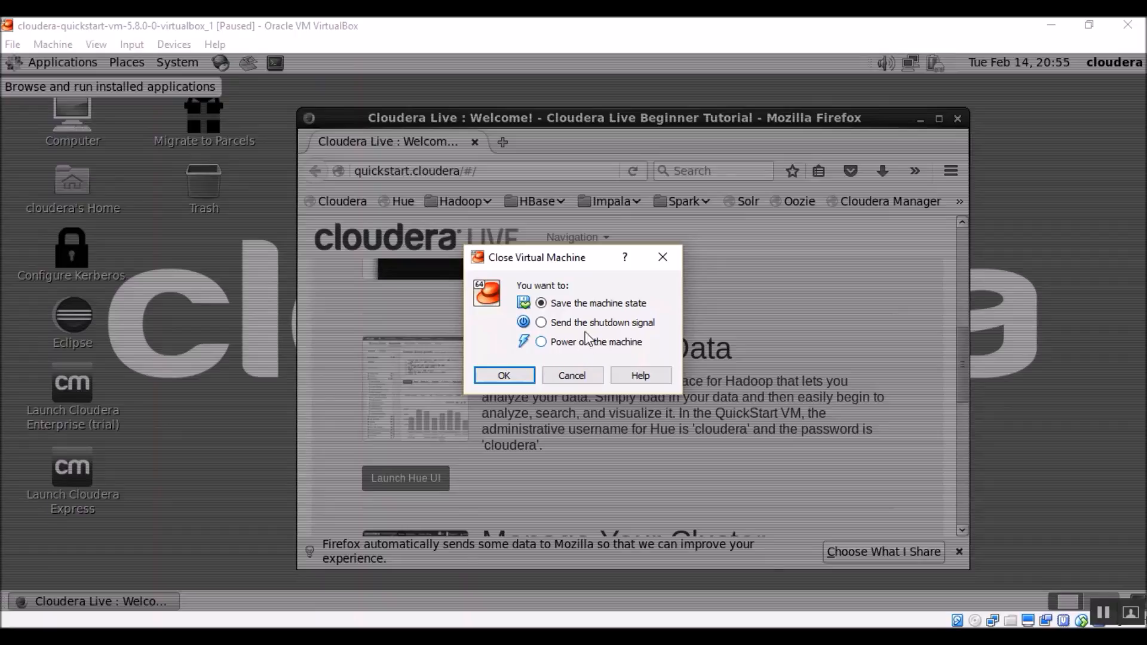
mouse_move(584, 363)
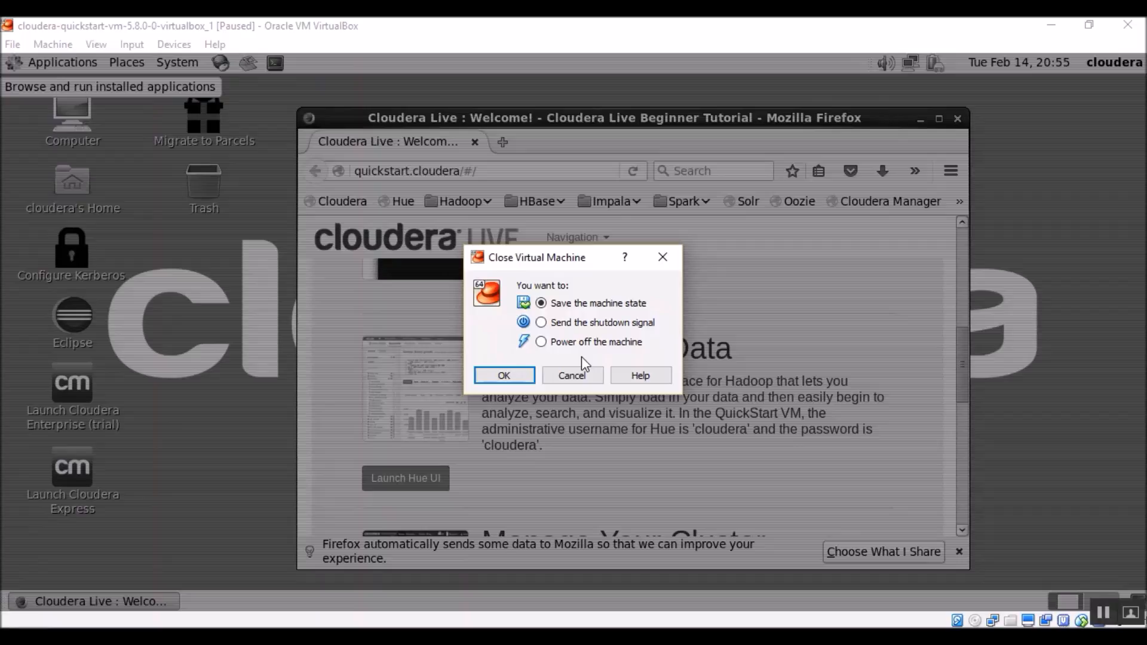
Confirm 'Save the machine state' so the manager lists the Cloudera VM as Saved.
left_click(503, 374)
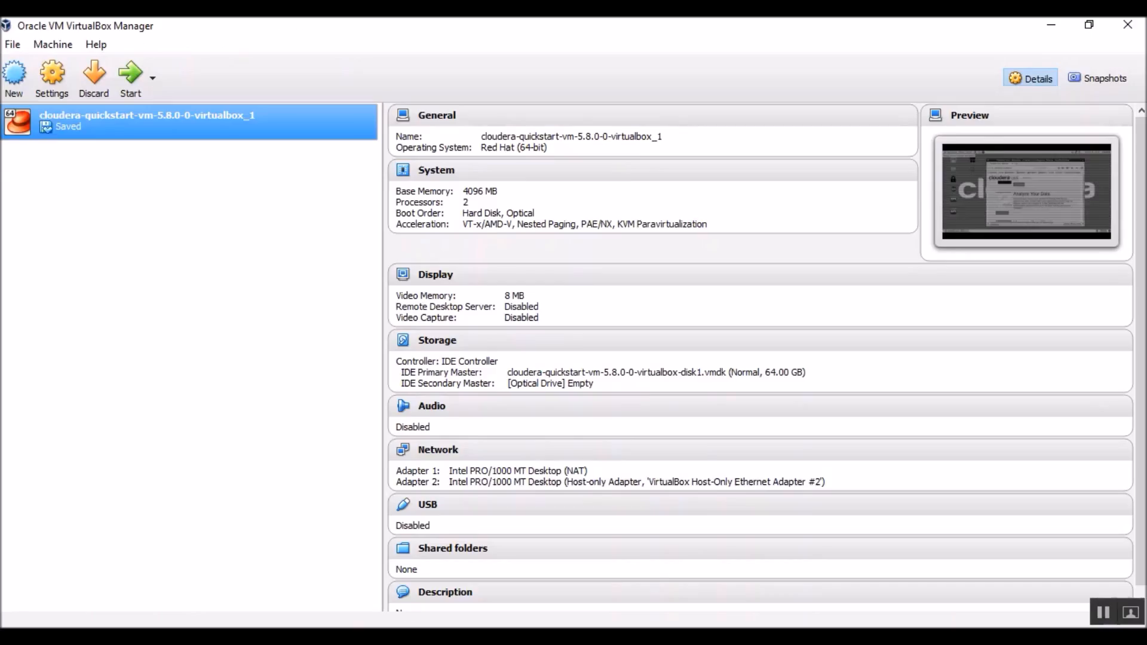
mouse_move(83, 131)
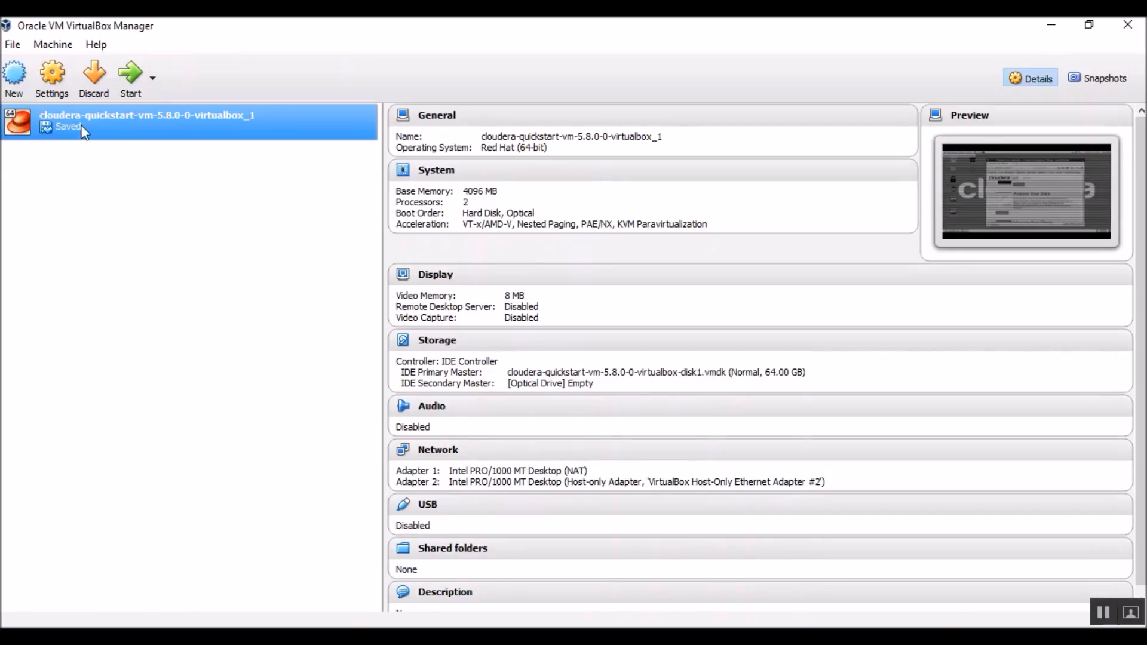
mouse_move(68, 135)
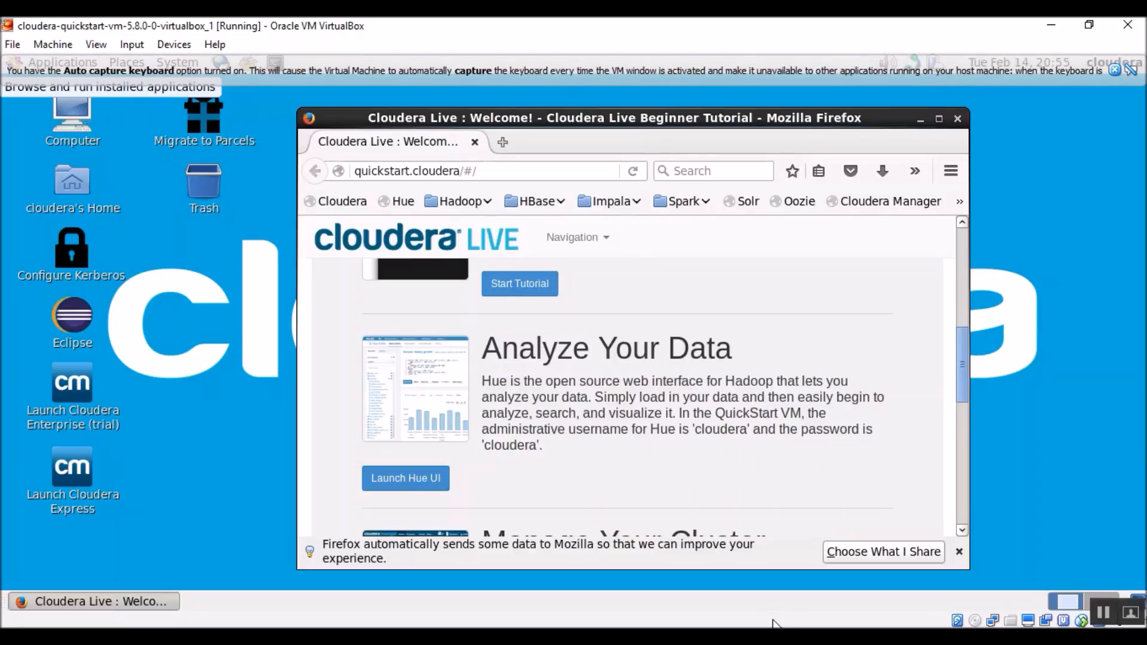
left_click(51, 44)
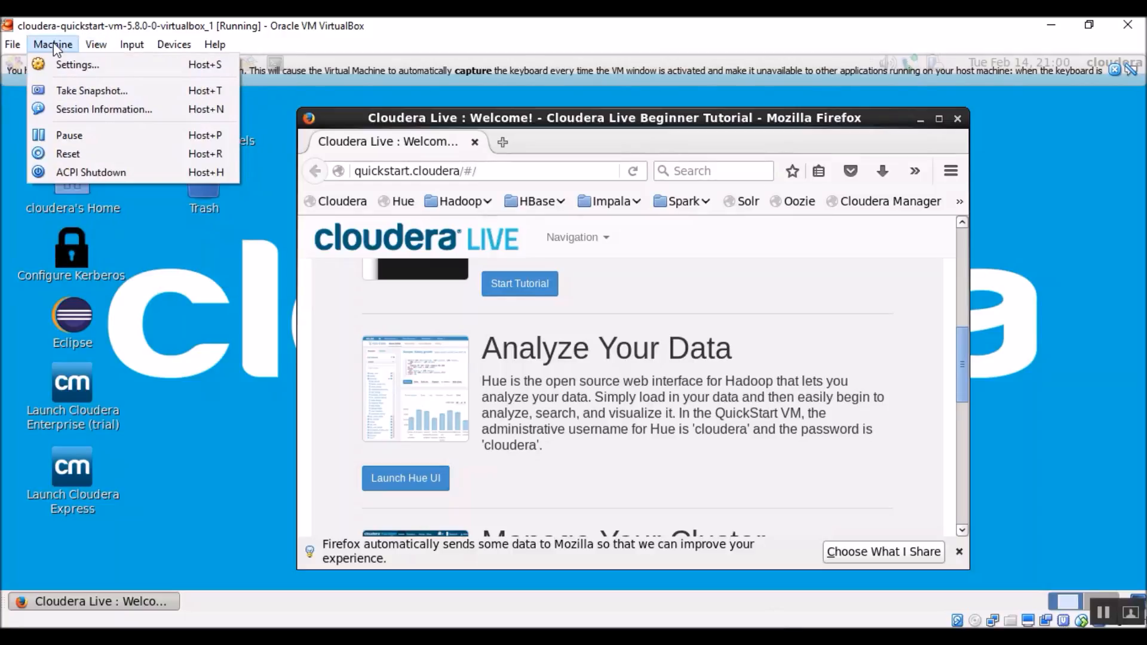
mouse_move(69, 135)
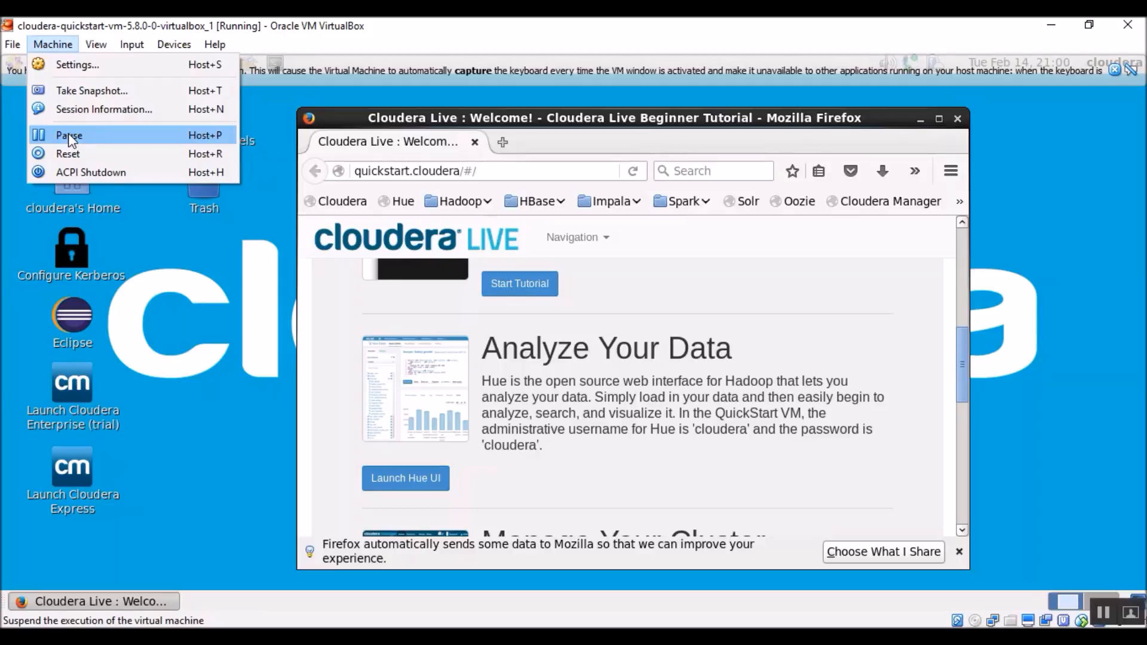
left_click(68, 135)
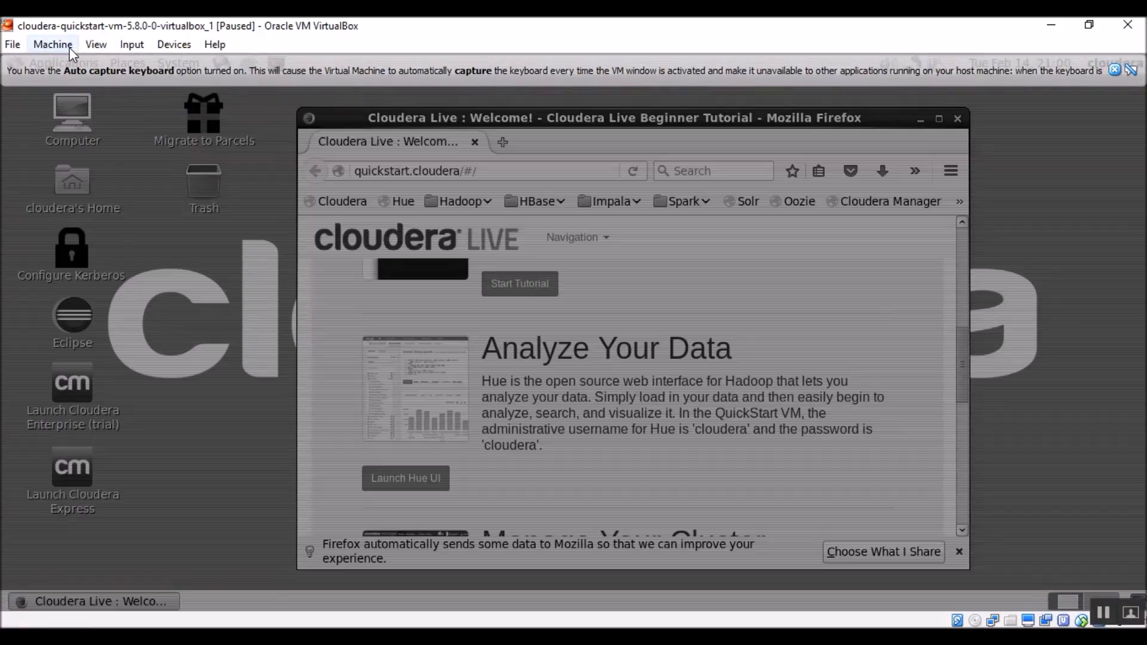
left_click(51, 44)
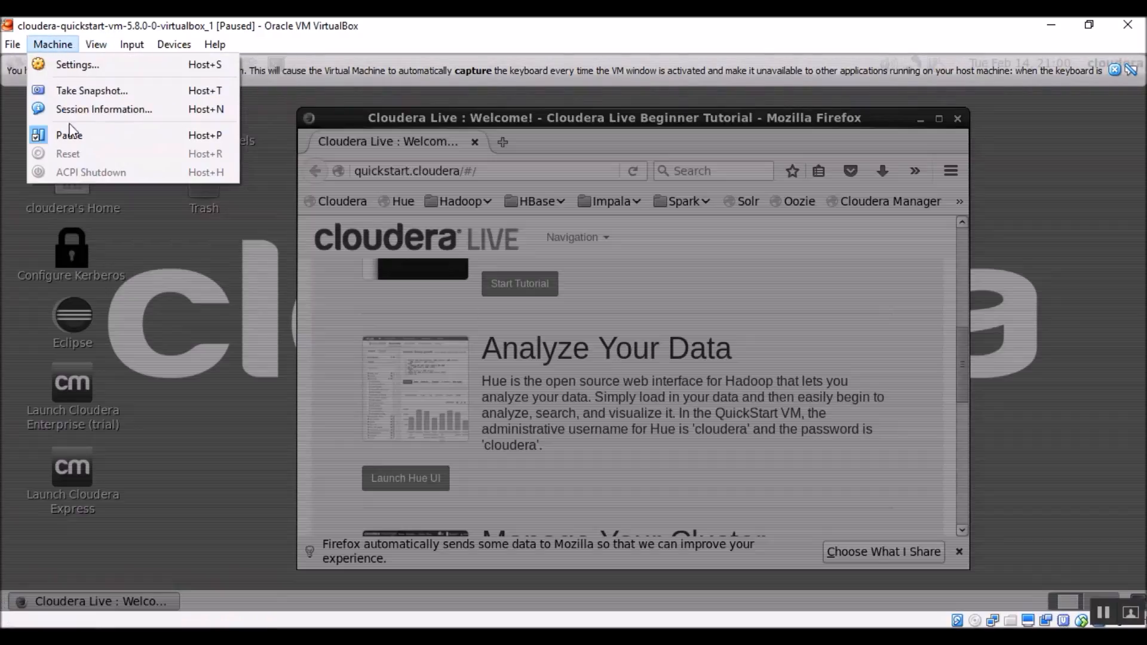
left_click(69, 135)
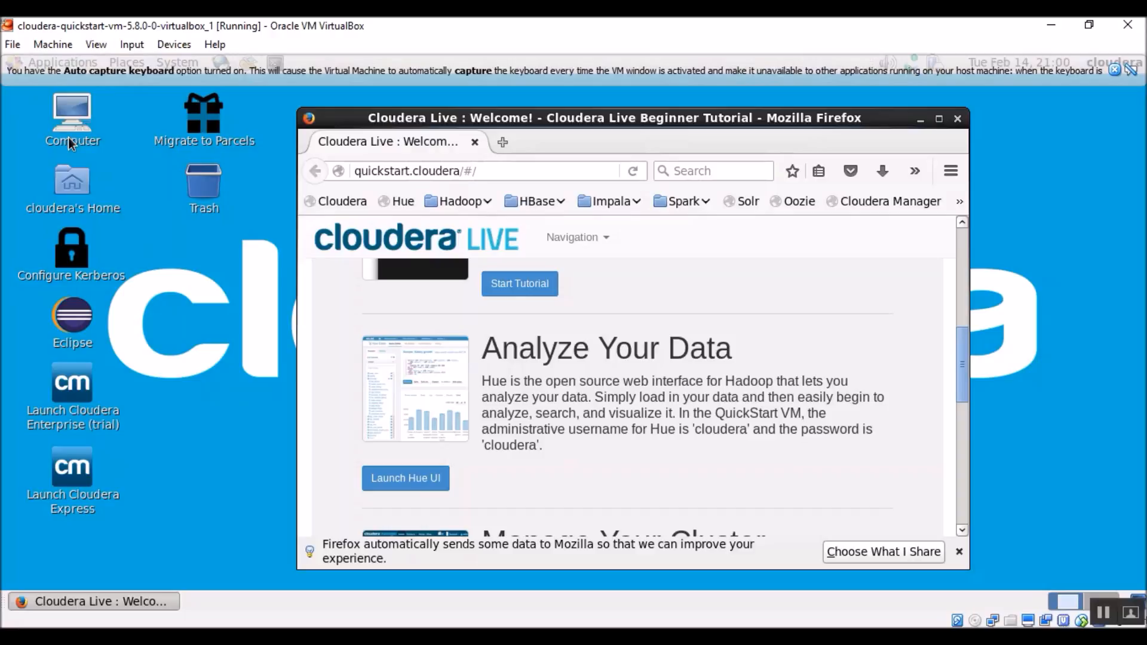